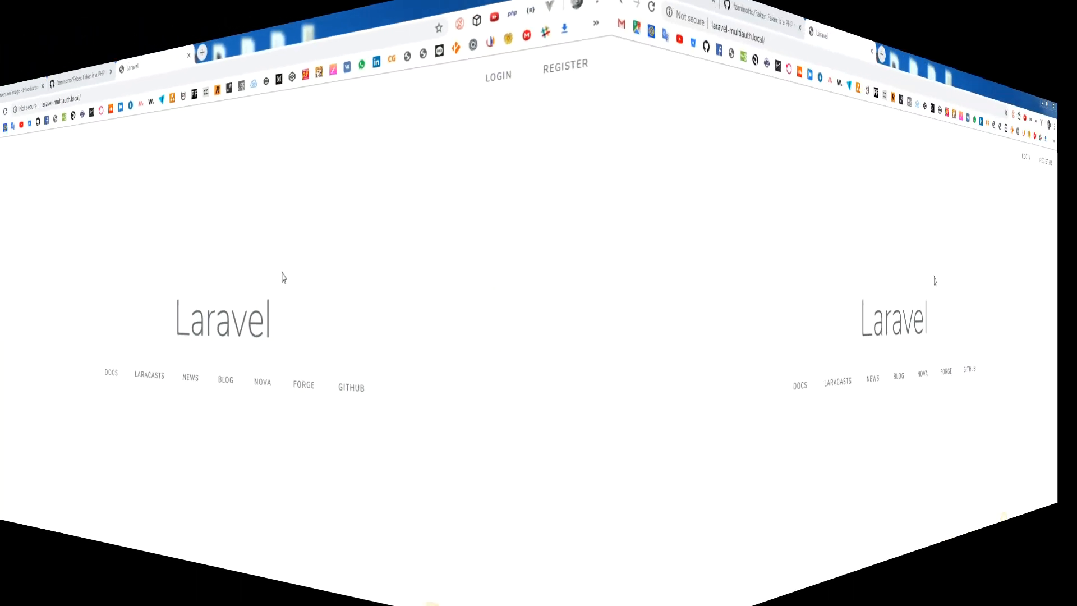
Step: Read the Intervention Image Introduction, Installation, Configuration and Basic Usage pages
{"action": "left_click", "coordinate": [82, 23]}
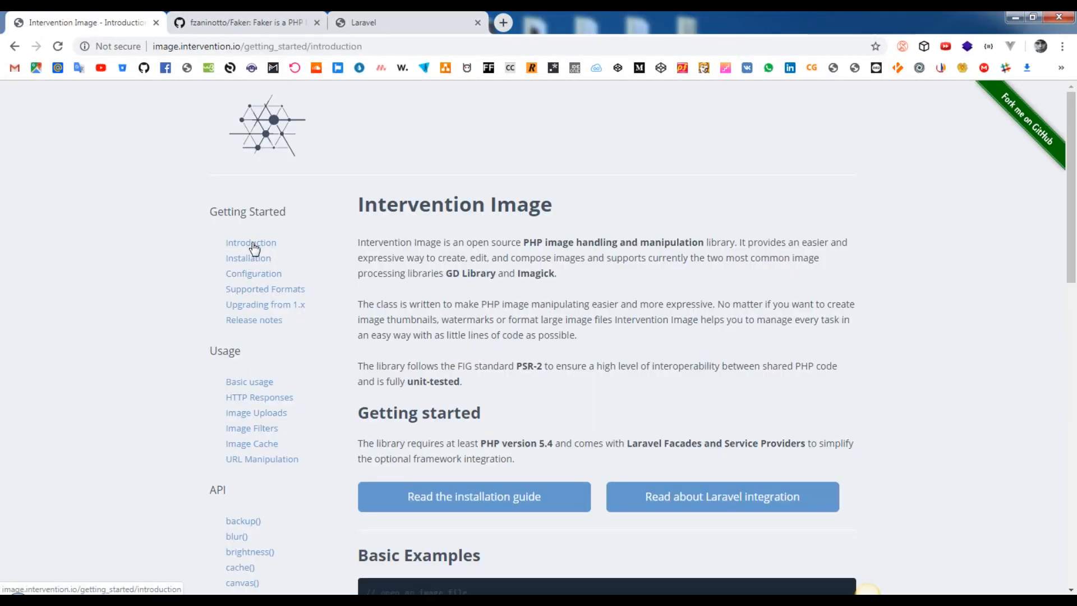
{"action": "left_click", "coordinate": [248, 258]}
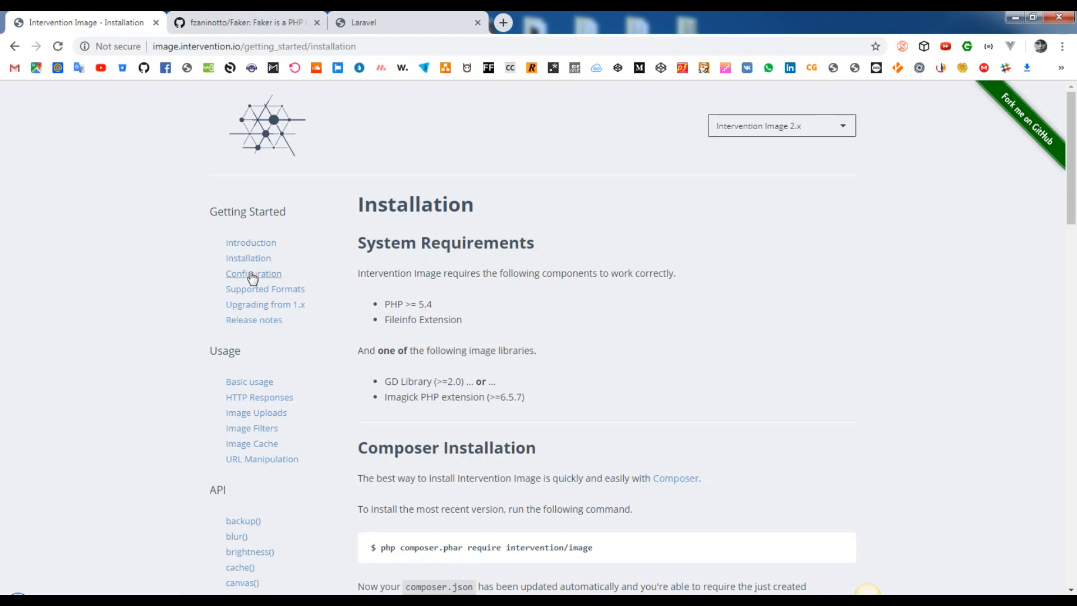
{"action": "left_click", "coordinate": [252, 273]}
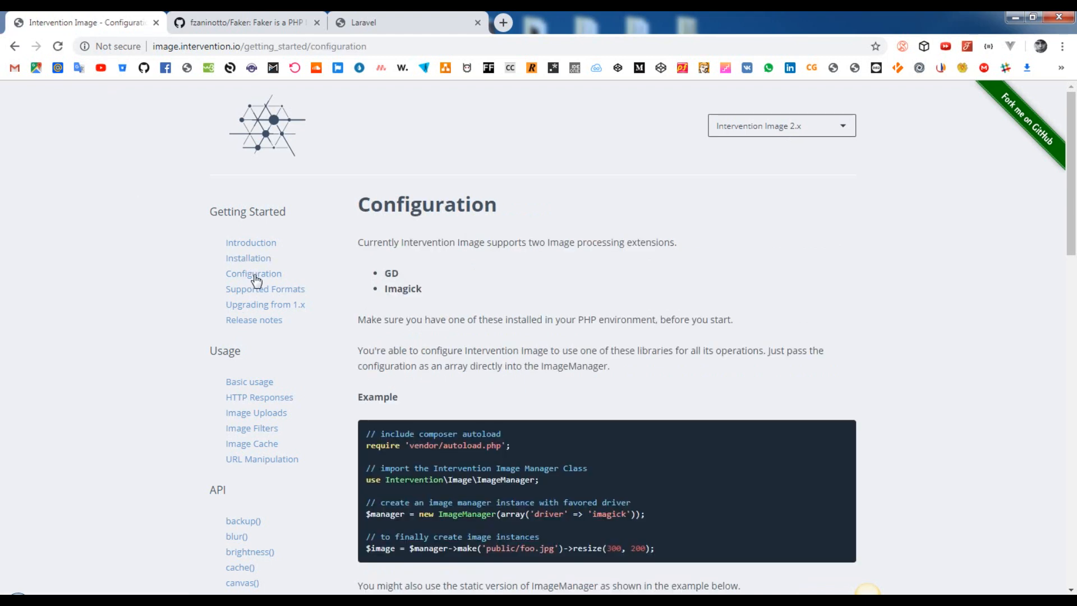
{"action": "scroll", "scroll_direction": "down", "scroll_amount": 3}
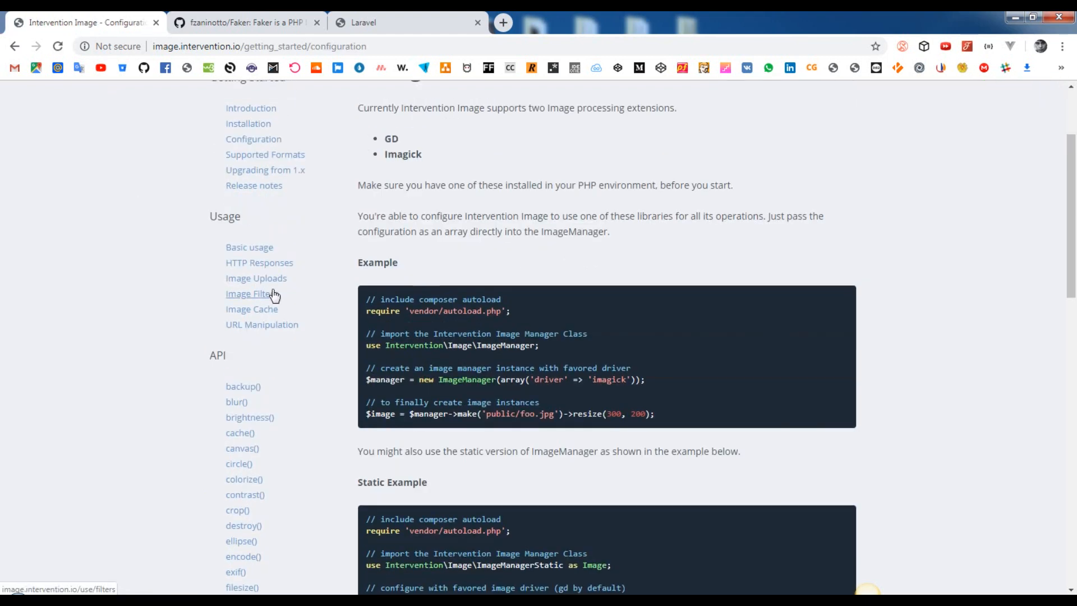
{"action": "left_click", "coordinate": [249, 247]}
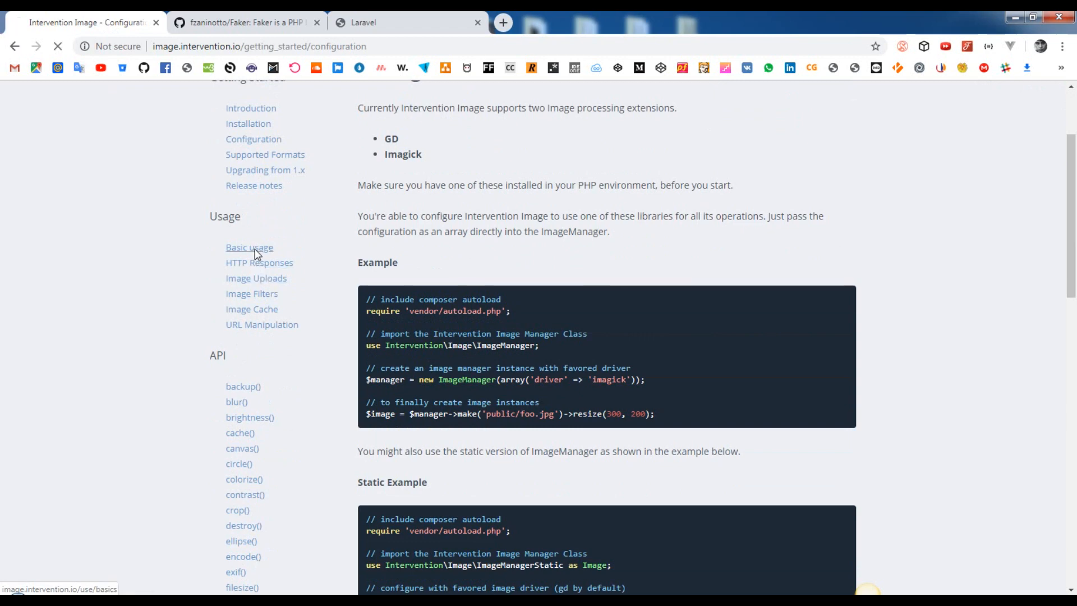
{"action": "left_click", "coordinate": [249, 247]}
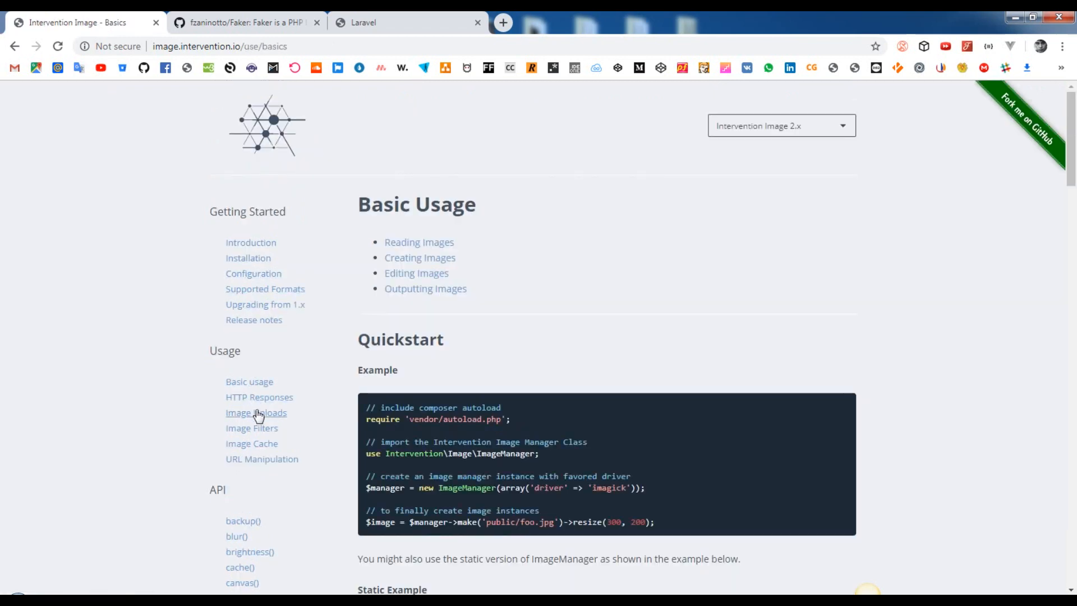
Step: Read the Image Uploads and Image Filters pages and keep the docs on version 2.x
{"action": "left_click", "coordinate": [256, 412]}
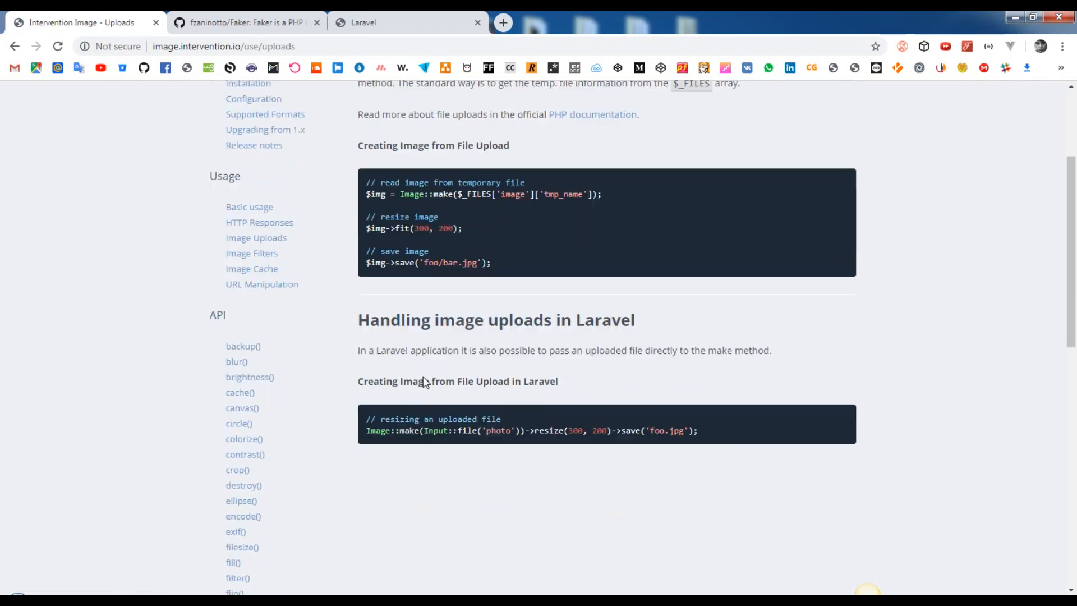
{"action": "scroll", "scroll_direction": "down", "scroll_amount": 3}
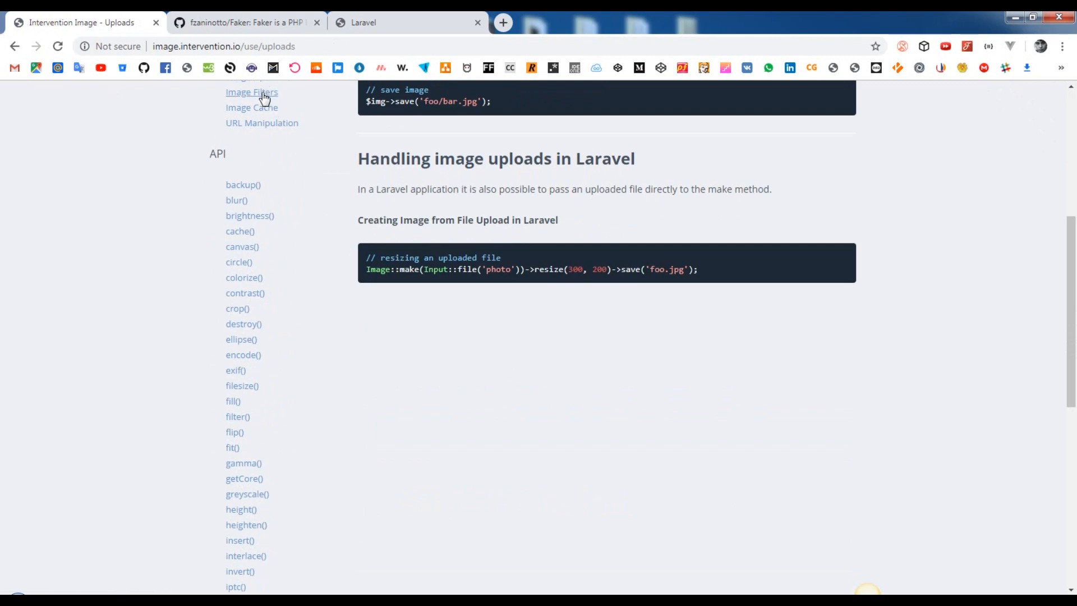
{"action": "left_click", "coordinate": [251, 92]}
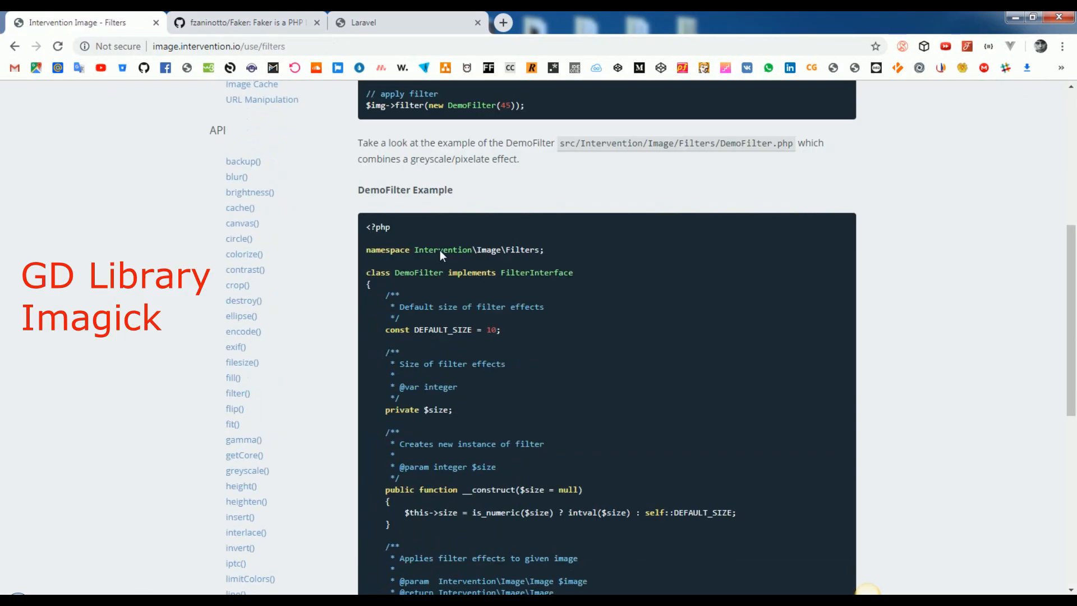
{"action": "scroll", "scroll_direction": "up", "scroll_amount": 3}
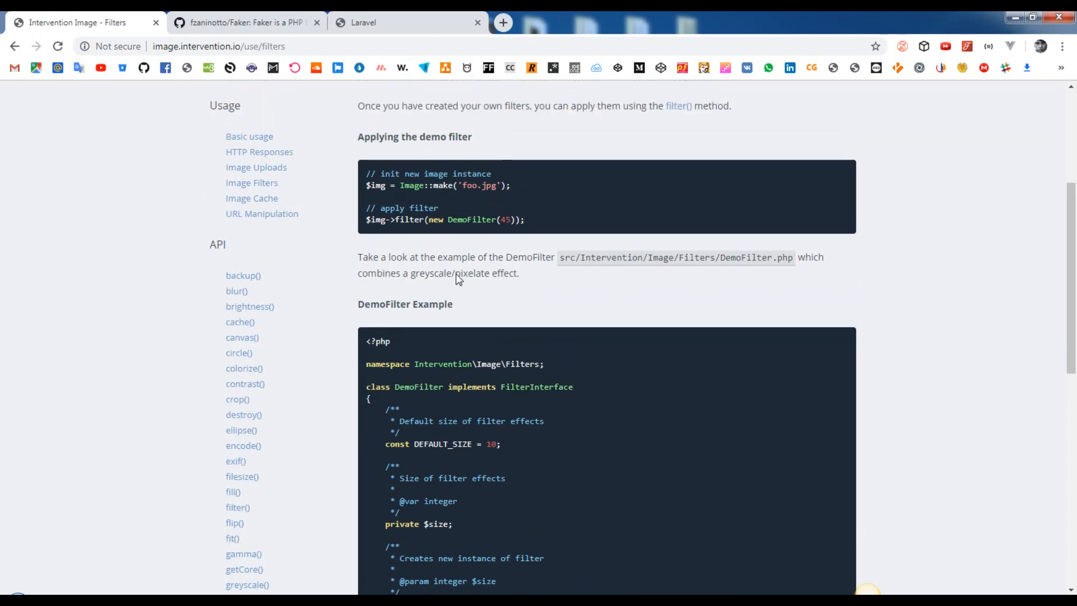
{"action": "left_click", "coordinate": [779, 125]}
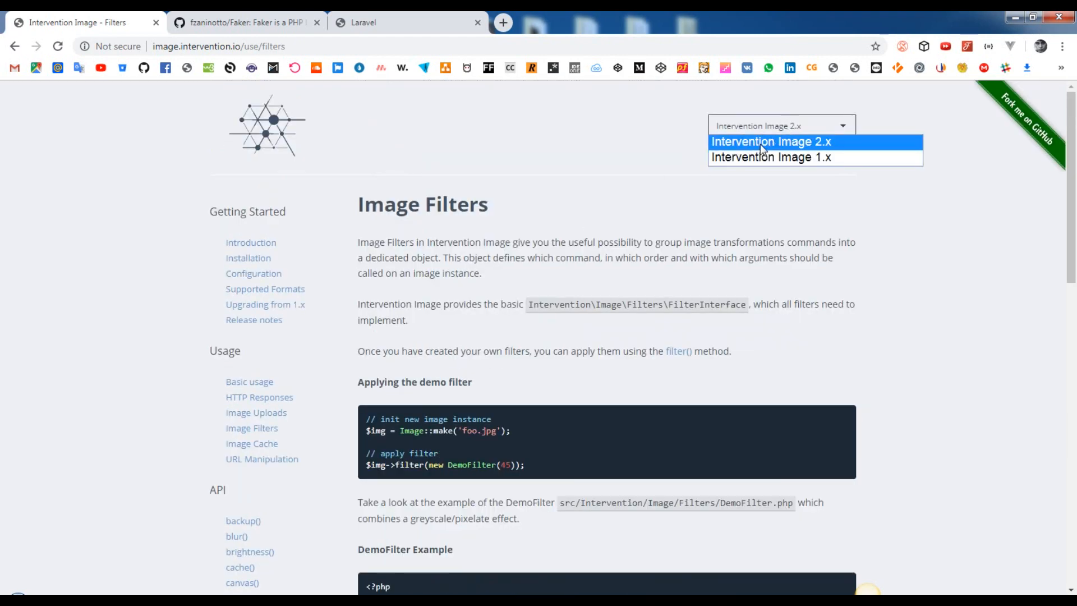
{"action": "left_click", "coordinate": [770, 141]}
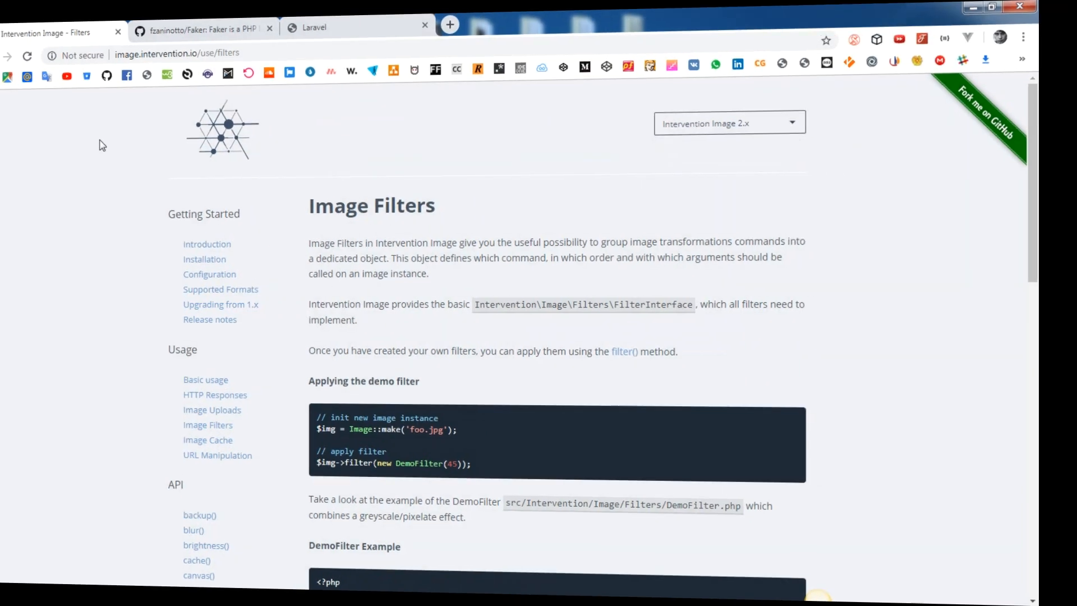
Step: Bring up the Faker\Provider\Image section of the Faker readme on GitHub
{"action": "left_click", "coordinate": [200, 28]}
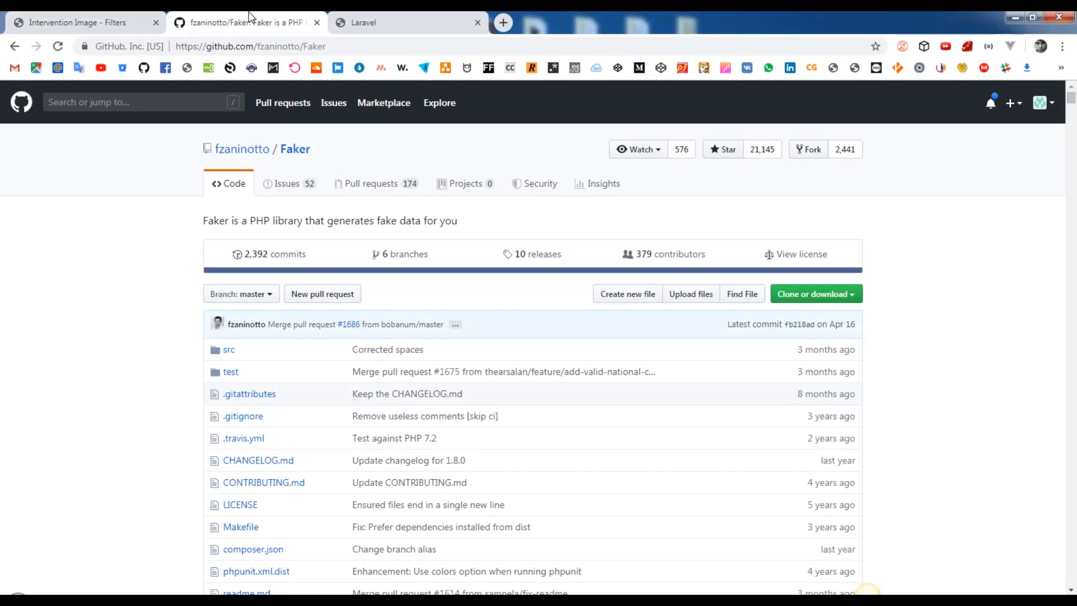
{"action": "scroll", "scroll_direction": "down", "scroll_amount": 3}
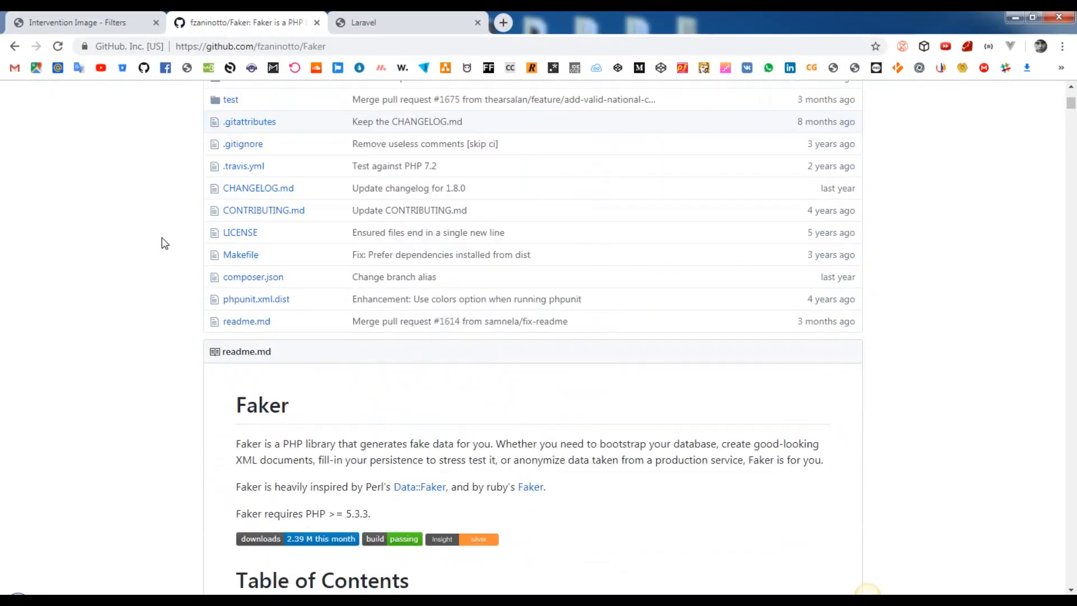
{"action": "scroll", "scroll_direction": "down", "scroll_amount": 3}
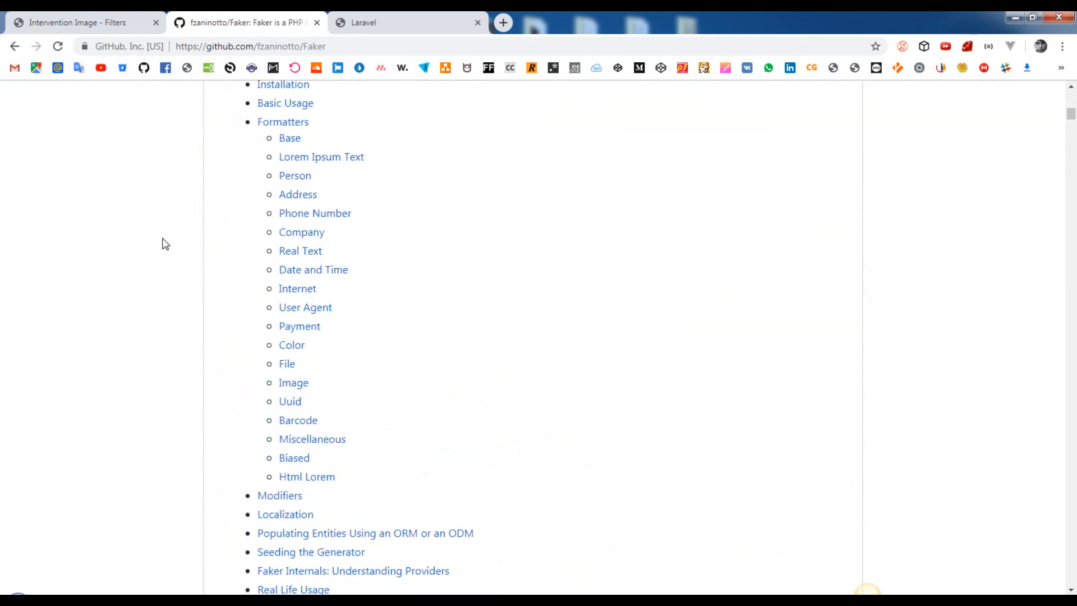
{"action": "mouse_move", "coordinate": [249, 351]}
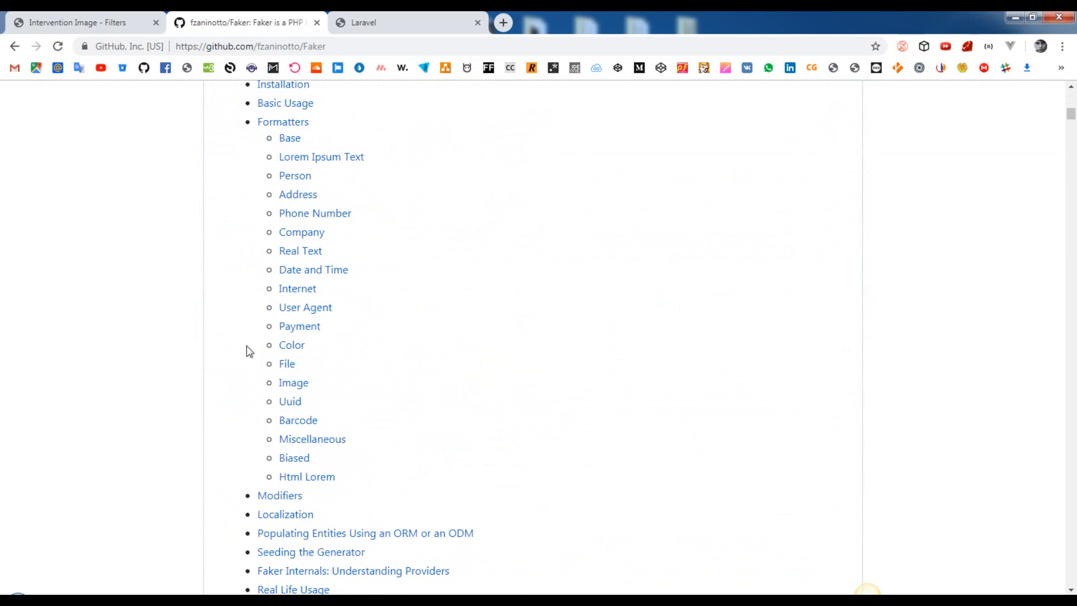
{"action": "mouse_move", "coordinate": [387, 194]}
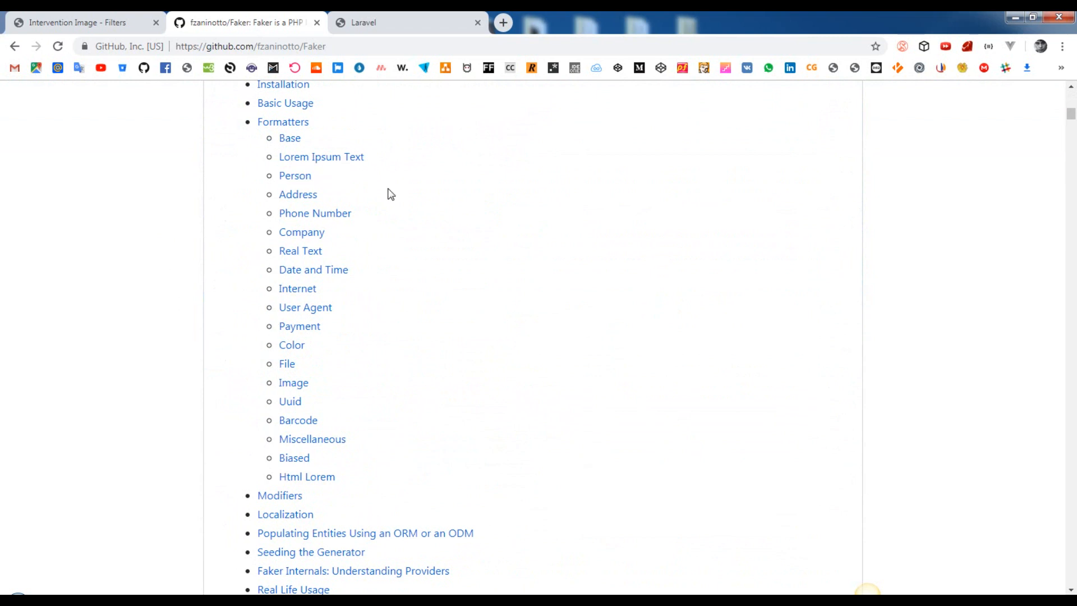
{"action": "mouse_move", "coordinate": [421, 285]}
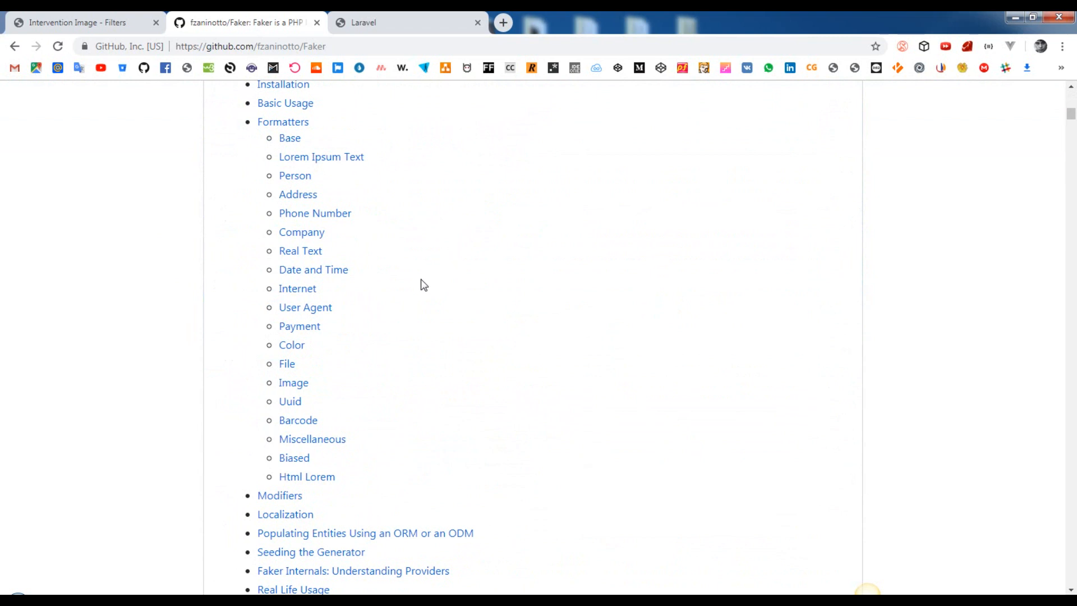
{"action": "left_click", "coordinate": [292, 382]}
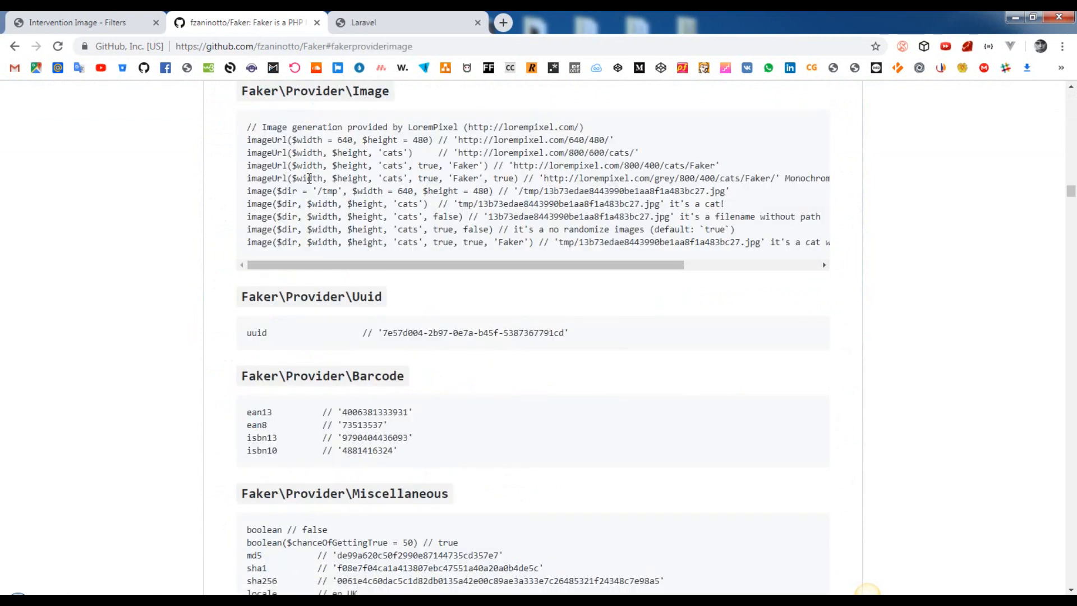
{"action": "left_click_drag", "start_coordinate": [247, 126], "coordinate": [644, 253]}
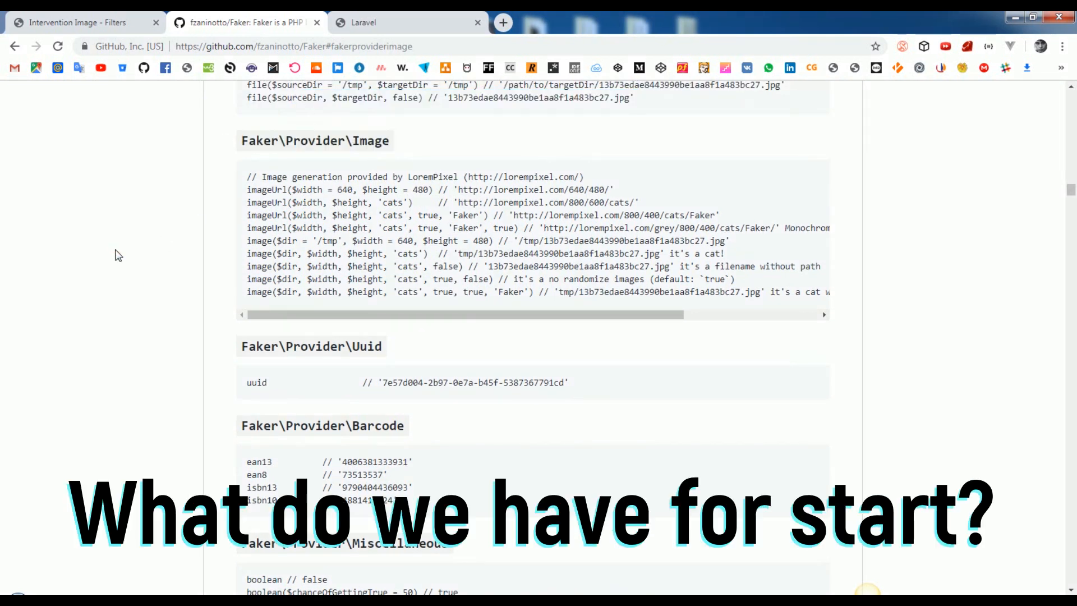
{"action": "left_click", "coordinate": [407, 22]}
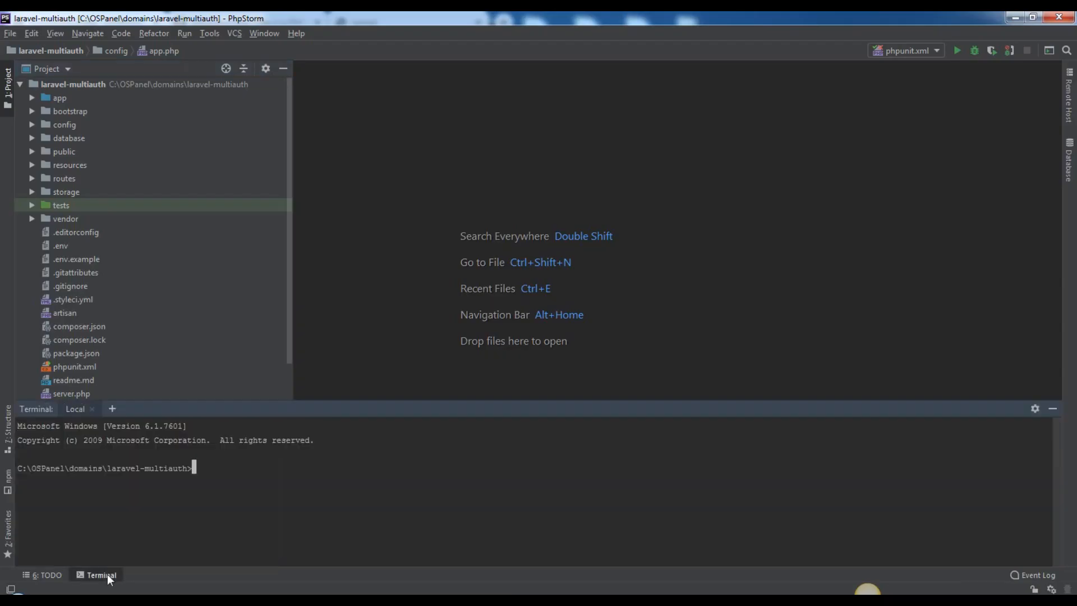
Step: Run composer require intervention/image in the project terminal
{"action": "type", "text": "composer require intervention/image"}
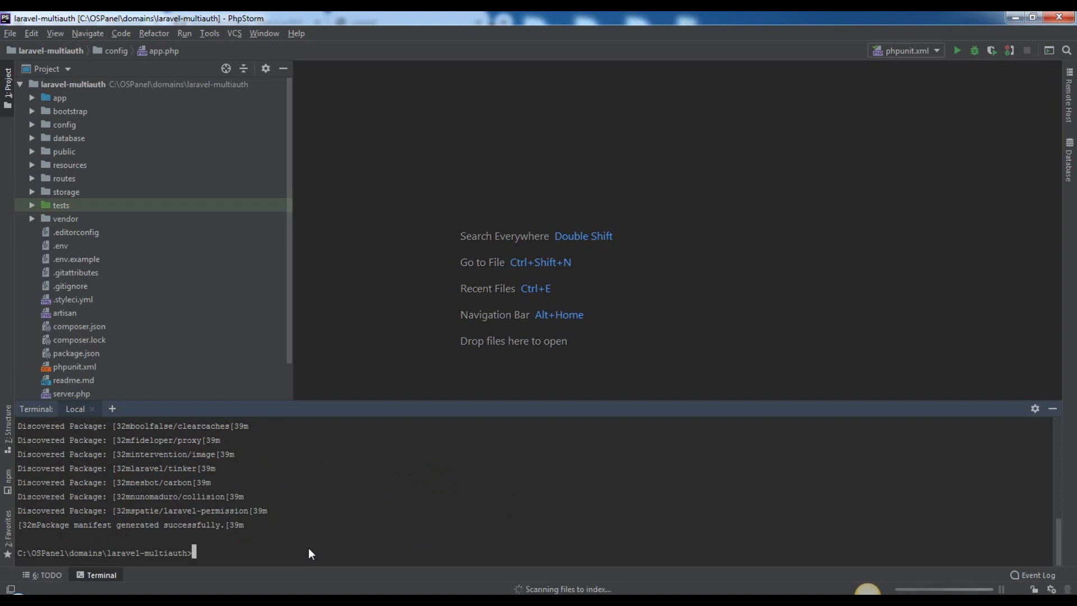
{"action": "mouse_move", "coordinate": [836, 441]}
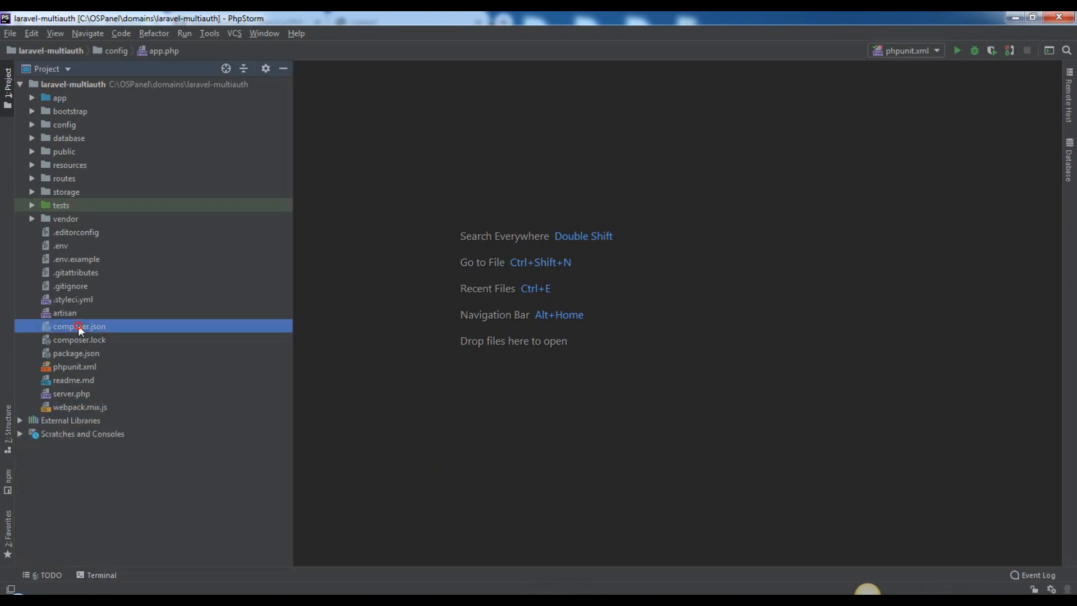
Step: Add Intervention\Image\ImageServiceProvider::class to the package service providers in config/app.php
{"action": "double_click", "coordinate": [79, 325]}
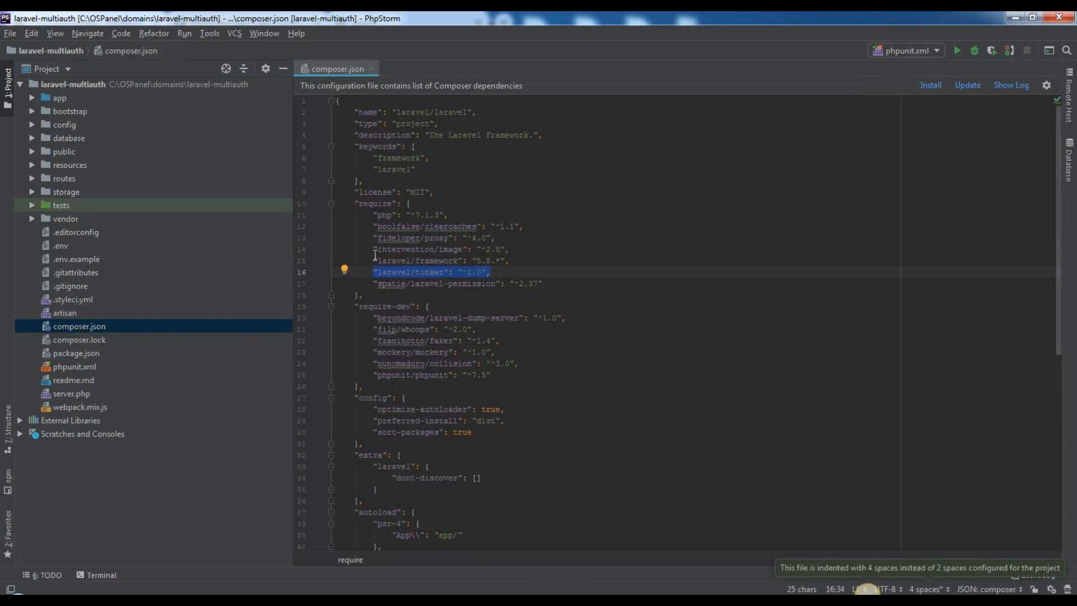
{"action": "left_click", "coordinate": [440, 249]}
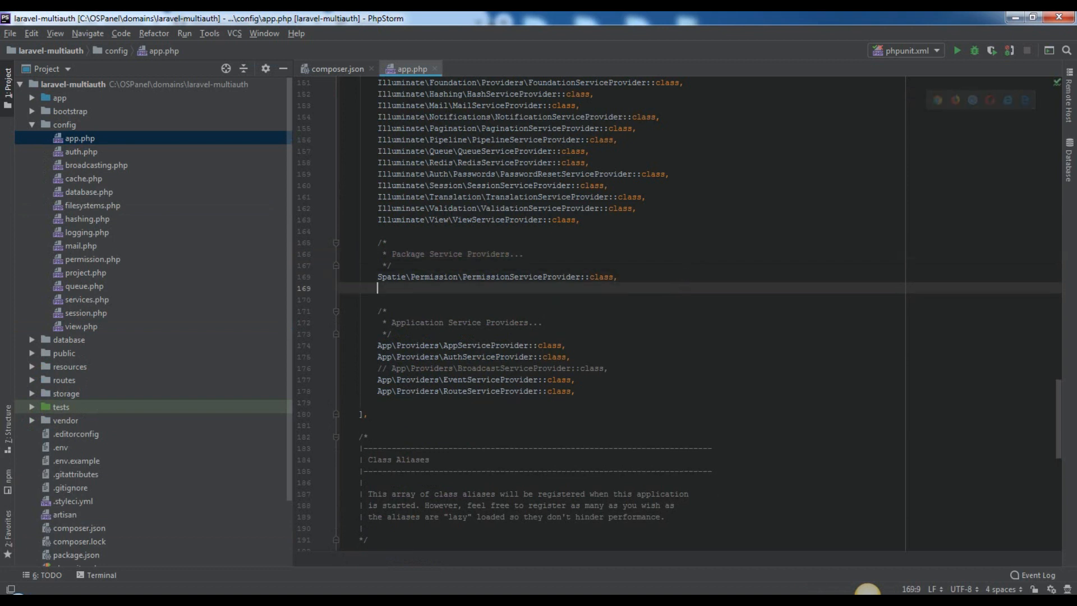
{"action": "type", "text": "Intervention\\Image\\ImageServiceProvider::class,"}
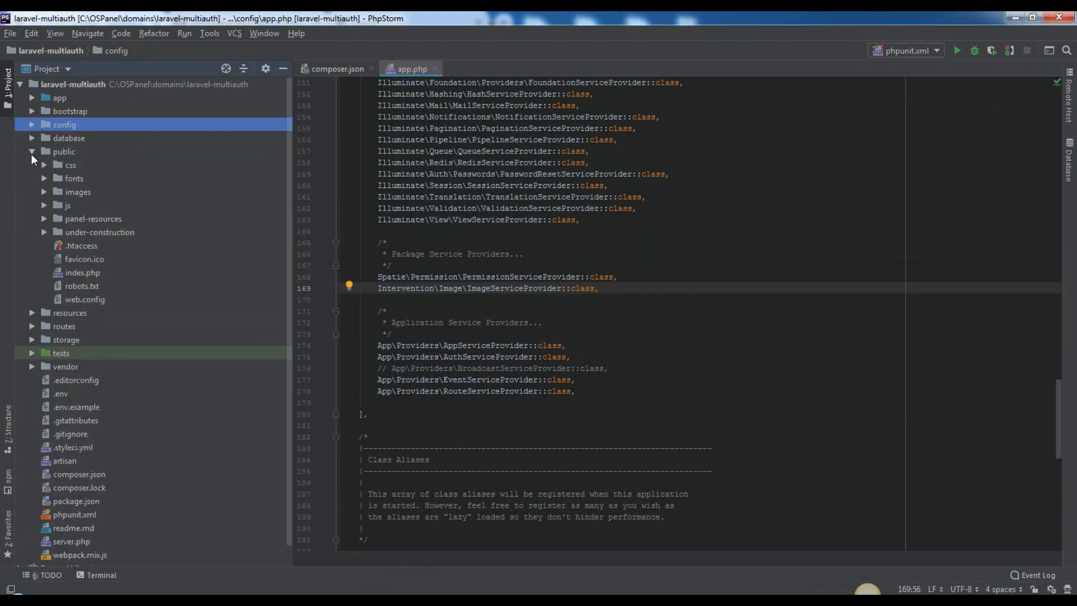
{"action": "left_click", "coordinate": [64, 151]}
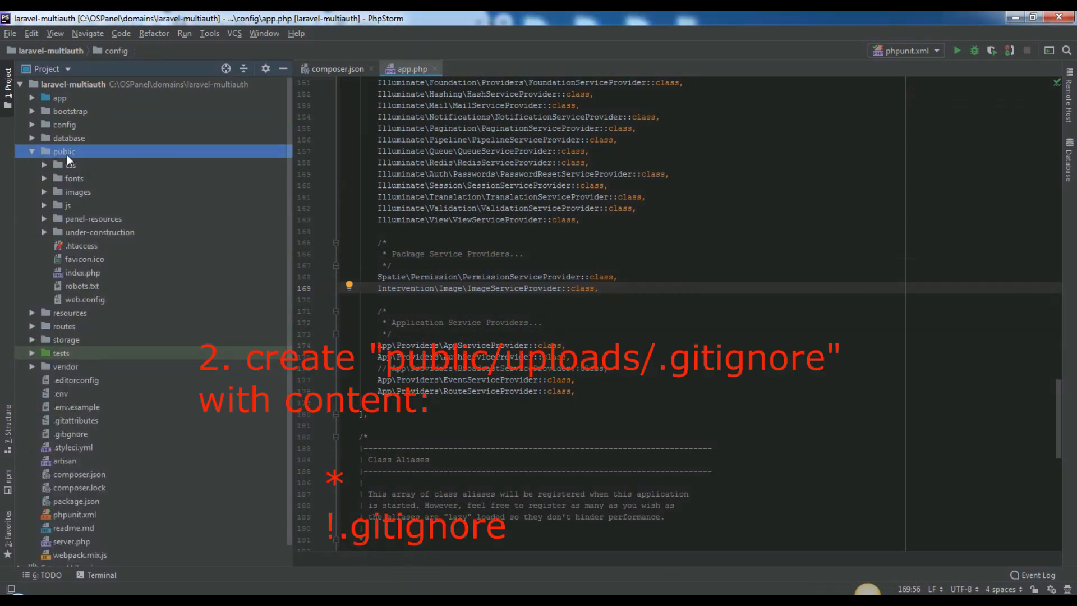
Step: Create public/uploads/.gitignore containing * and !.gitignore
{"action": "right_click", "coordinate": [64, 152]}
{"action": "type", "text": "u"}
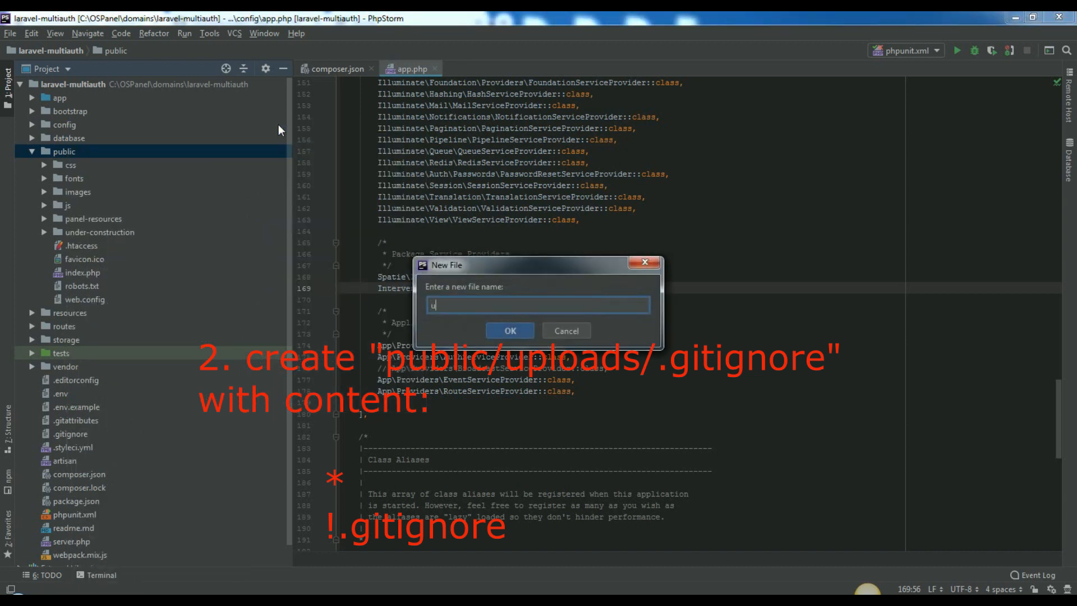
{"action": "type", "text": "ploads"}
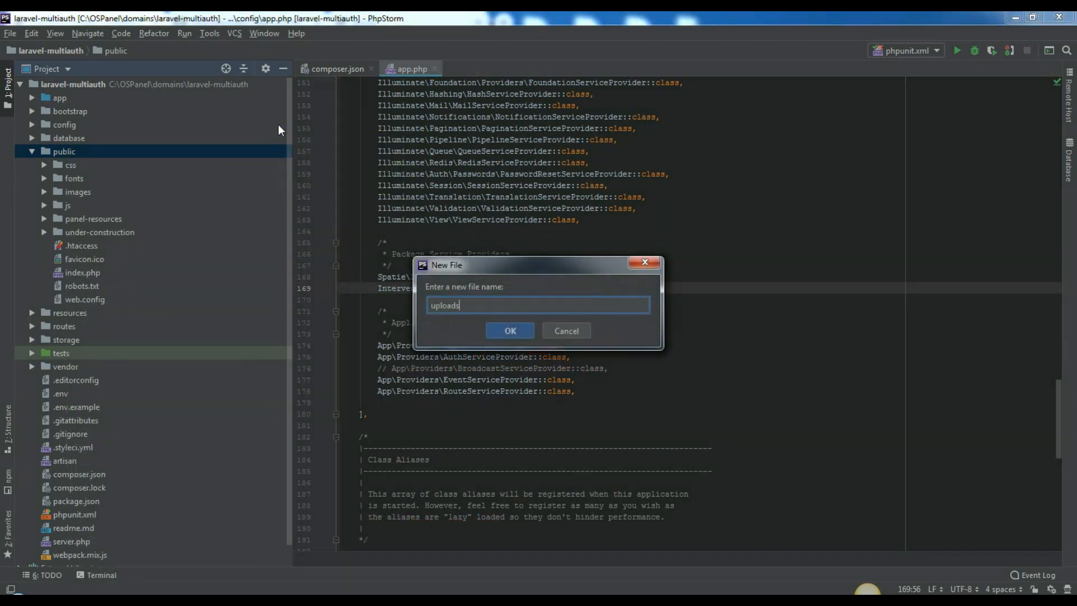
{"action": "type", "text": "/.gitignore"}
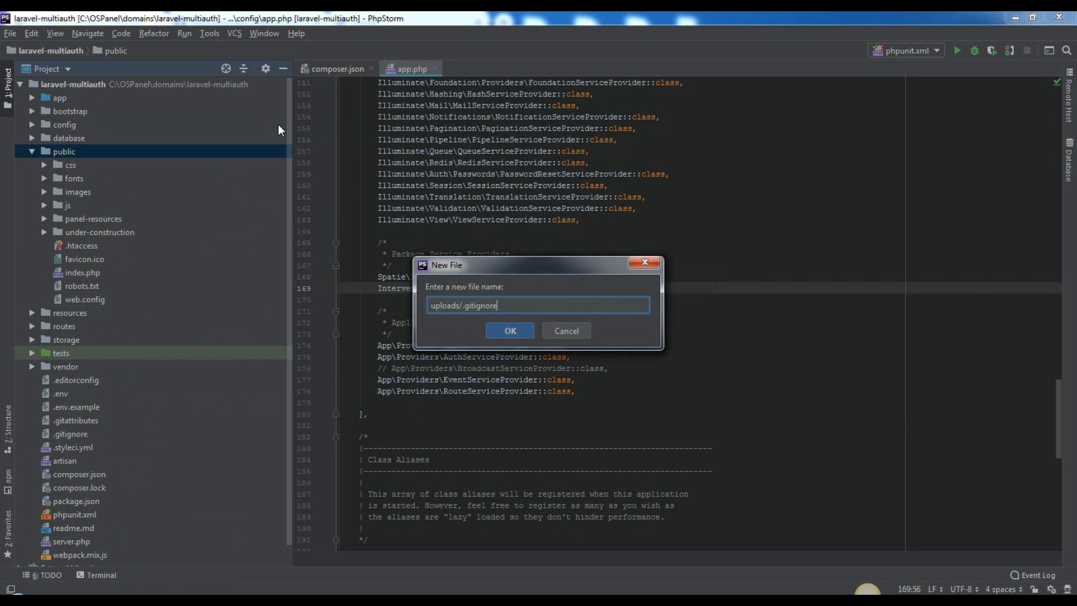
{"action": "left_click", "coordinate": [509, 330]}
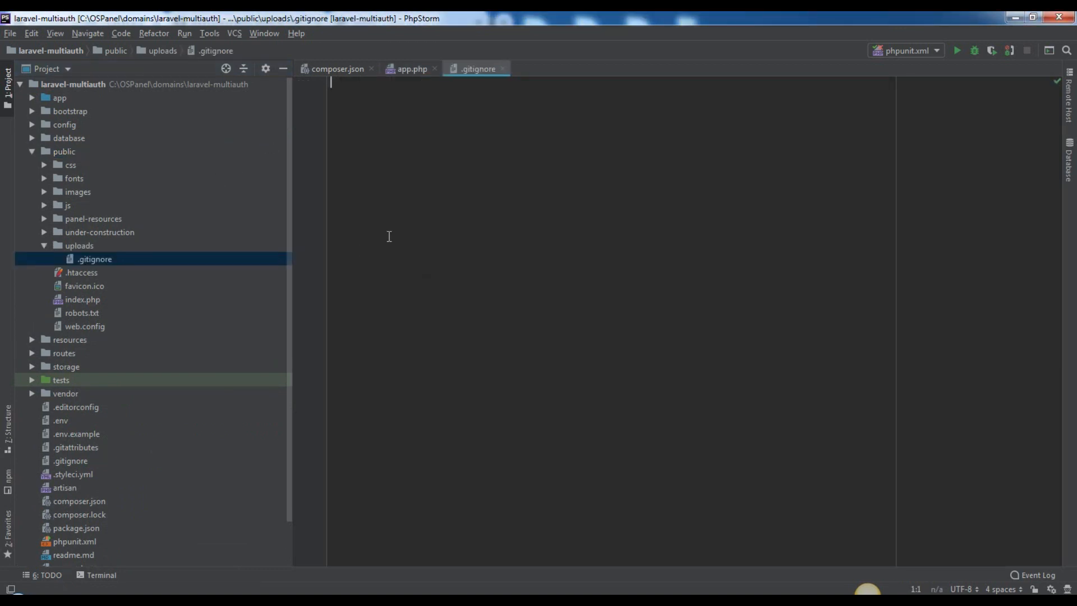
{"action": "type", "text": "!.gitignore"}
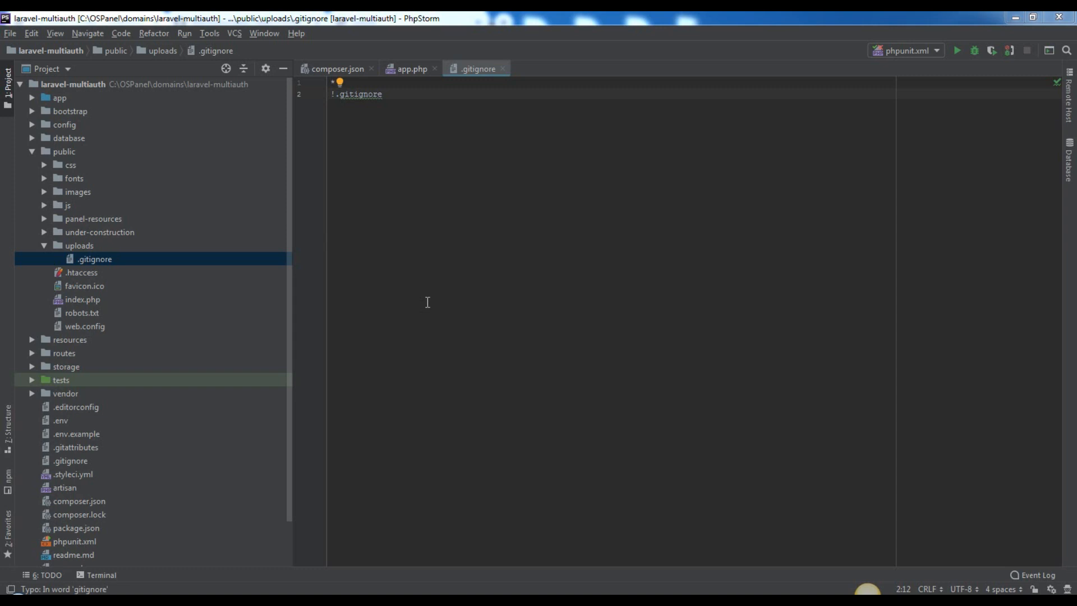
{"action": "mouse_move", "coordinate": [439, 305]}
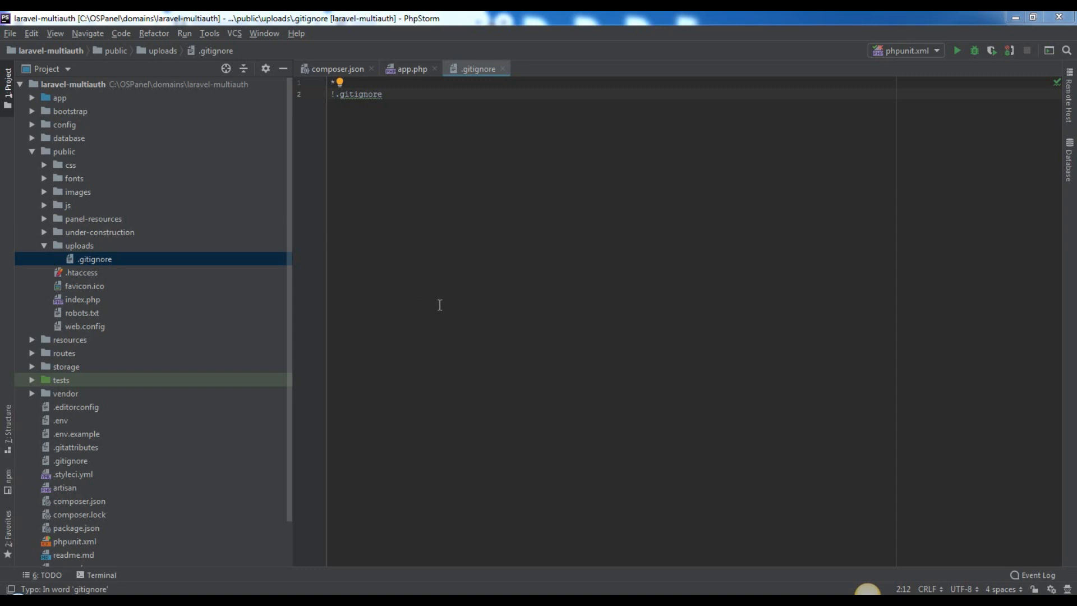
{"action": "mouse_move", "coordinate": [592, 539]}
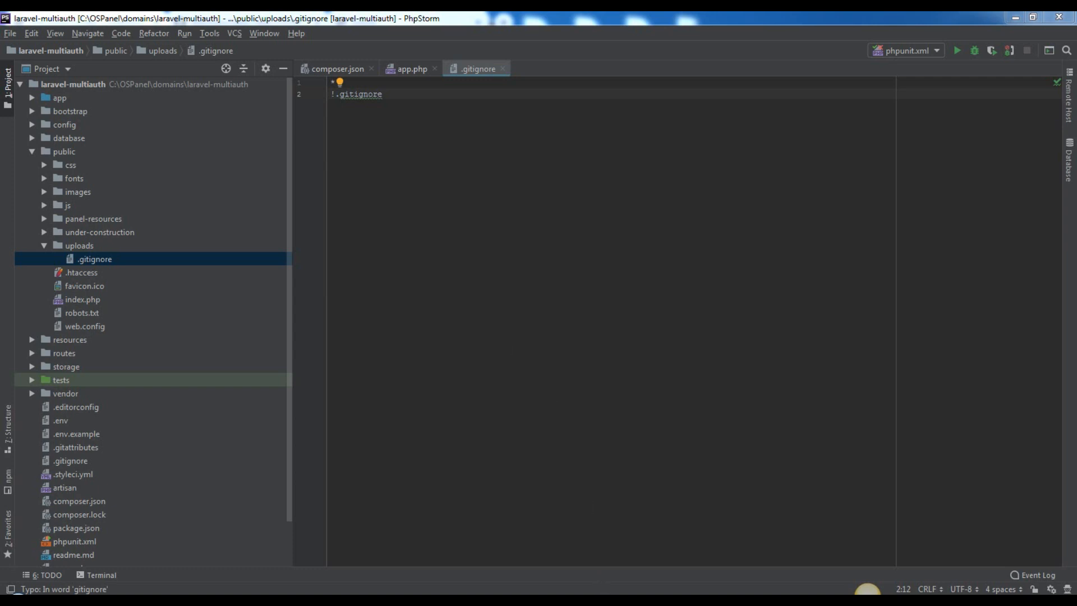
{"action": "mouse_move", "coordinate": [460, 576]}
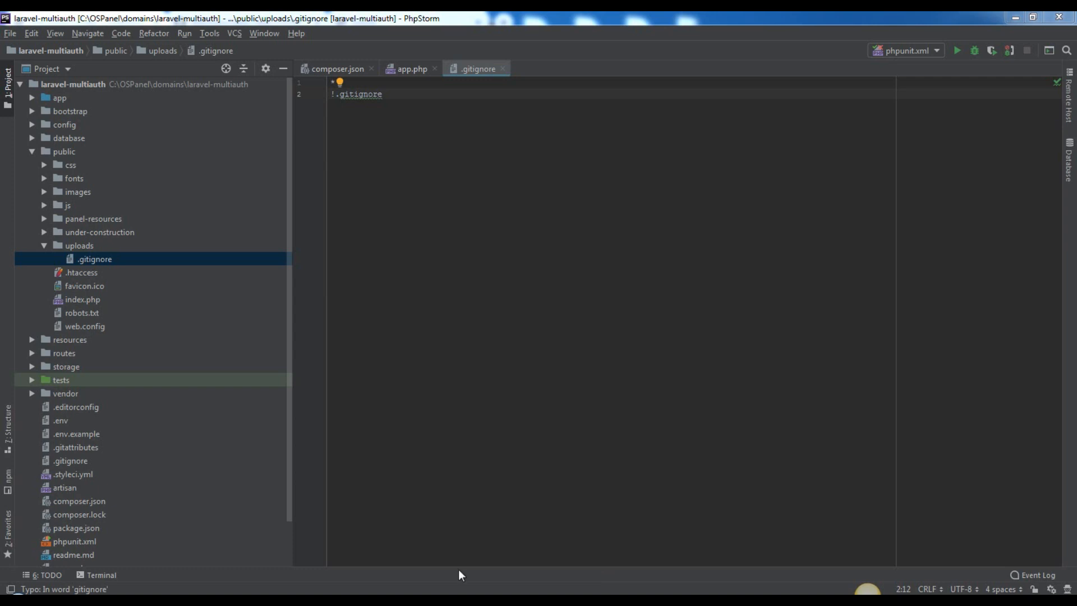
{"action": "mouse_move", "coordinate": [191, 586]}
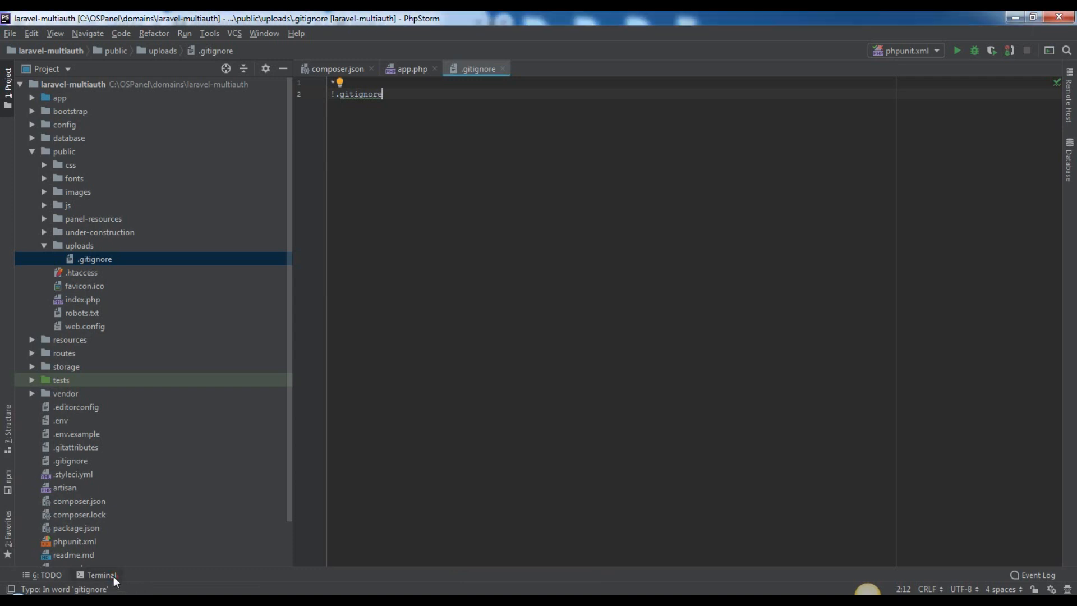
Step: Run php artisan storage:link and synchronize the new public/storage folder from disk
{"action": "left_click", "coordinate": [100, 574]}
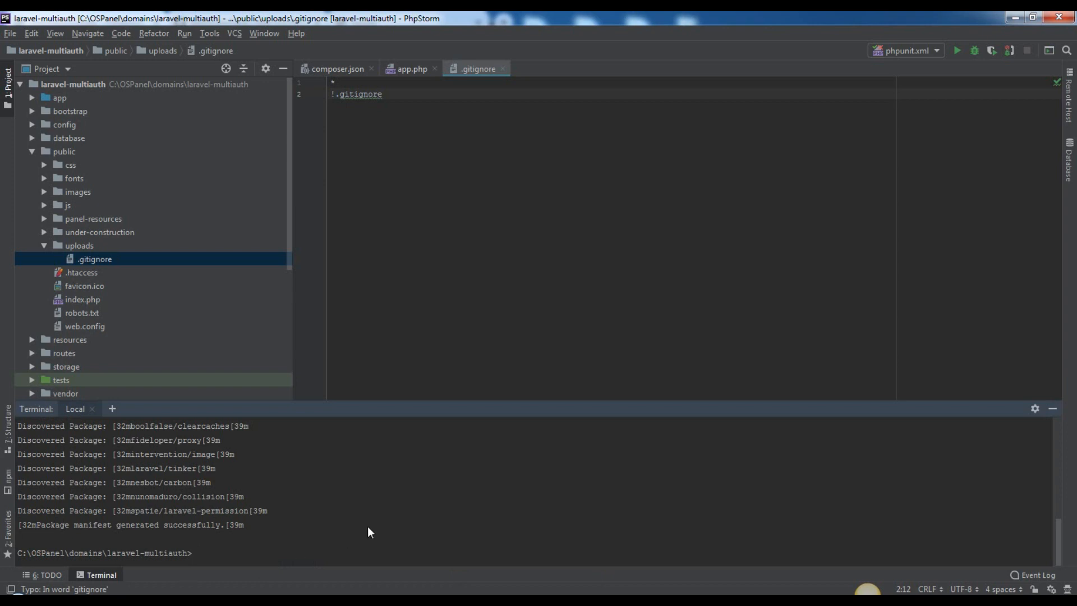
{"action": "type", "text": "php artisan storage:link"}
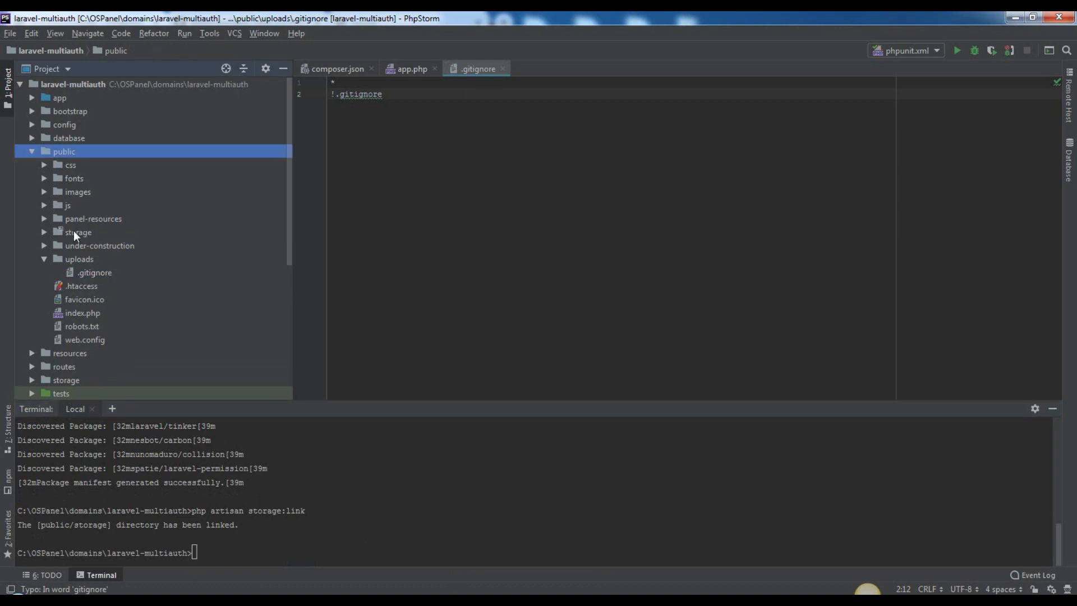
{"action": "left_click", "coordinate": [77, 232]}
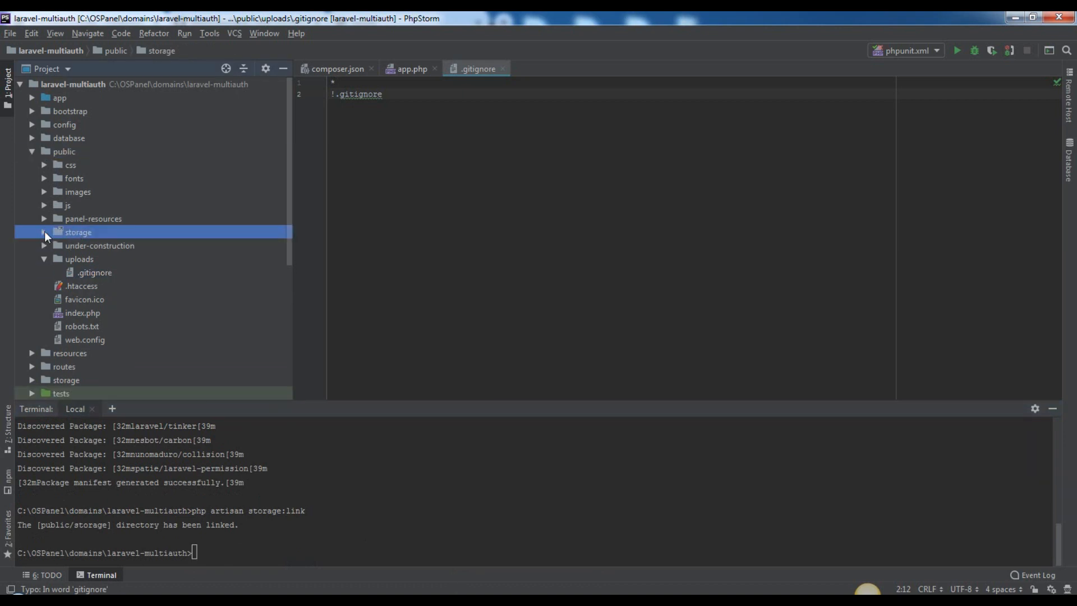
{"action": "right_click", "coordinate": [77, 233]}
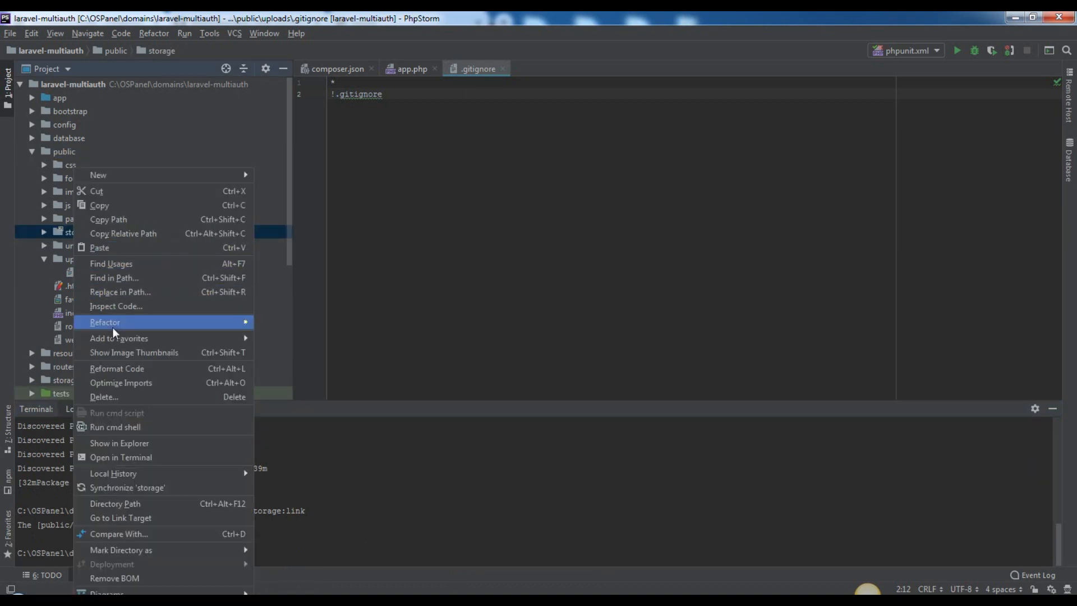
{"action": "left_click", "coordinate": [128, 488]}
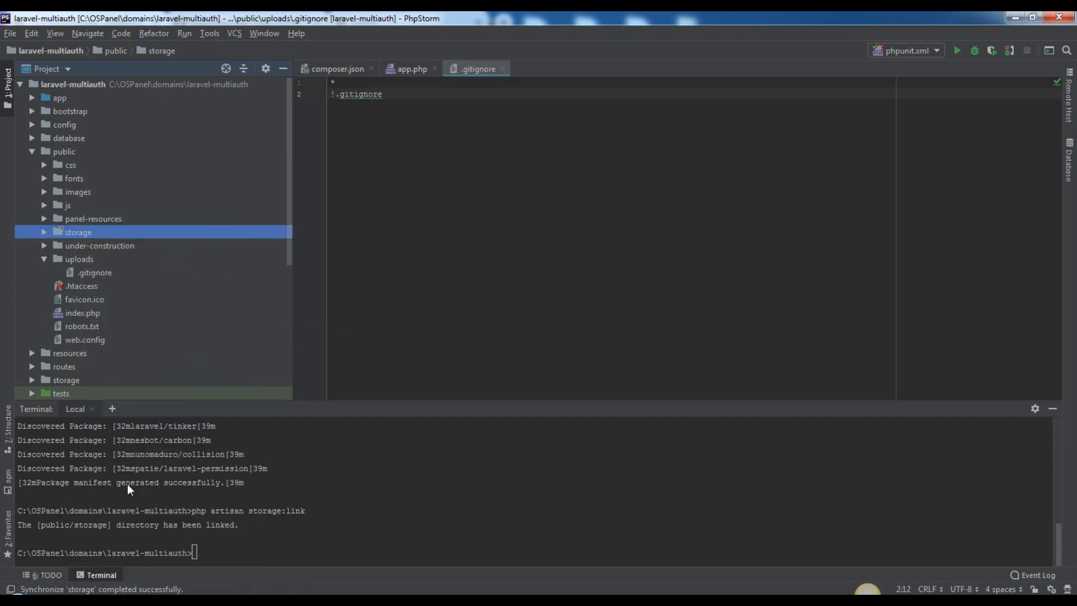
{"action": "scroll", "scroll_direction": "down", "scroll_amount": 3}
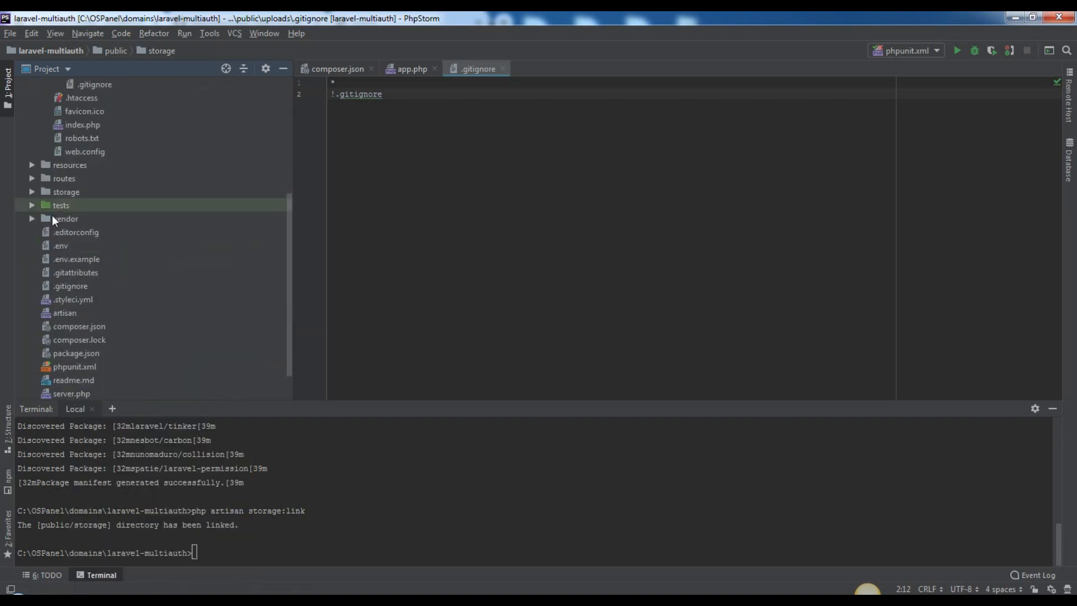
{"action": "left_click", "coordinate": [44, 192]}
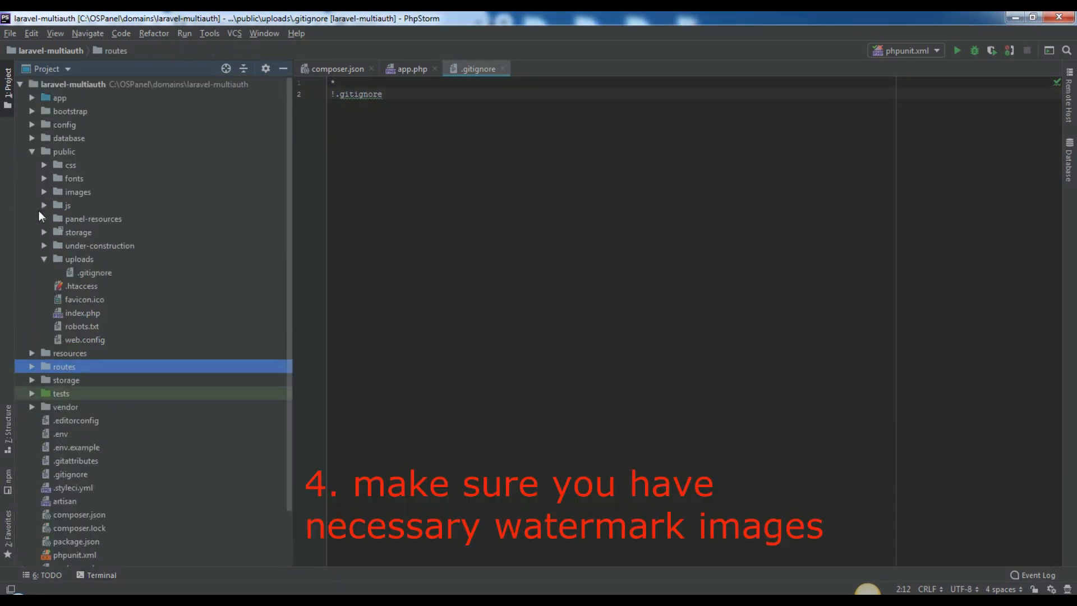
Step: Expand public/images/watermarks and view the large watermark PNG
{"action": "left_click", "coordinate": [63, 151]}
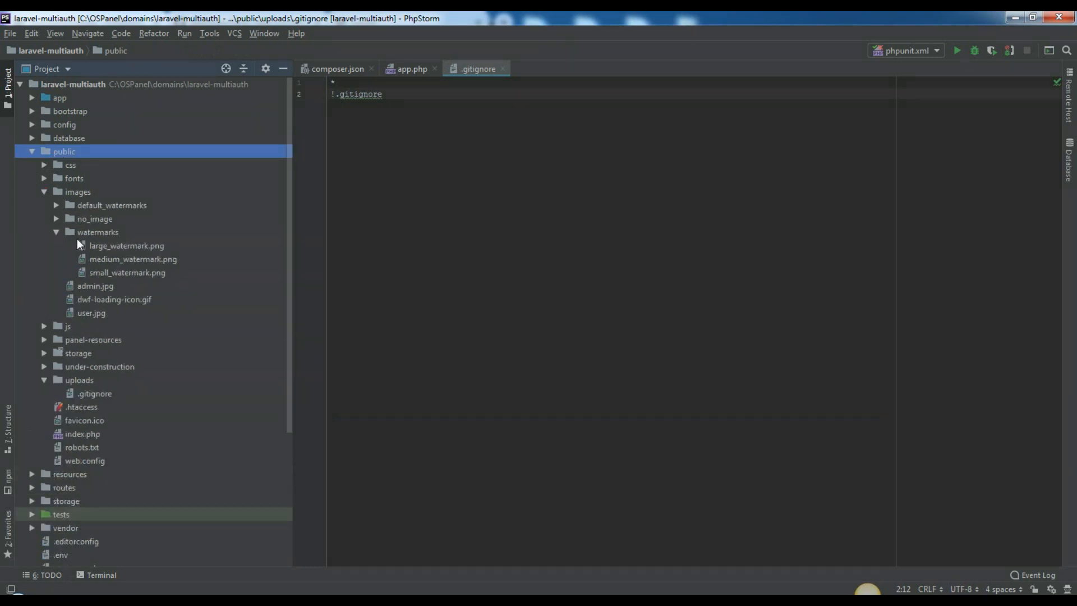
{"action": "left_click", "coordinate": [126, 271]}
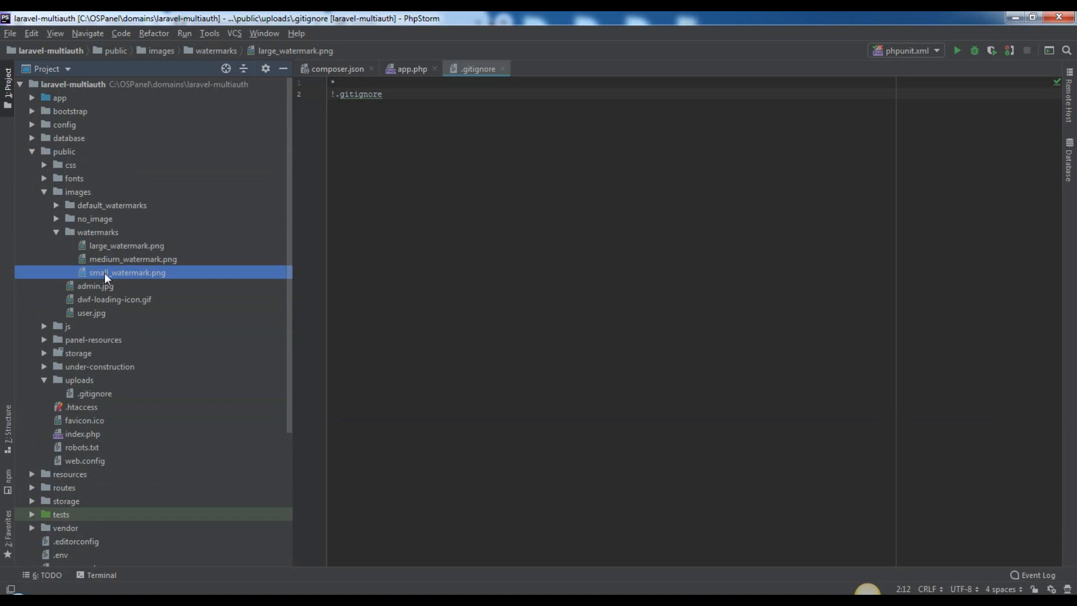
{"action": "double_click", "coordinate": [127, 246]}
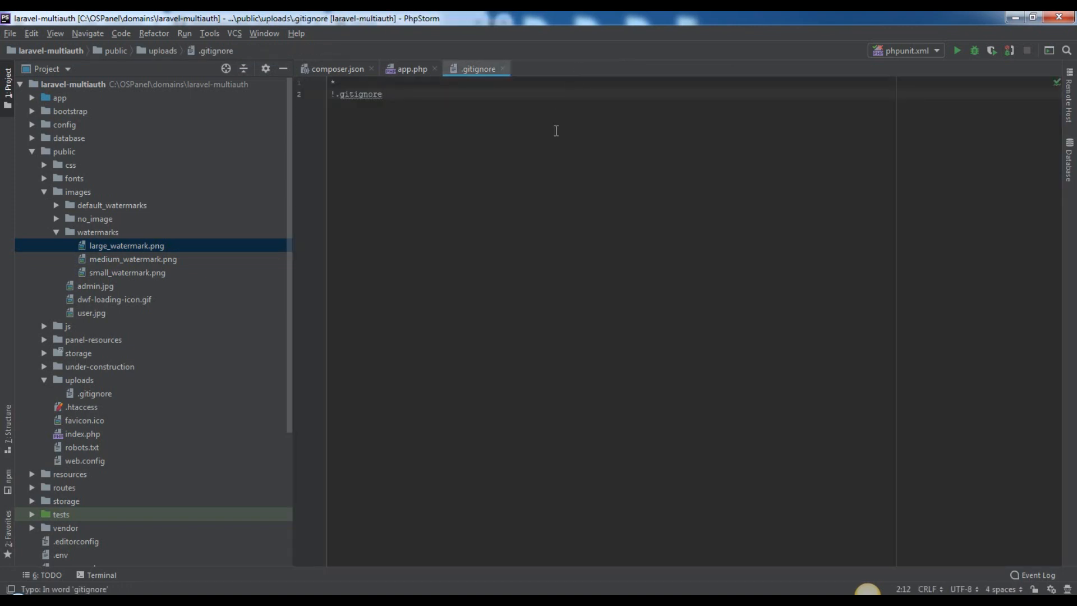
{"action": "mouse_move", "coordinate": [481, 527]}
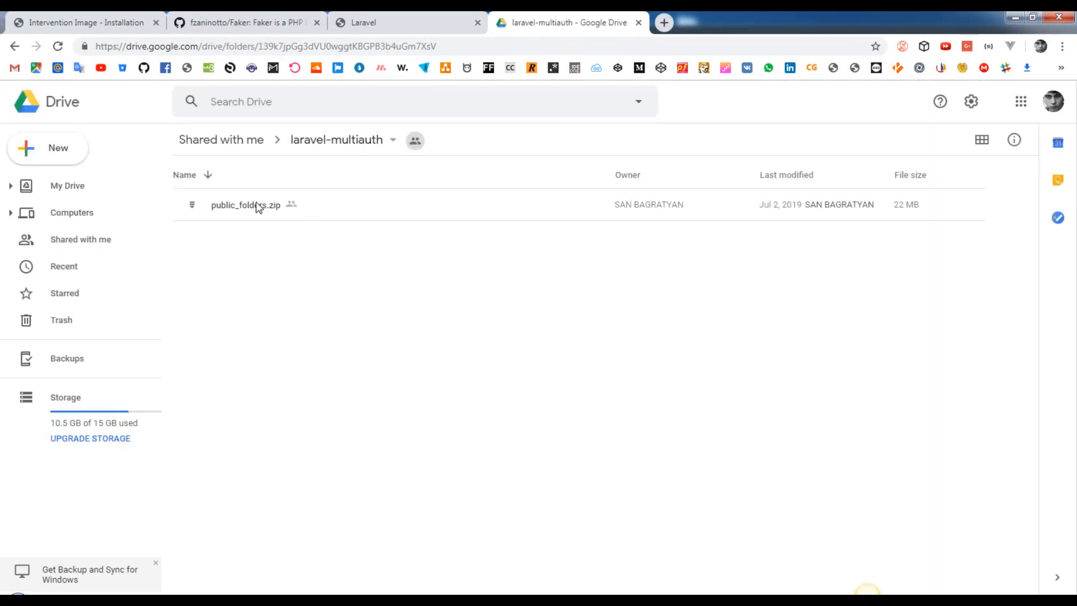
Step: Download public_folders.zip from the shared Google Drive folder
{"action": "right_click", "coordinate": [246, 204]}
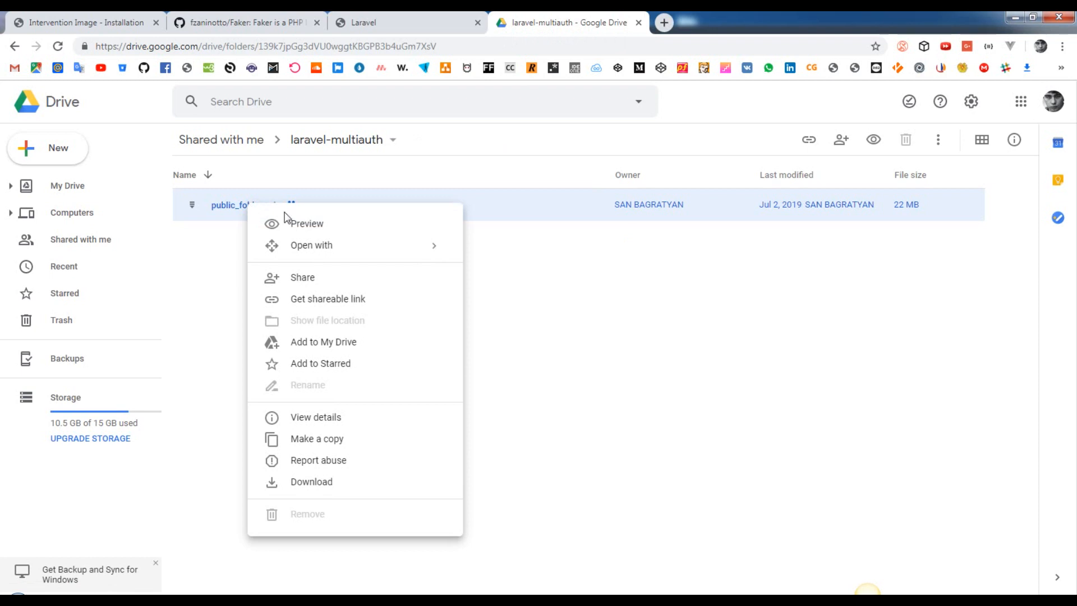
{"action": "left_click", "coordinate": [311, 481]}
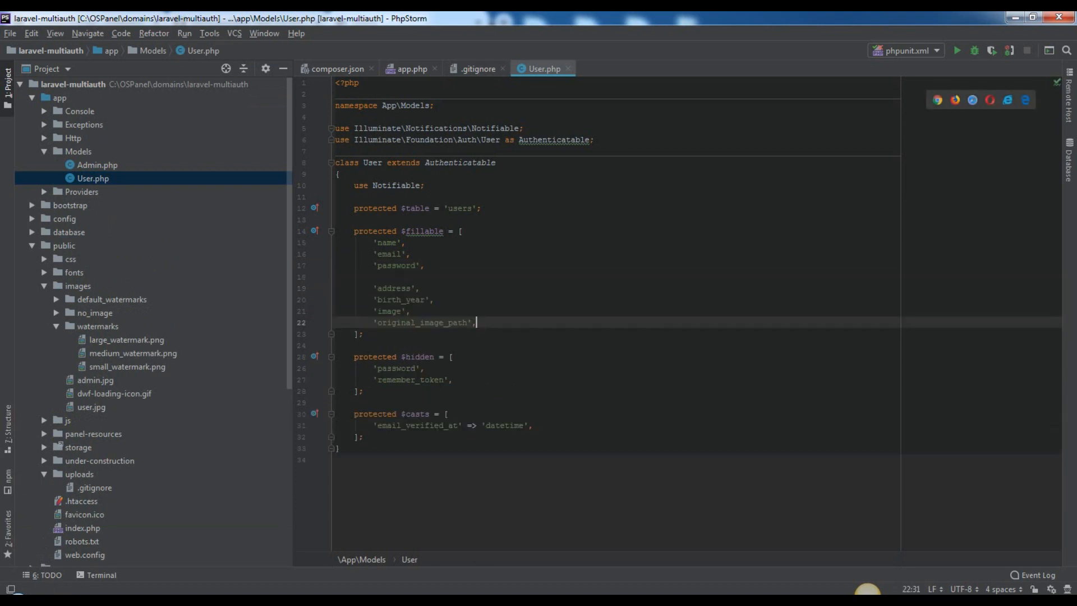
Step: View the create_users_table migration with its address, birth_year, image and original_image_path columns
{"action": "left_click", "coordinate": [132, 353]}
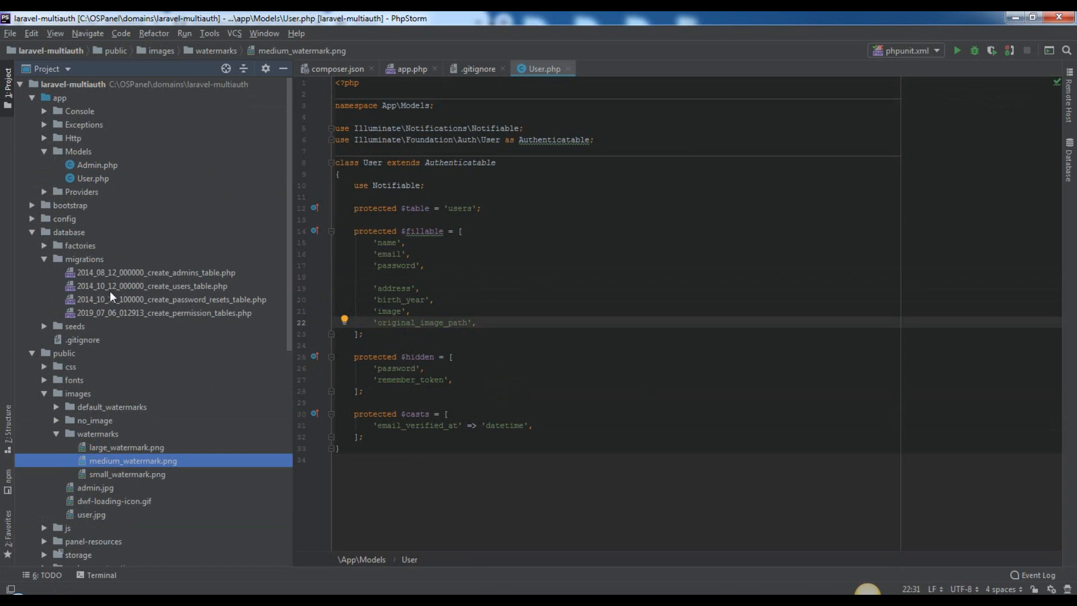
{"action": "double_click", "coordinate": [154, 286]}
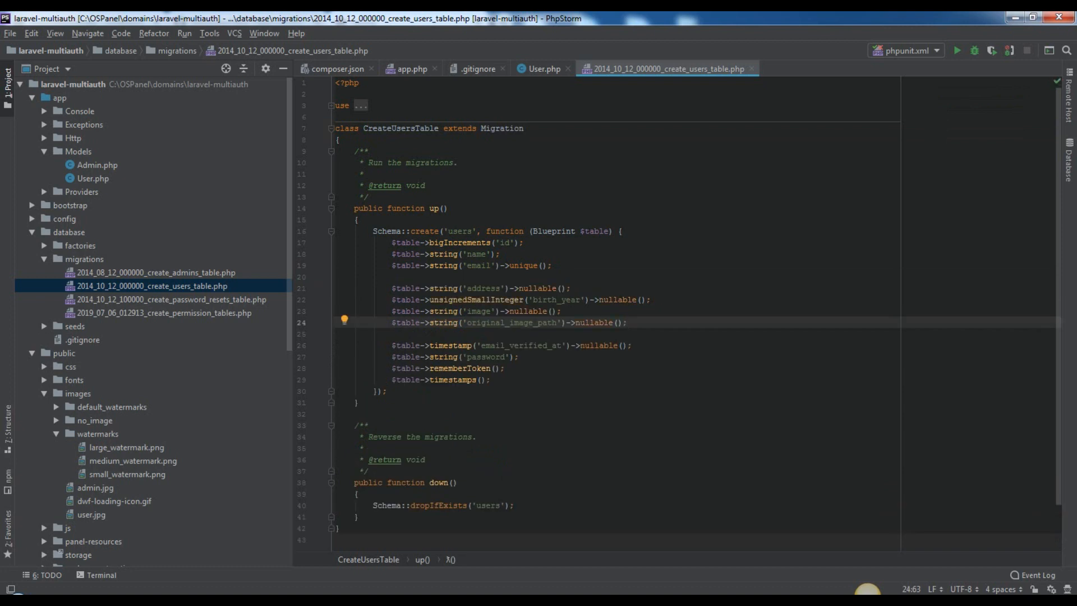
{"action": "mouse_move", "coordinate": [646, 263]}
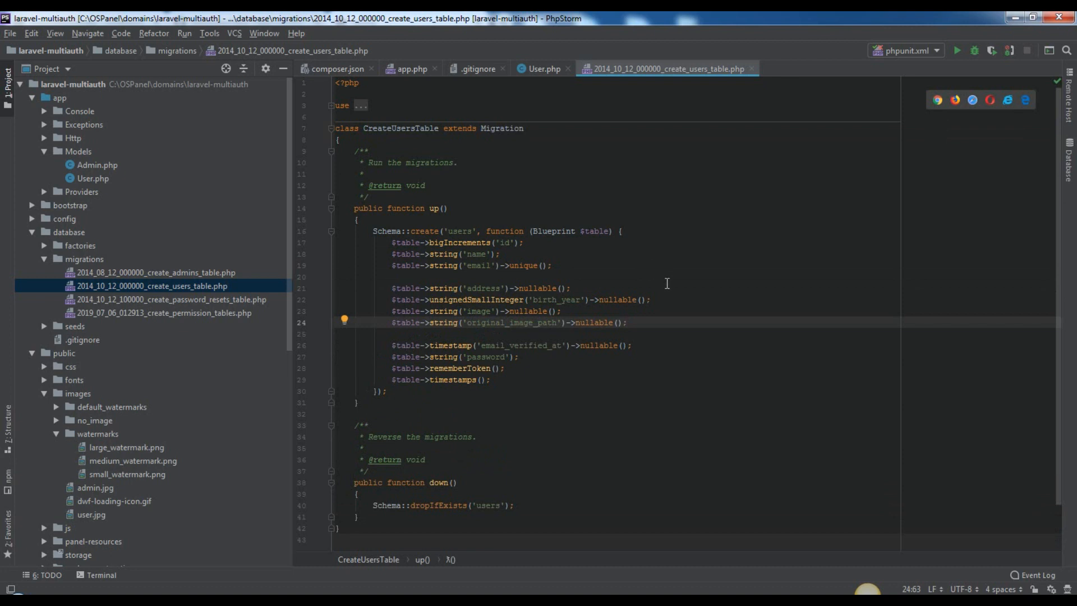
{"action": "left_click", "coordinate": [626, 322]}
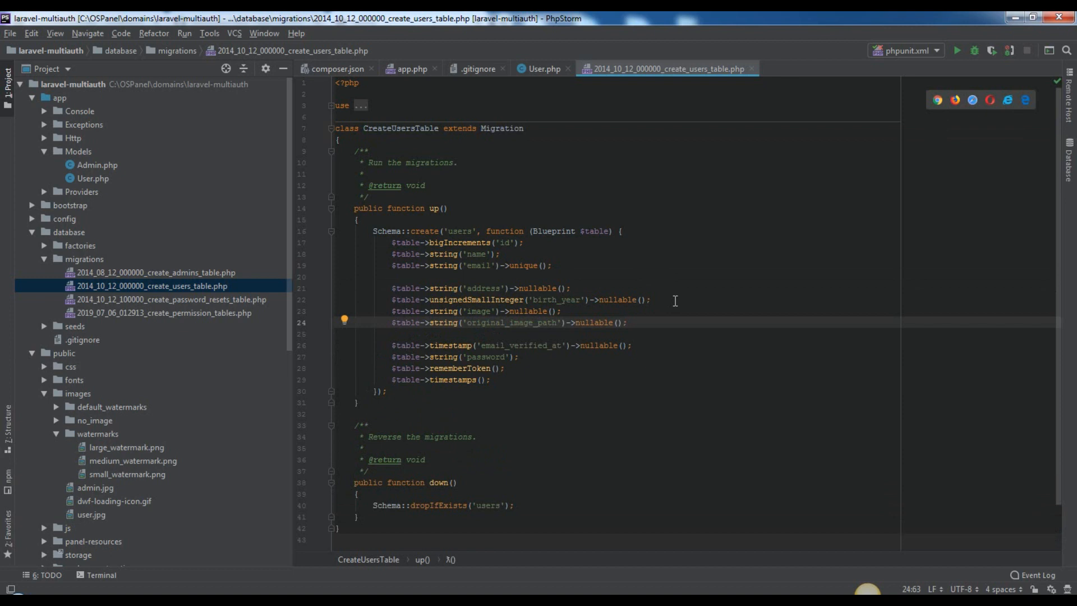
{"action": "left_click", "coordinate": [625, 322]}
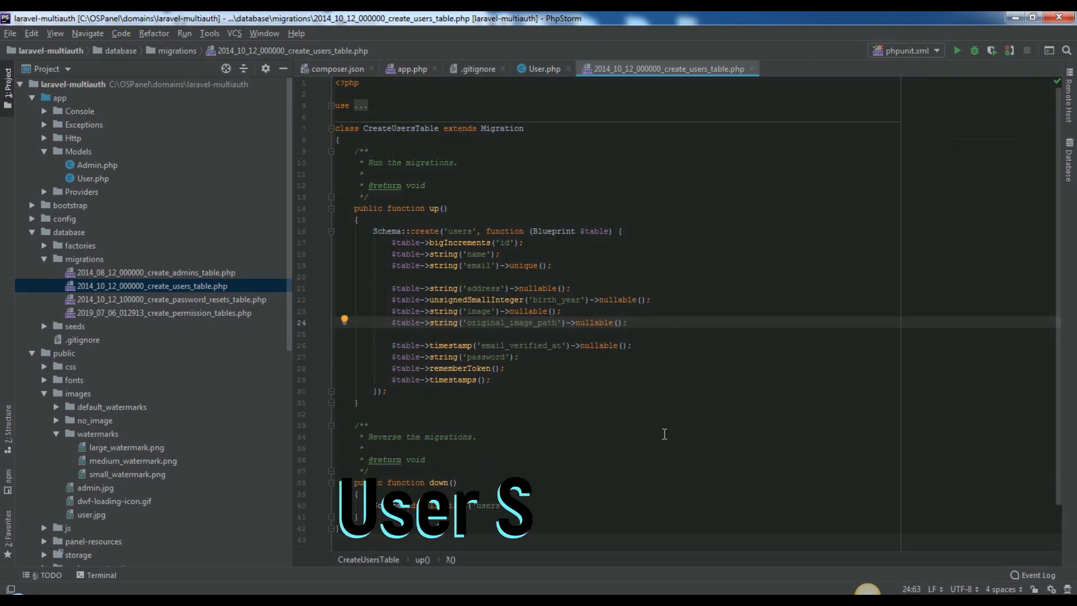
Step: Add protected $seed_items = []; to UserSeeder and maximize the editor
{"action": "left_click", "coordinate": [44, 326]}
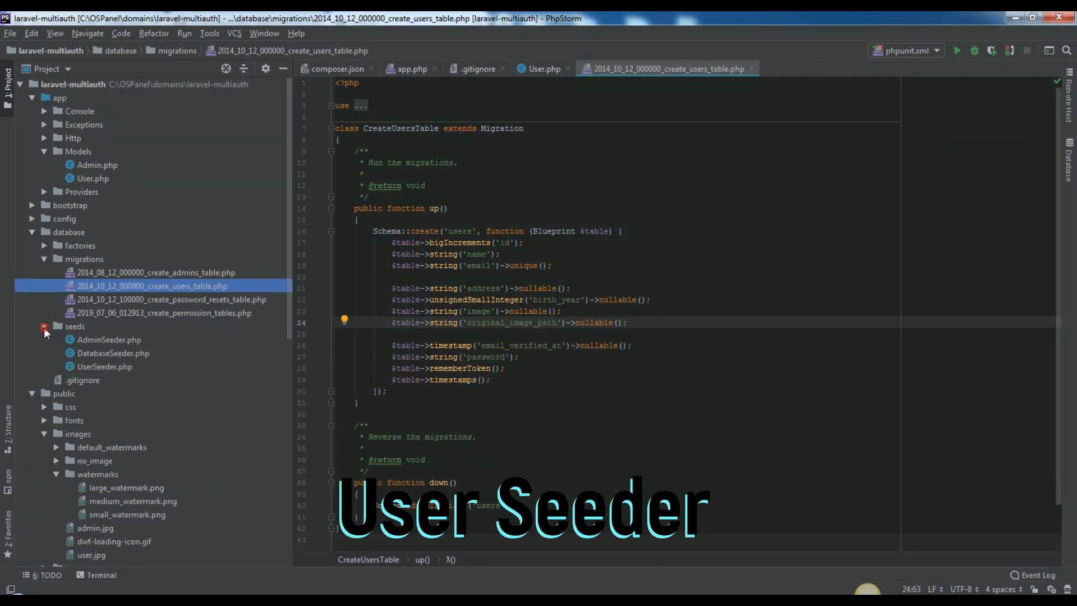
{"action": "double_click", "coordinate": [105, 366]}
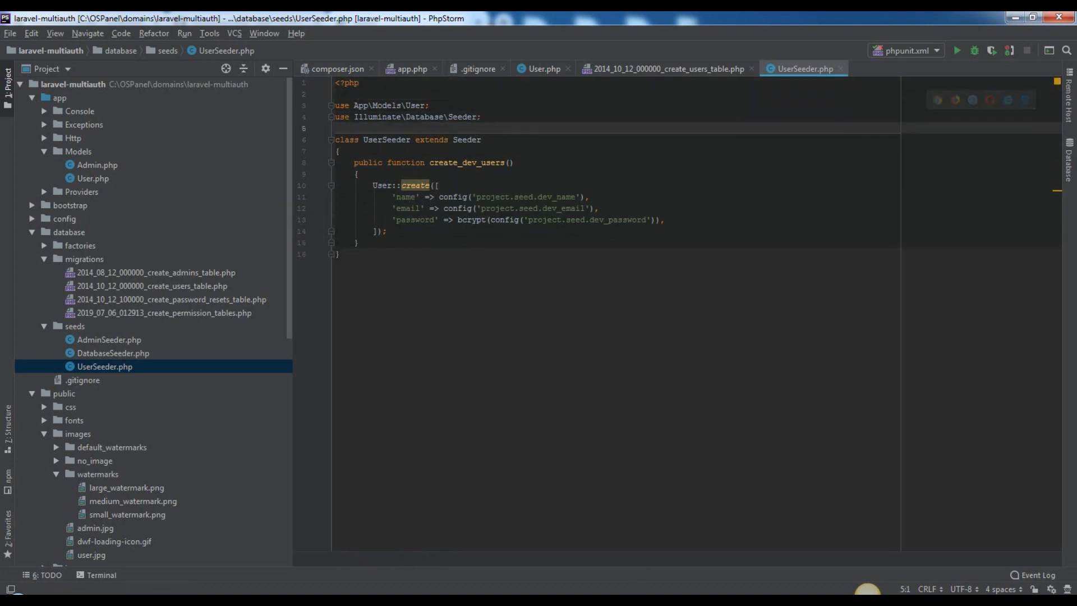
{"action": "type", "text": "protected $seed_items = [];"}
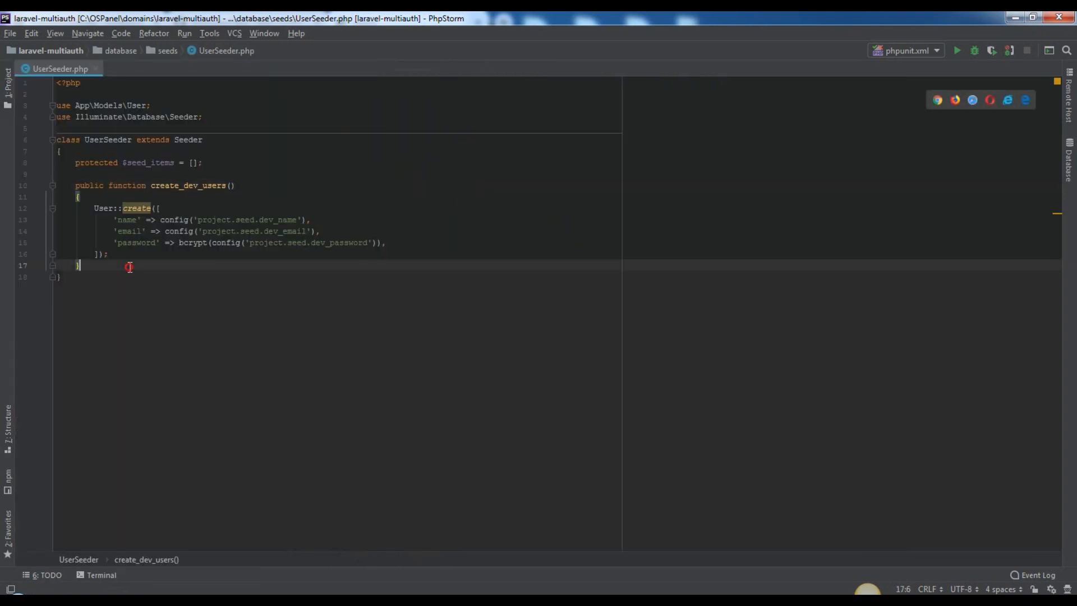
{"action": "key", "text": "Enter"}
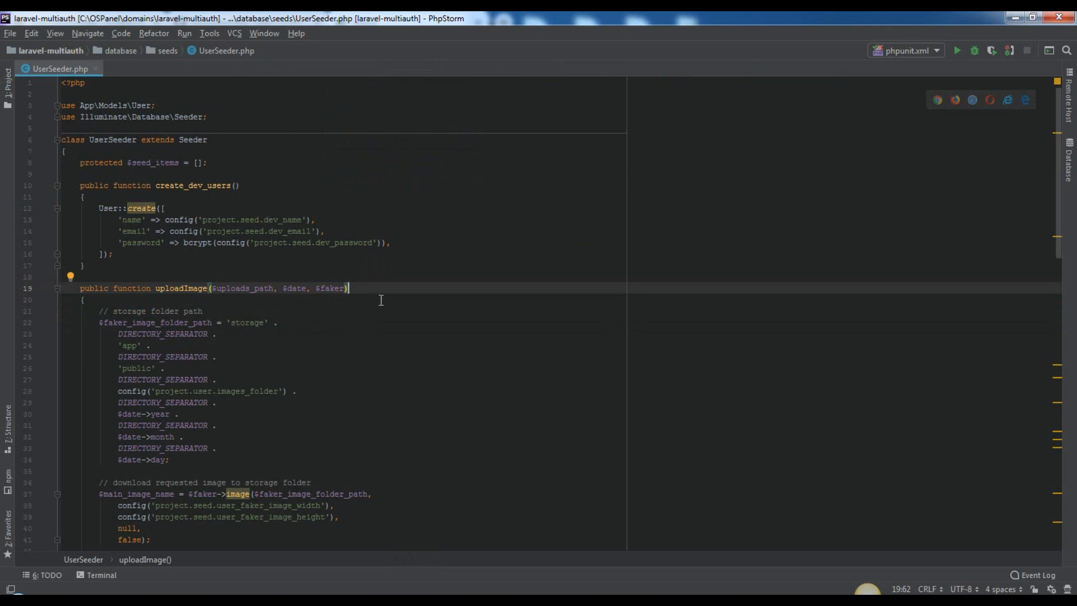
{"action": "scroll", "scroll_direction": "down", "scroll_amount": 3}
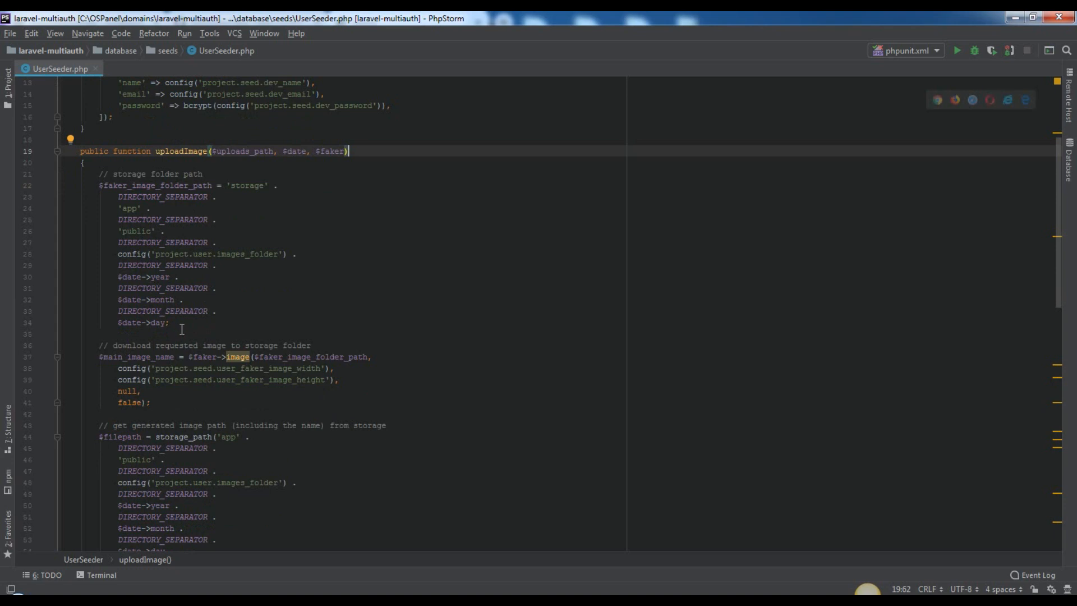
{"action": "left_click_drag", "start_coordinate": [103, 185], "coordinate": [170, 322]}
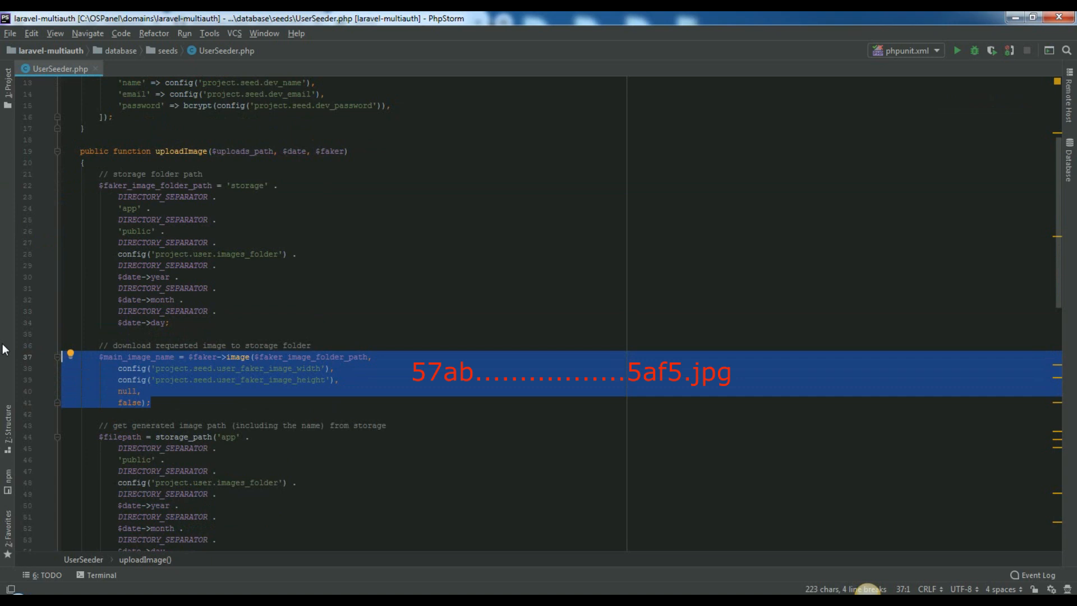
{"action": "scroll", "scroll_direction": "down", "scroll_amount": 3}
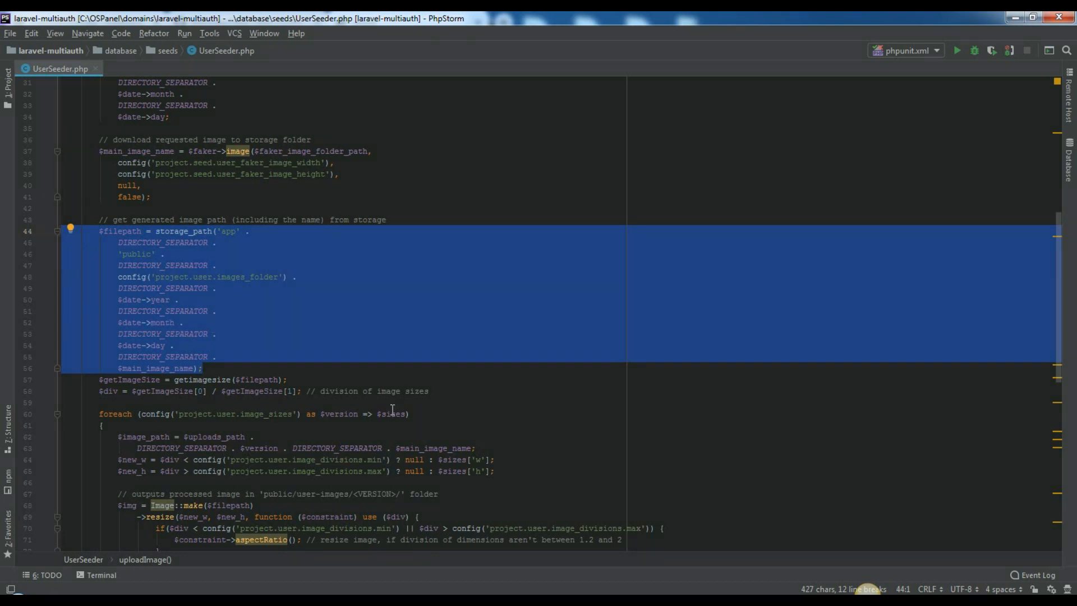
{"action": "left_click", "coordinate": [428, 391]}
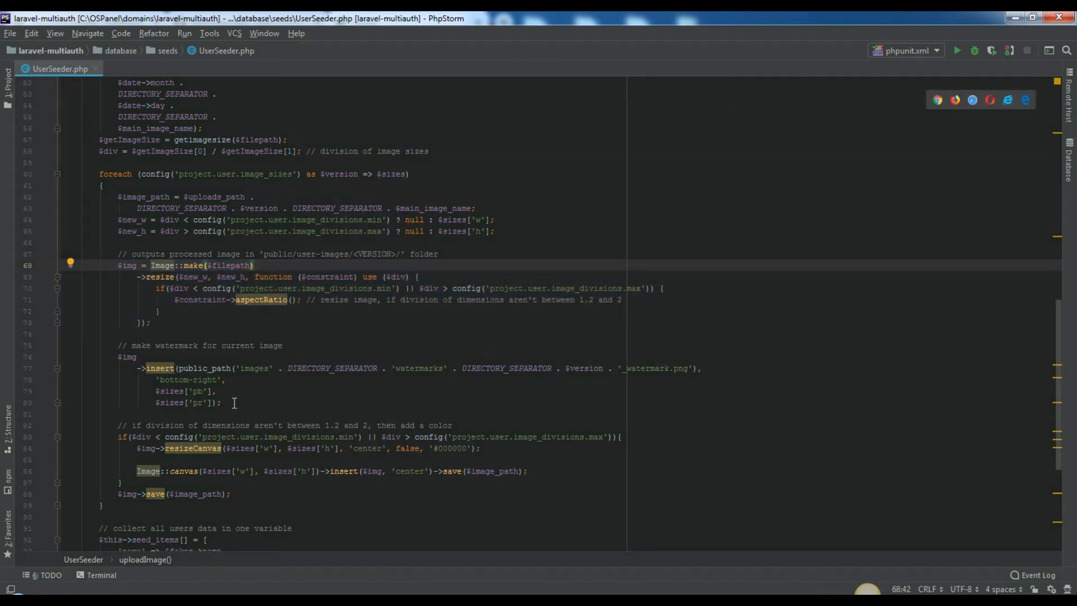
Step: Break the Image::canvas chain so ->insert() and ->save() each sit on their own line
{"action": "left_click_drag", "start_coordinate": [128, 357], "coordinate": [221, 403]}
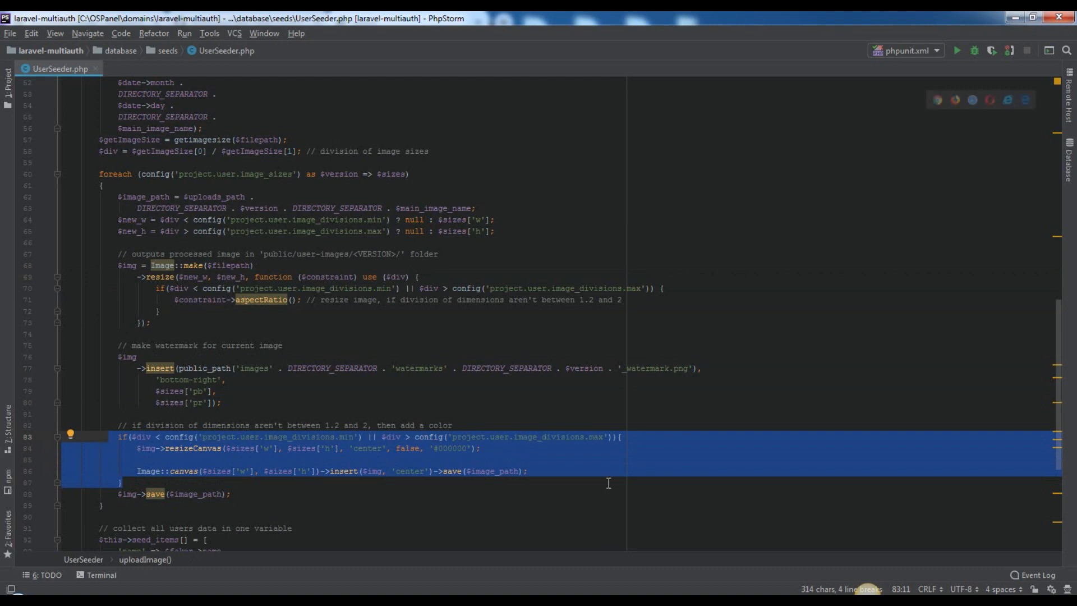
{"action": "left_click", "coordinate": [134, 470]}
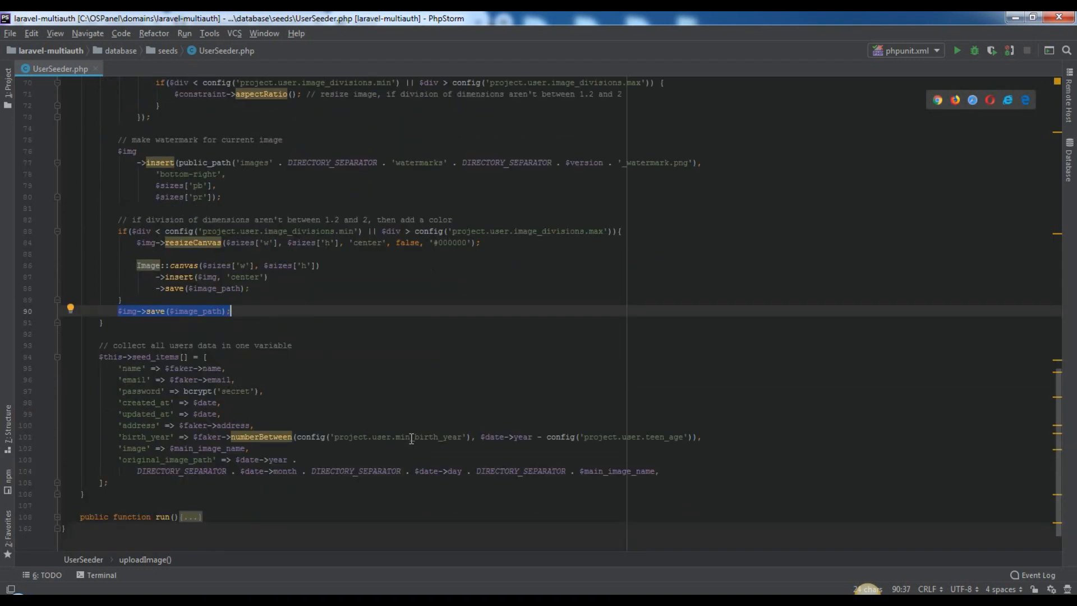
{"action": "mouse_move", "coordinate": [363, 332]}
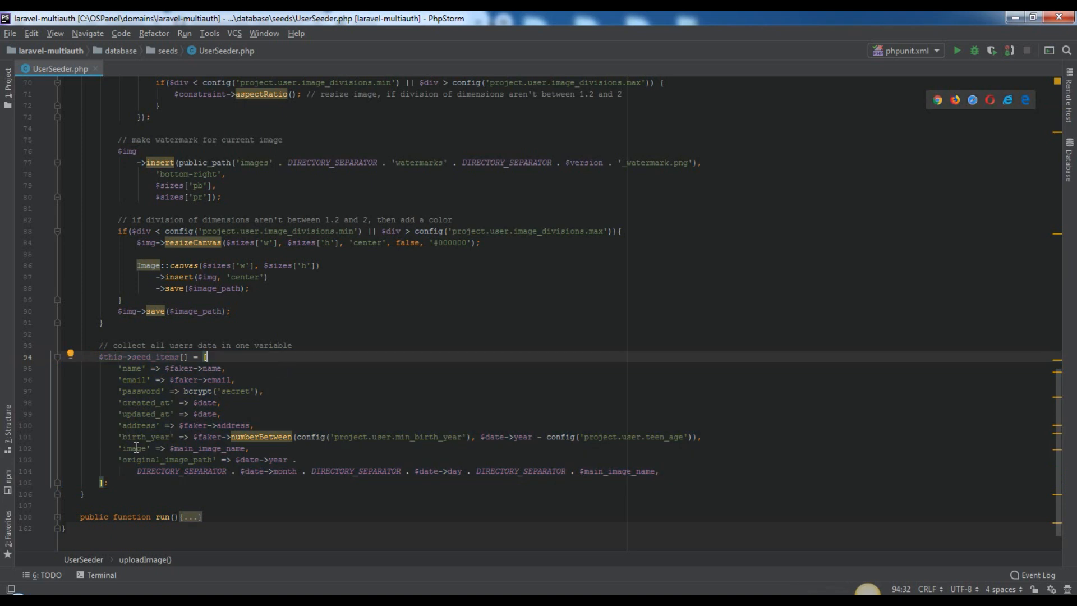
{"action": "double_click", "coordinate": [172, 460]}
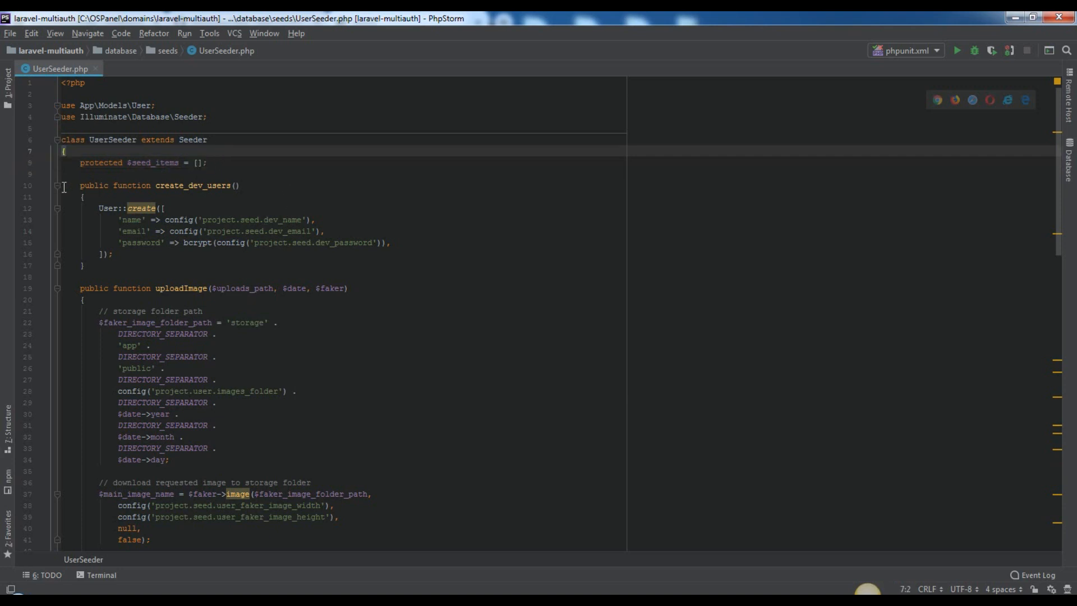
{"action": "left_click", "coordinate": [58, 288]}
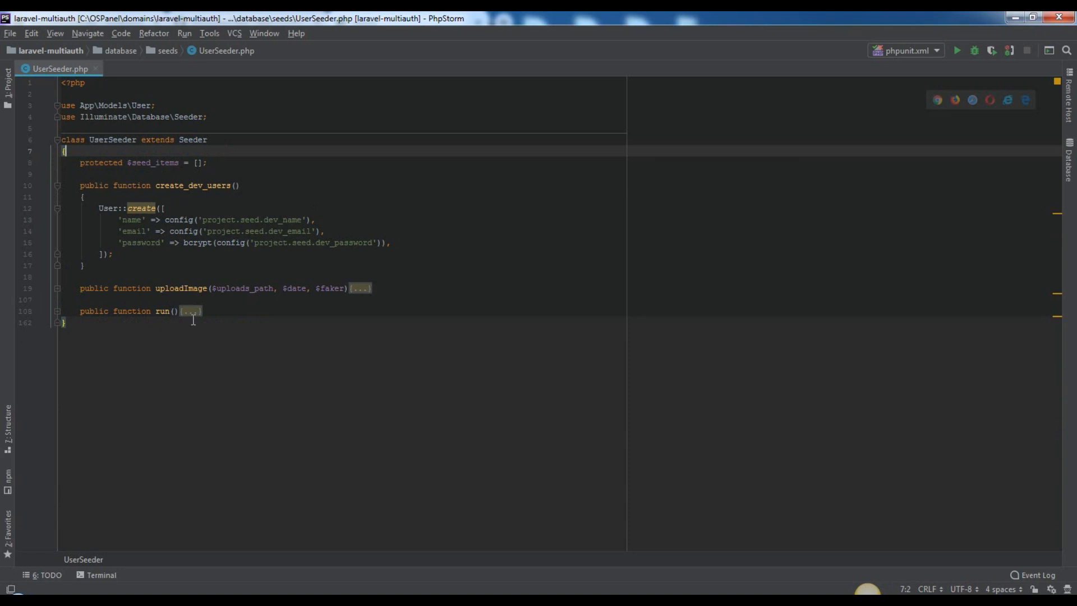
{"action": "left_click", "coordinate": [191, 311]}
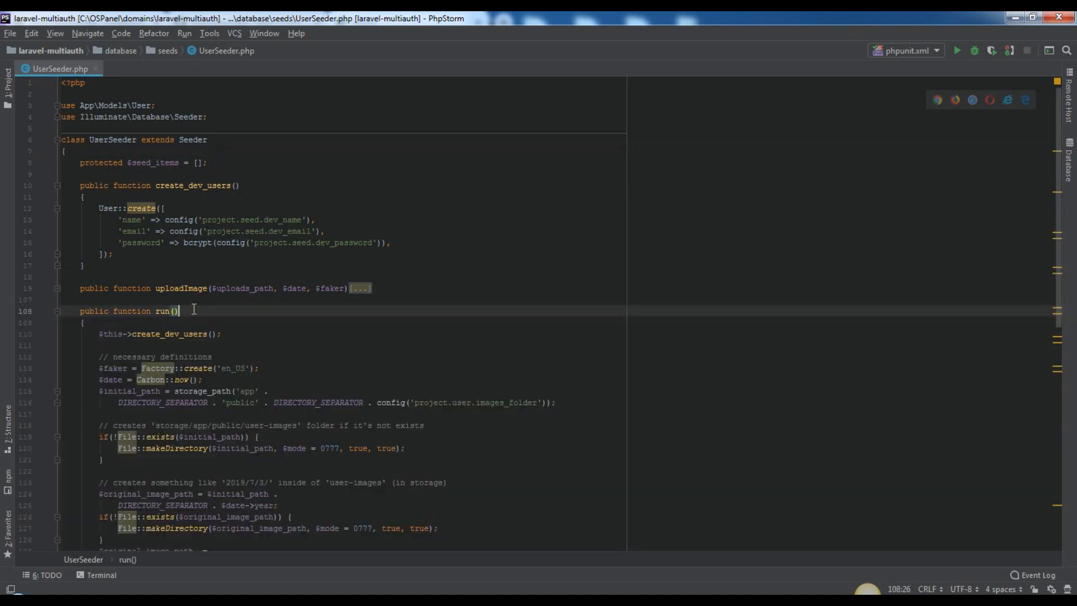
{"action": "left_click", "coordinate": [165, 334]}
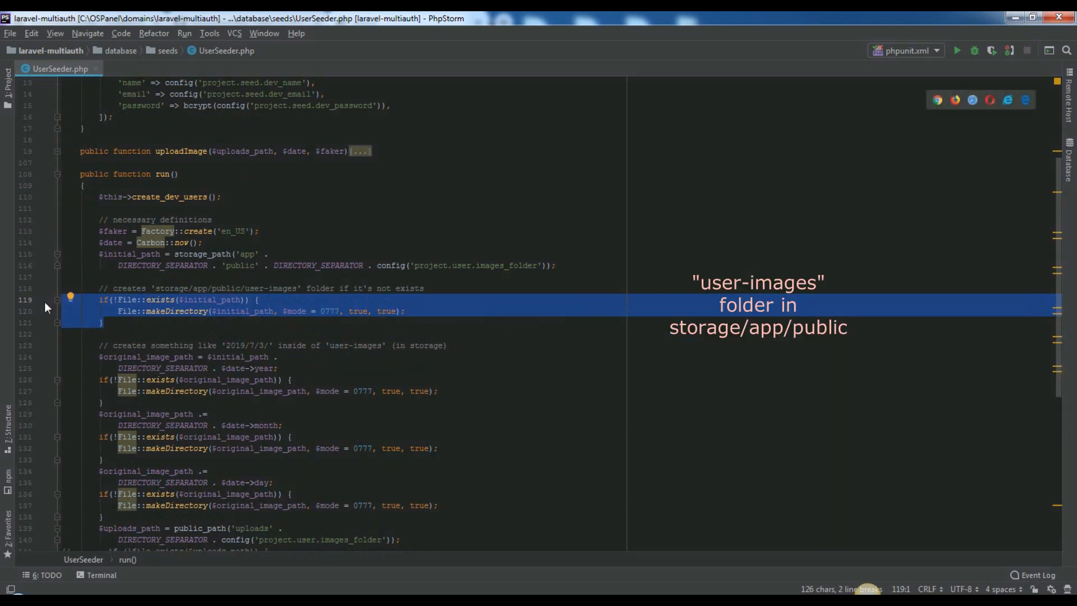
{"action": "mouse_move", "coordinate": [56, 316]}
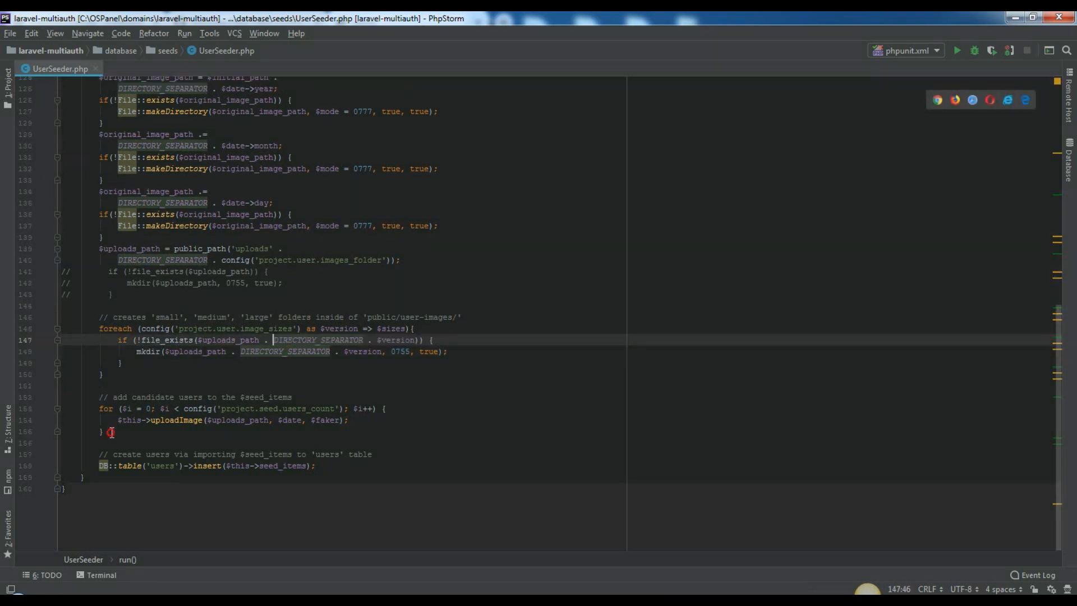
{"action": "left_click_drag", "start_coordinate": [103, 408], "coordinate": [103, 431]}
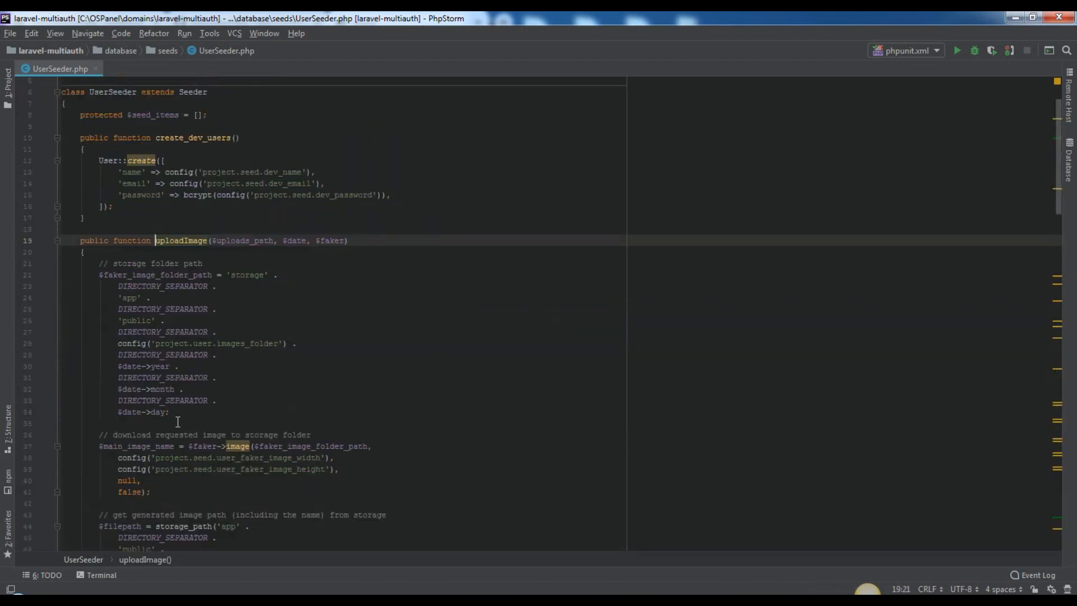
{"action": "scroll", "scroll_direction": "down", "scroll_amount": 3}
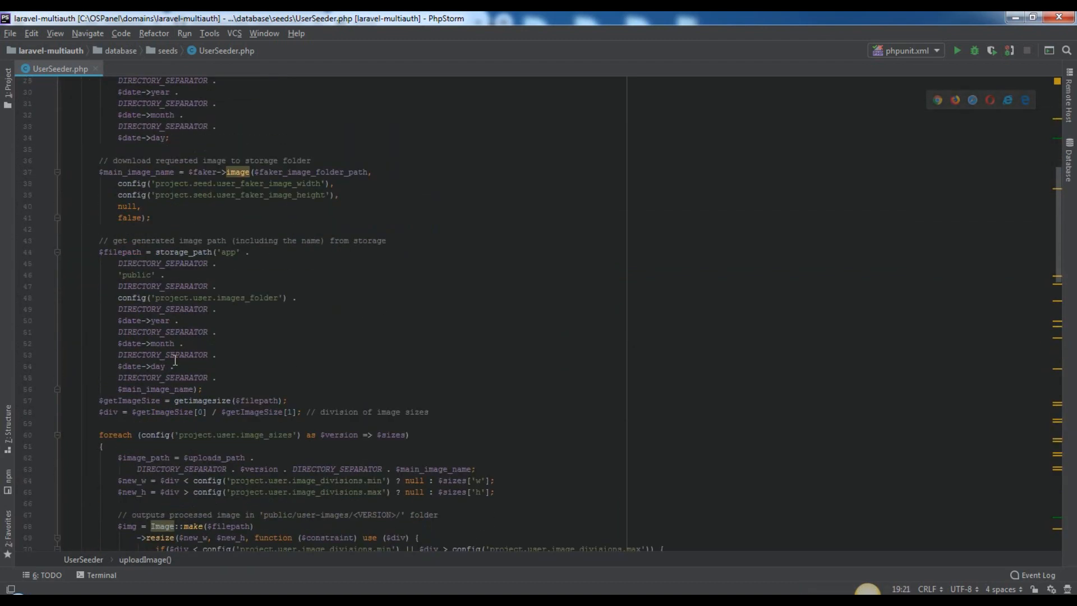
{"action": "scroll", "scroll_direction": "down", "scroll_amount": 3}
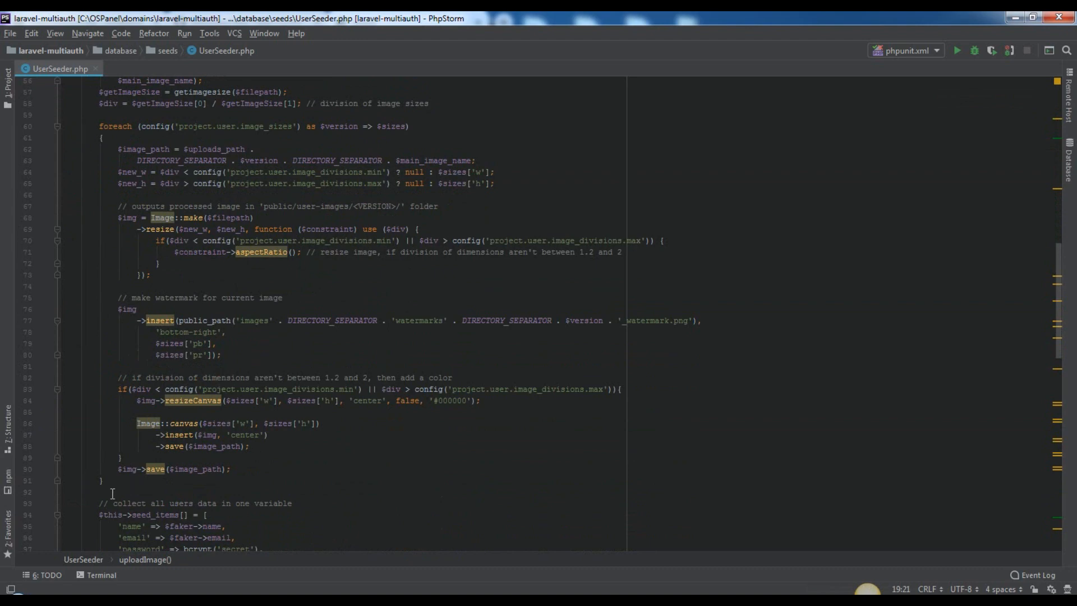
{"action": "scroll", "scroll_direction": "down", "scroll_amount": 3}
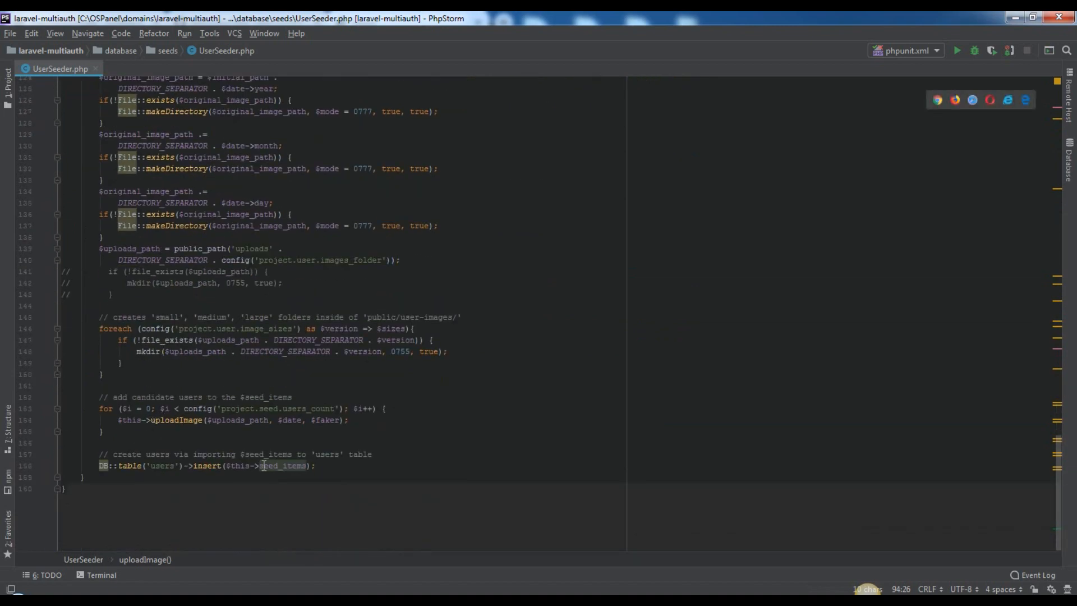
Step: Import the missing DB facade class via the quick-fix on the unresolved DB reference
{"action": "left_click", "coordinate": [102, 464]}
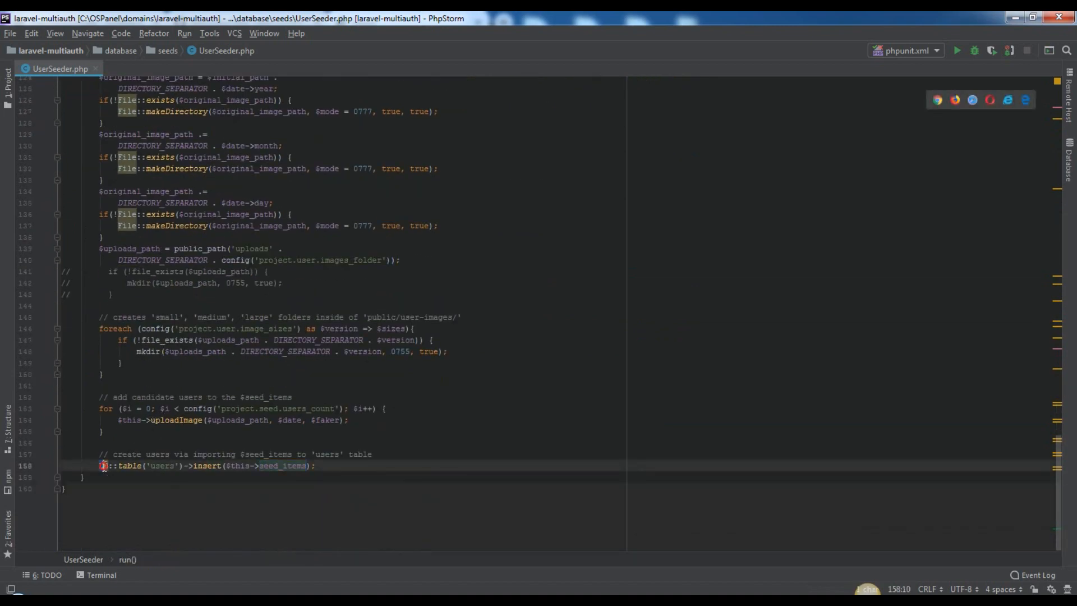
{"action": "left_click", "coordinate": [334, 466]}
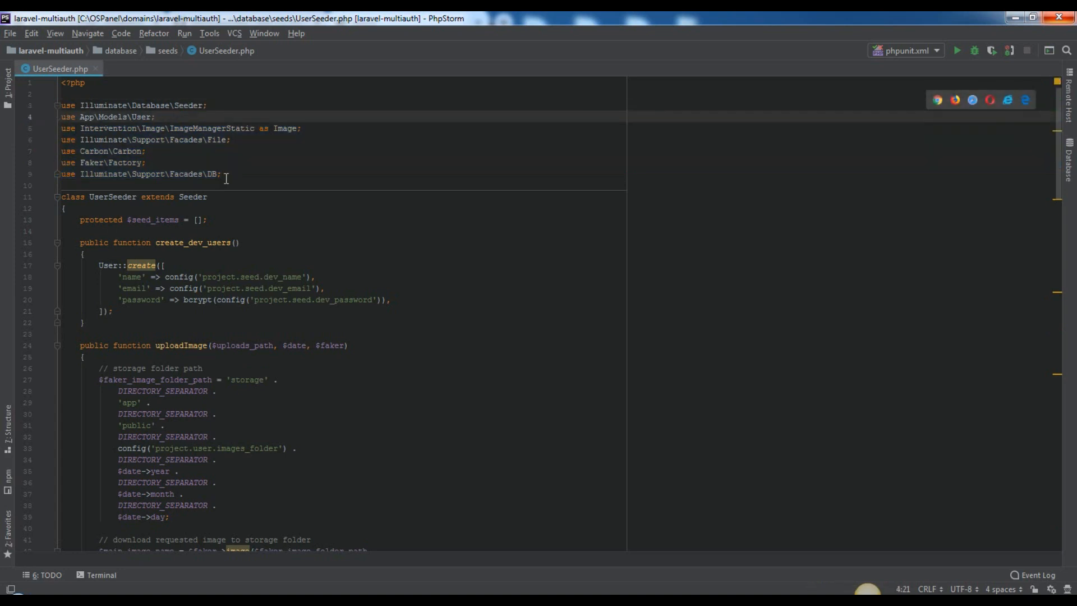
Step: Open config/project.php from the project tree and review its seed, image size and role settings
{"action": "left_click", "coordinate": [8, 79]}
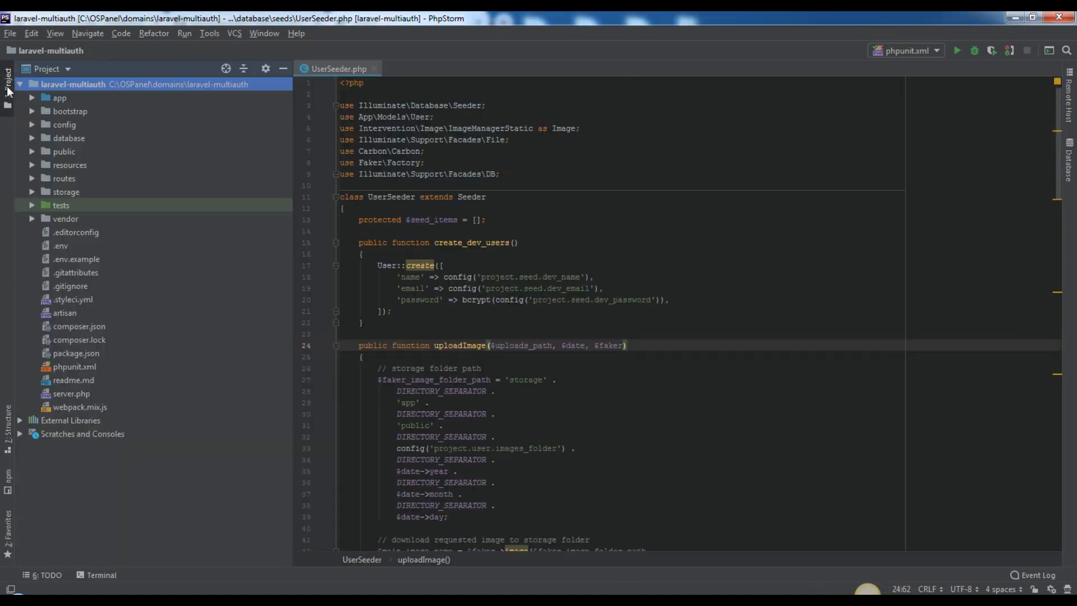
{"action": "left_click", "coordinate": [85, 271]}
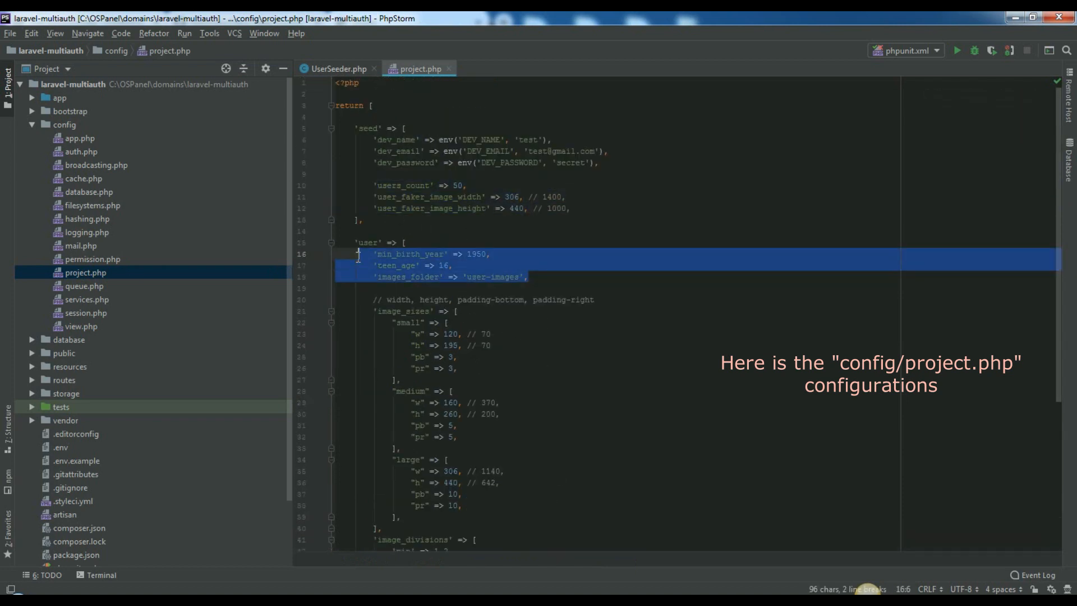
{"action": "scroll", "scroll_direction": "down", "scroll_amount": 3}
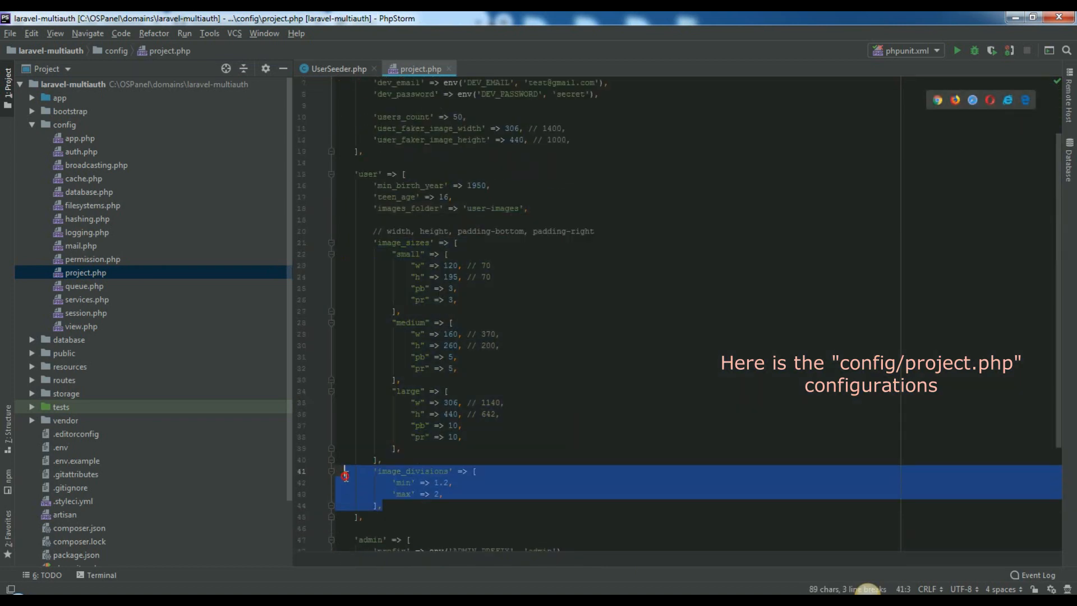
{"action": "scroll", "scroll_direction": "down", "scroll_amount": 3}
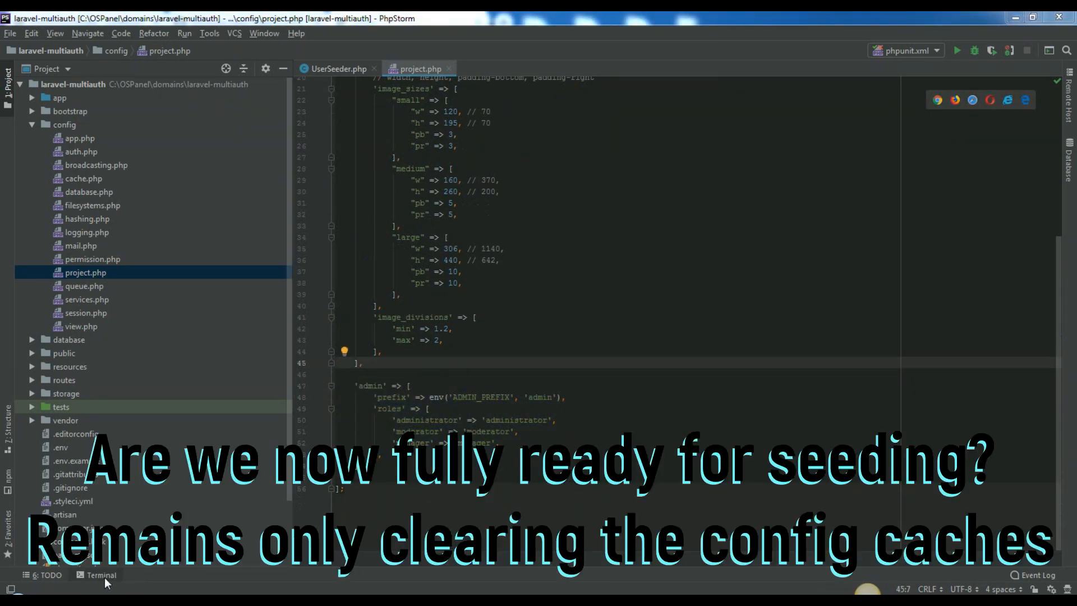
Step: Run php artisan config:cache in the project terminal to rebuild the config cache
{"action": "left_click", "coordinate": [101, 574]}
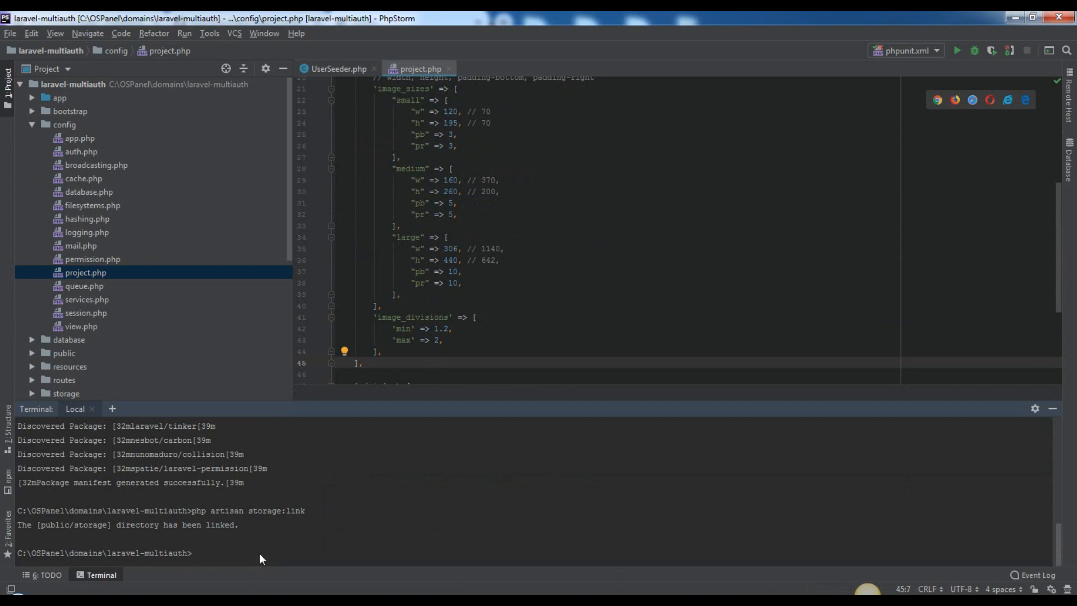
{"action": "type", "text": "php artisan config:cache"}
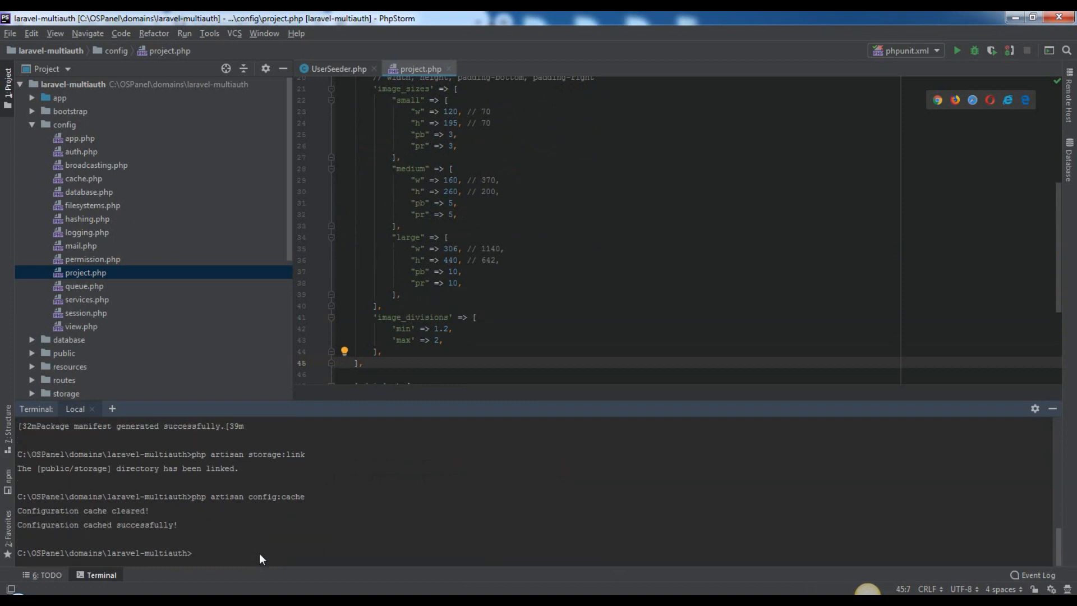
{"action": "mouse_move", "coordinate": [599, 577]}
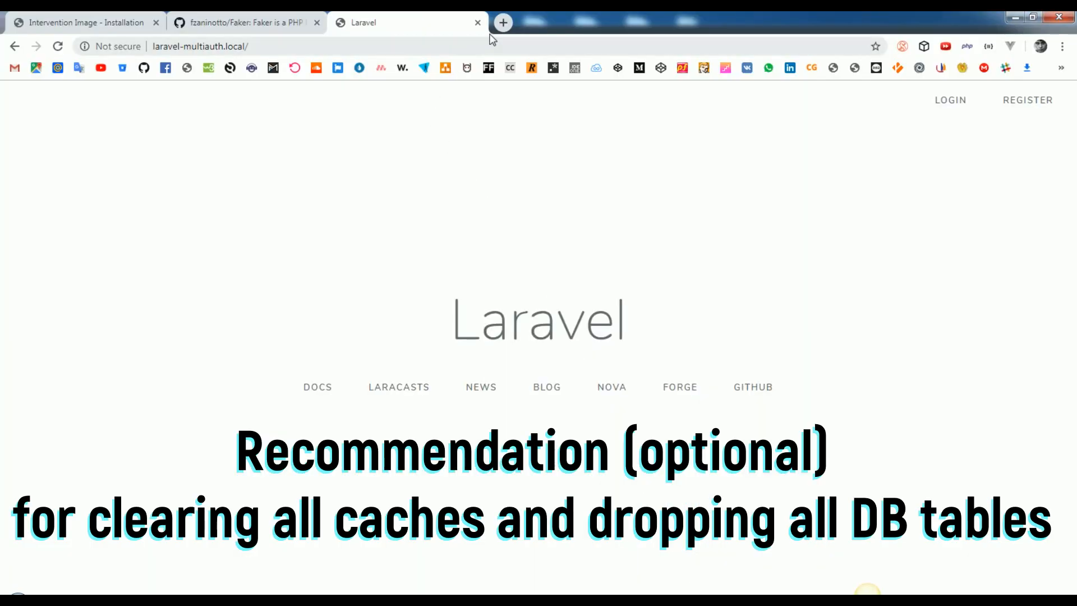
Step: Select the composer require command on the boolfalse/clearcaches GitHub readme
{"action": "left_click", "coordinate": [503, 22]}
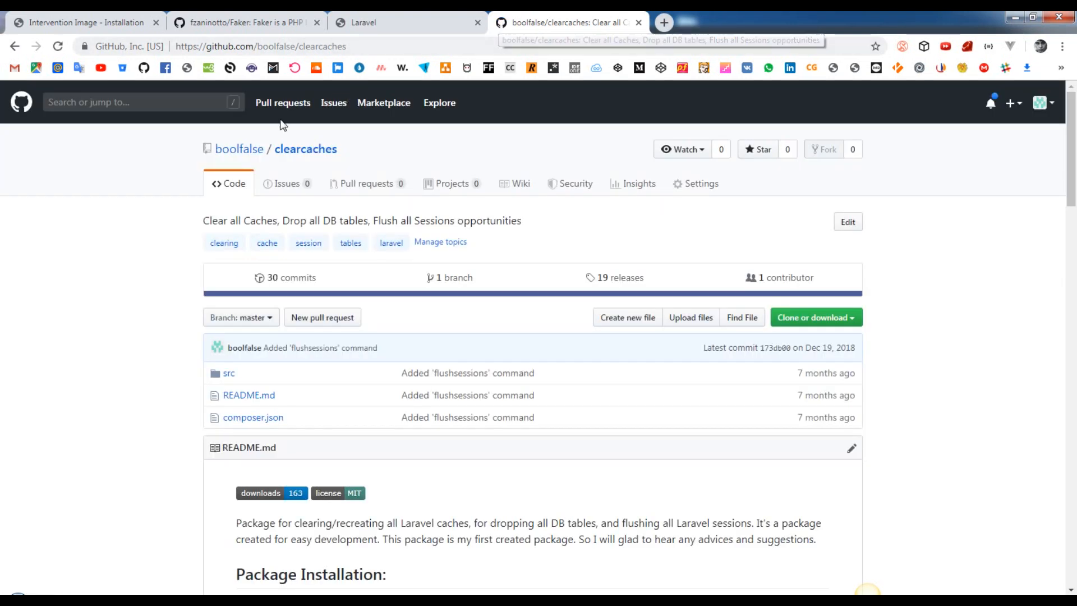
{"action": "mouse_move", "coordinate": [188, 251]}
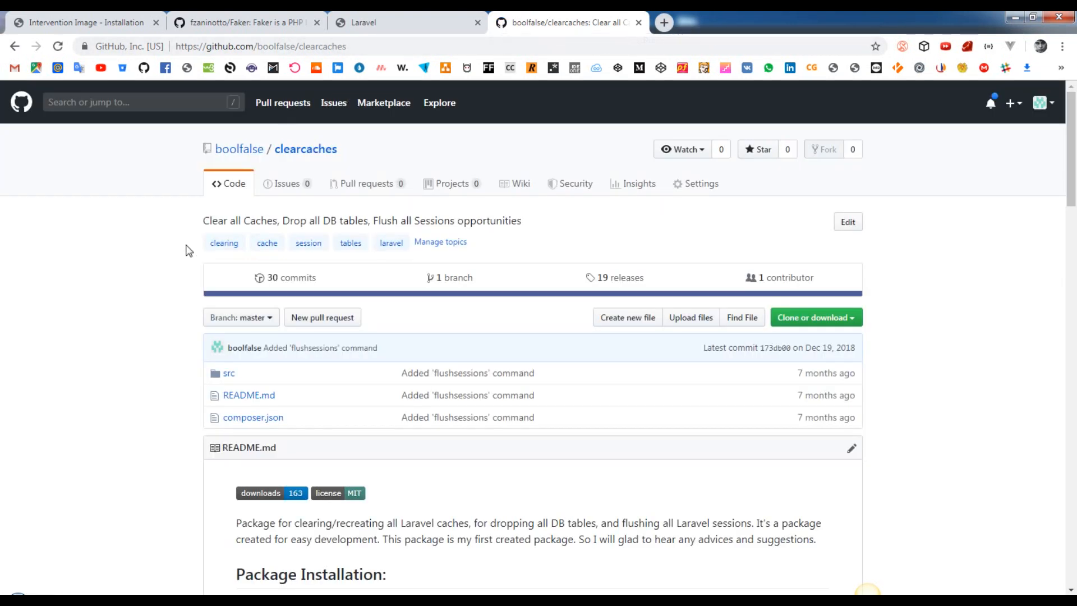
{"action": "scroll", "scroll_direction": "down", "scroll_amount": 3}
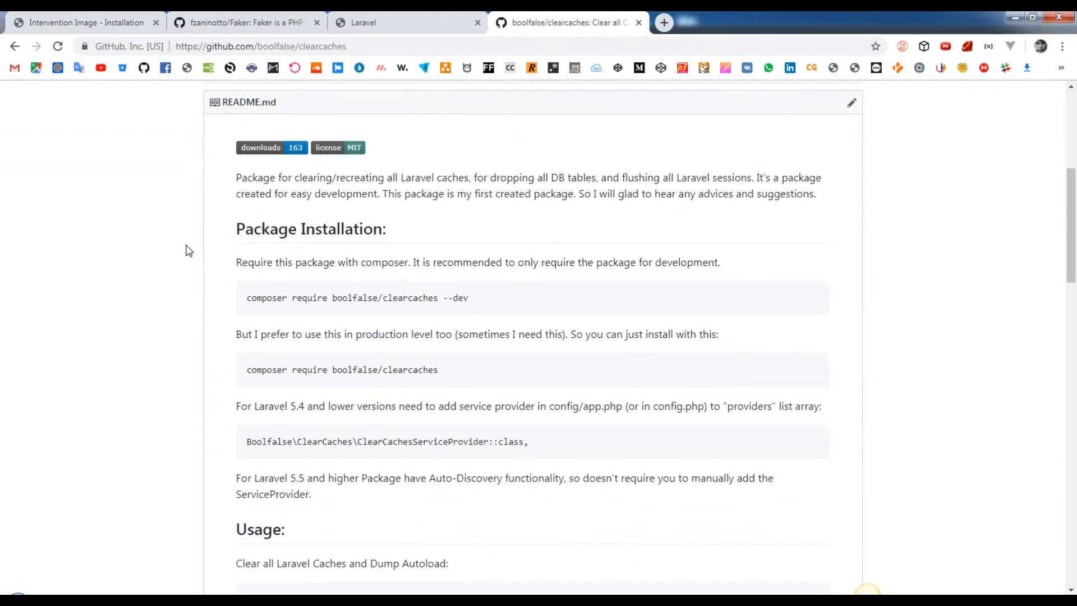
{"action": "scroll", "scroll_direction": "down", "scroll_amount": 3}
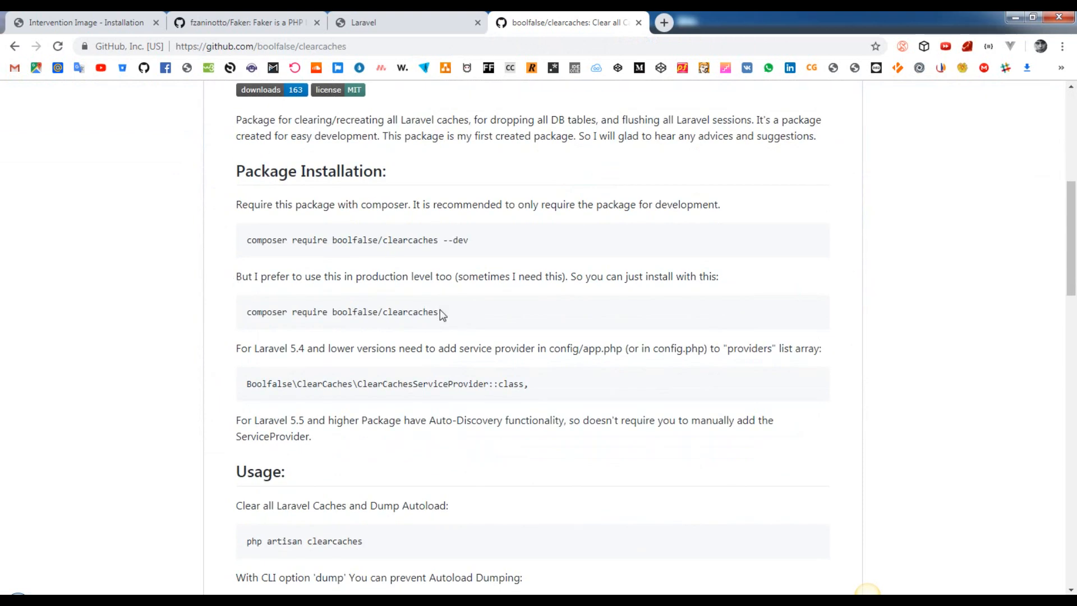
{"action": "double_click", "coordinate": [341, 312]}
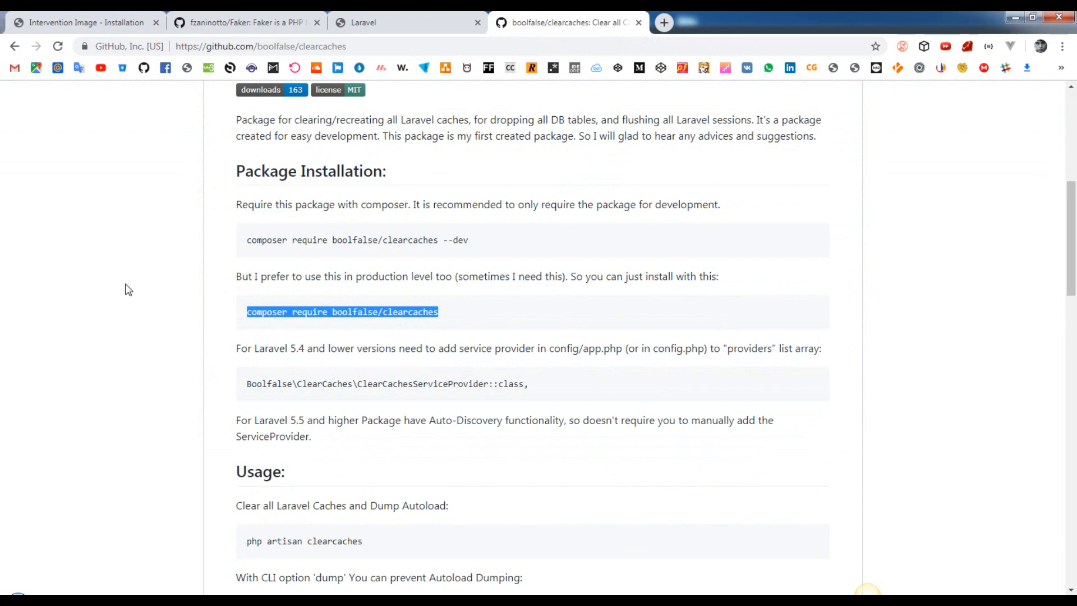
Step: Select the php artisan droptables command in the usage section
{"action": "scroll", "scroll_direction": "down", "scroll_amount": 3}
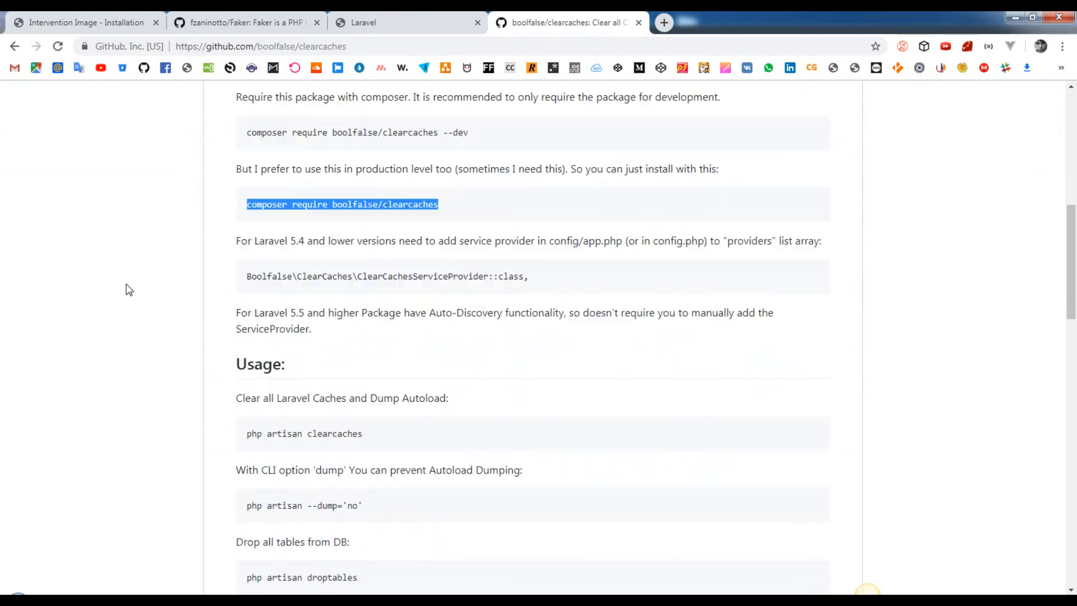
{"action": "scroll", "scroll_direction": "down", "scroll_amount": 3}
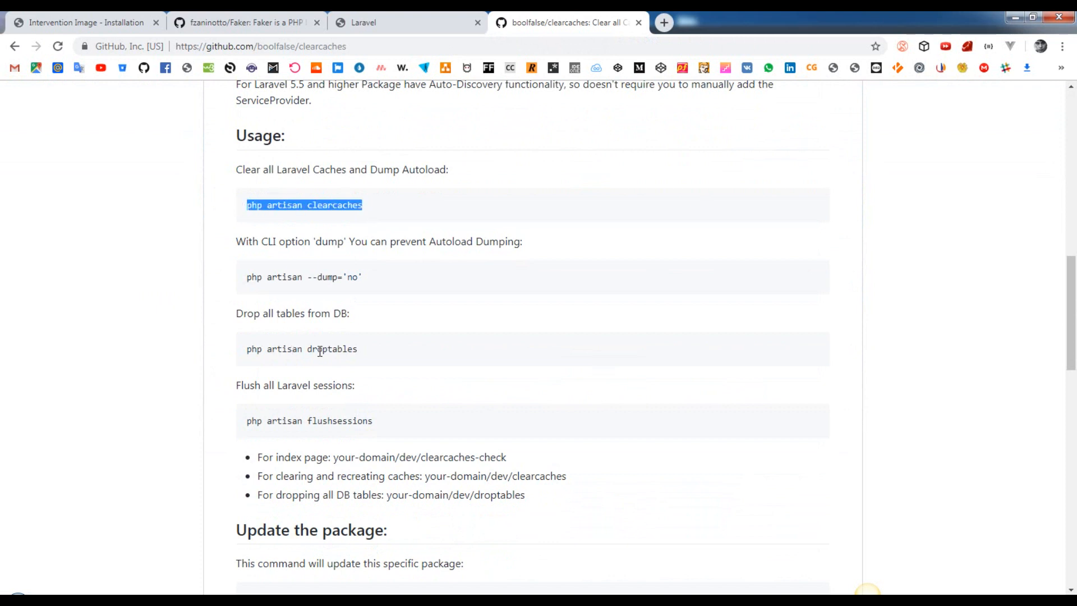
{"action": "double_click", "coordinate": [300, 347]}
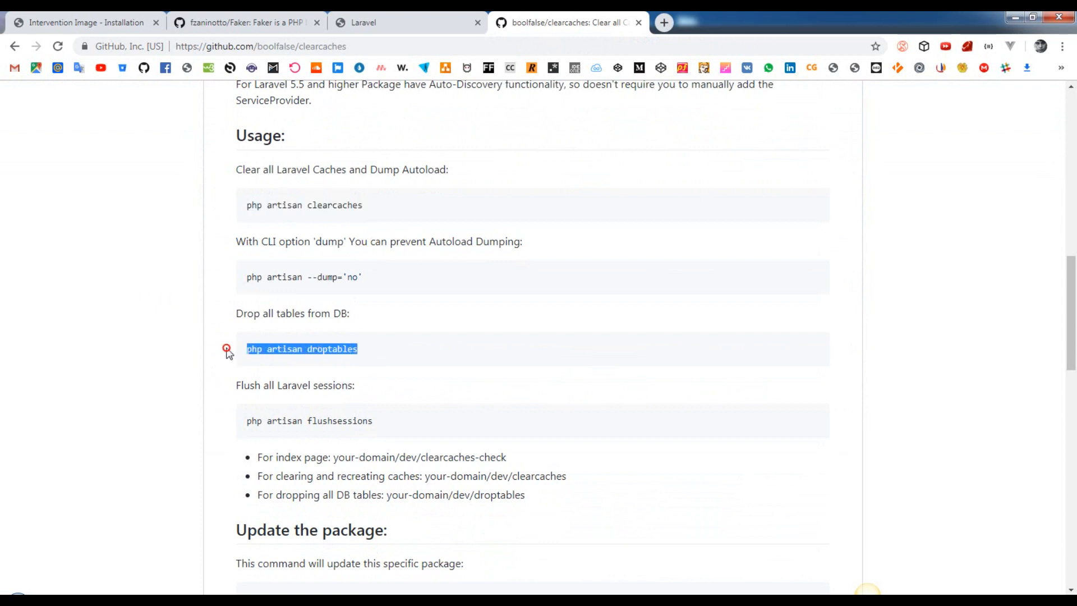
{"action": "mouse_move", "coordinate": [186, 354]}
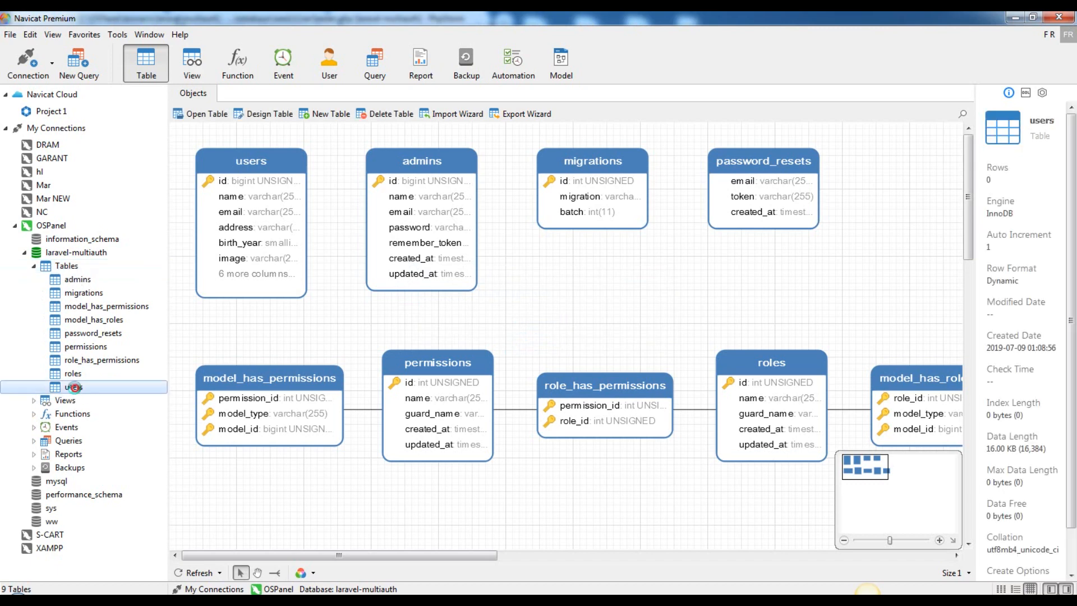
Step: Open the users table under laravel-multiauth in the Navicat connection tree
{"action": "double_click", "coordinate": [73, 387]}
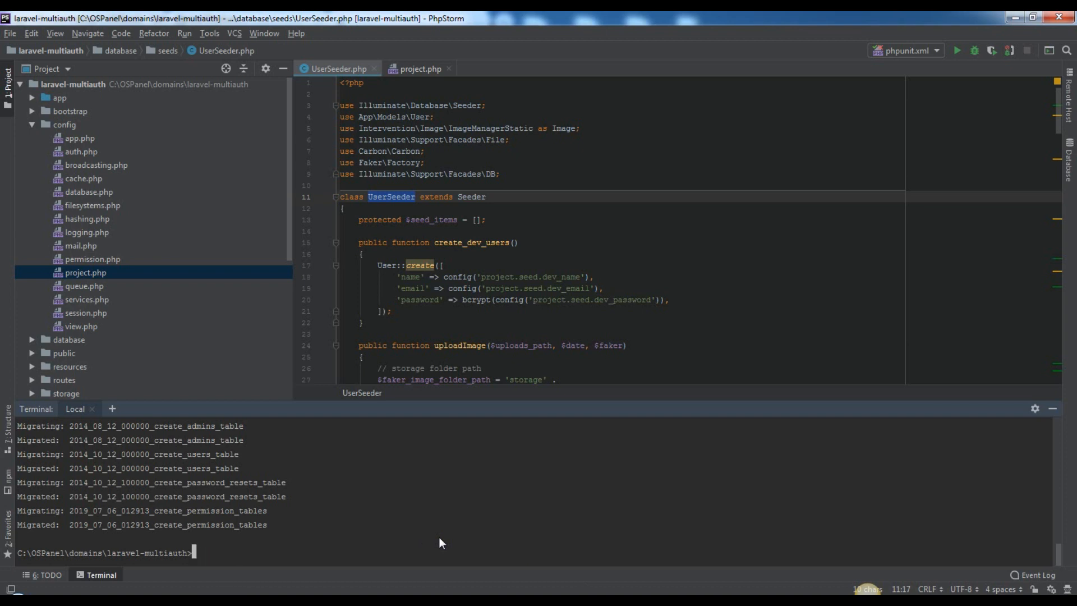
Step: Run php artisan db:seed --class=UserSeeder in the terminal
{"action": "type", "text": "php artisan db"}
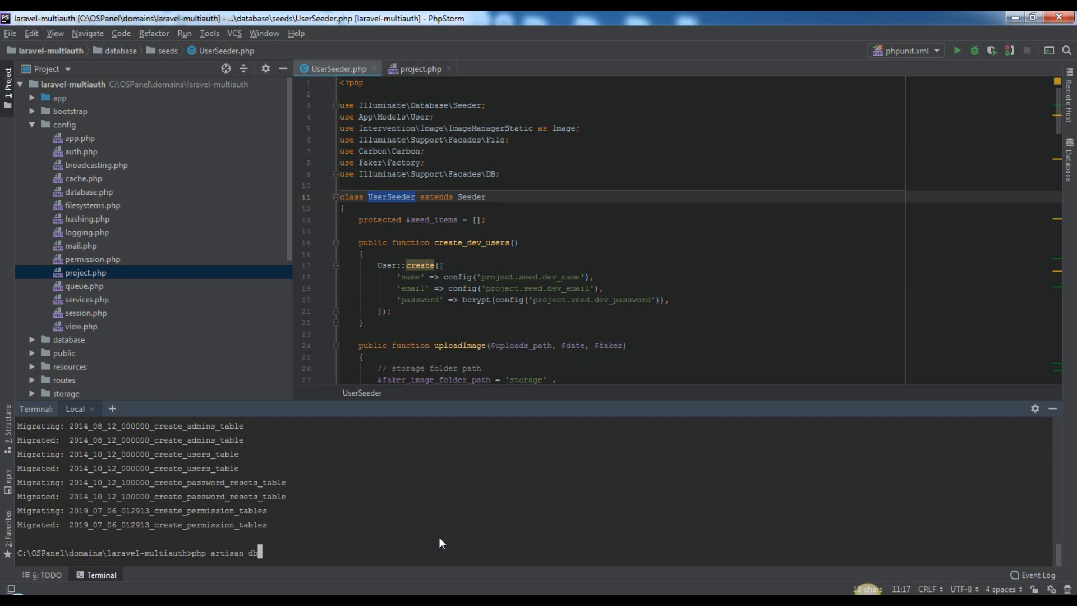
{"action": "type", "text": ":seed --"}
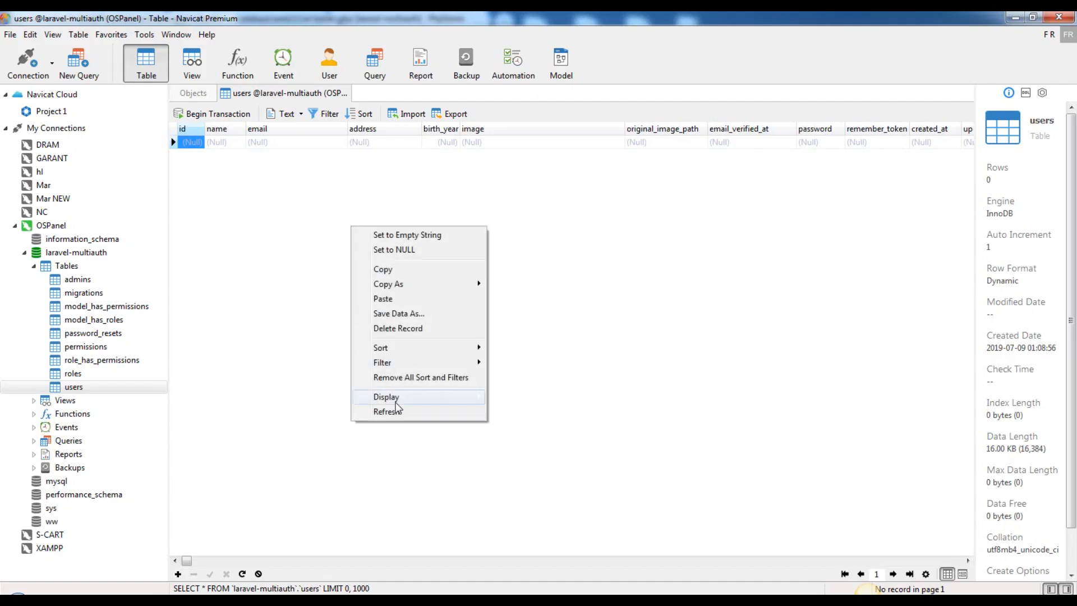
Step: Refresh the users table grid to load the newly seeded records
{"action": "left_click", "coordinate": [389, 411]}
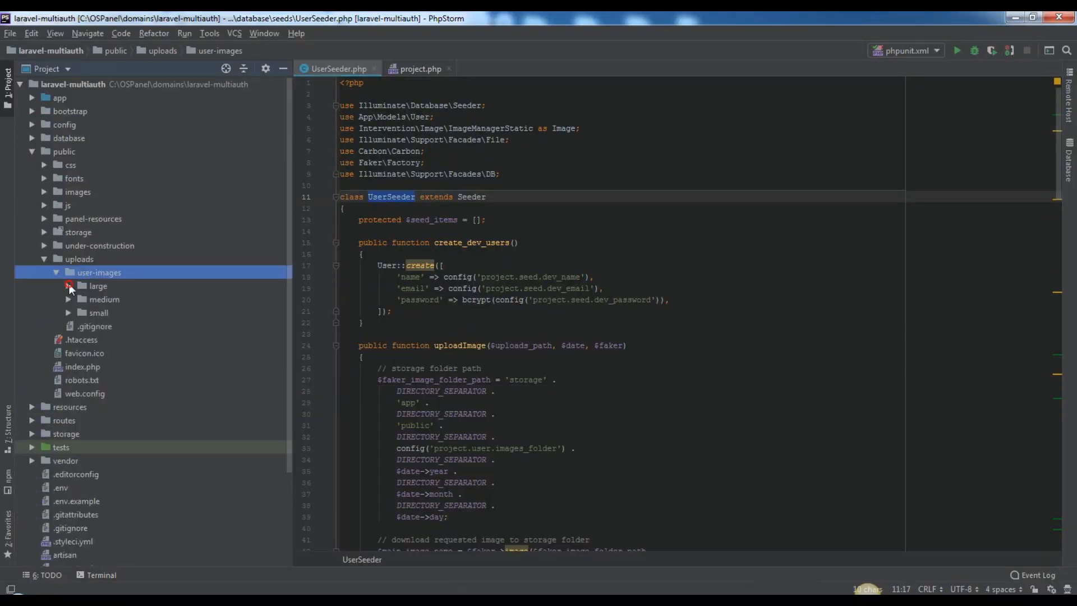
Step: Preview a large watermarked user image from public/uploads, then expand the storage folder
{"action": "left_click", "coordinate": [98, 313]}
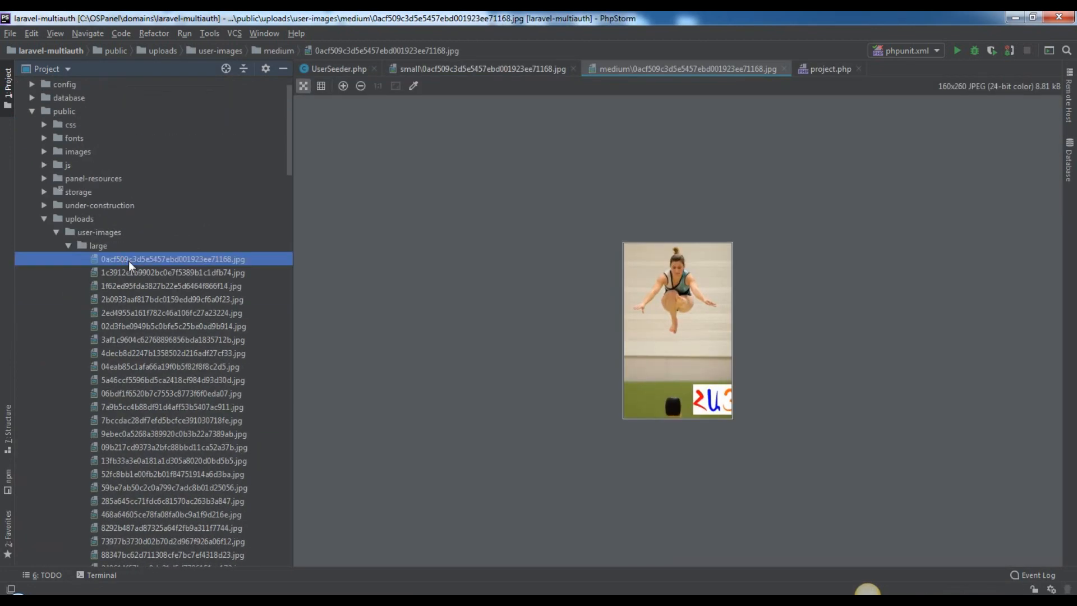
{"action": "left_click", "coordinate": [336, 69]}
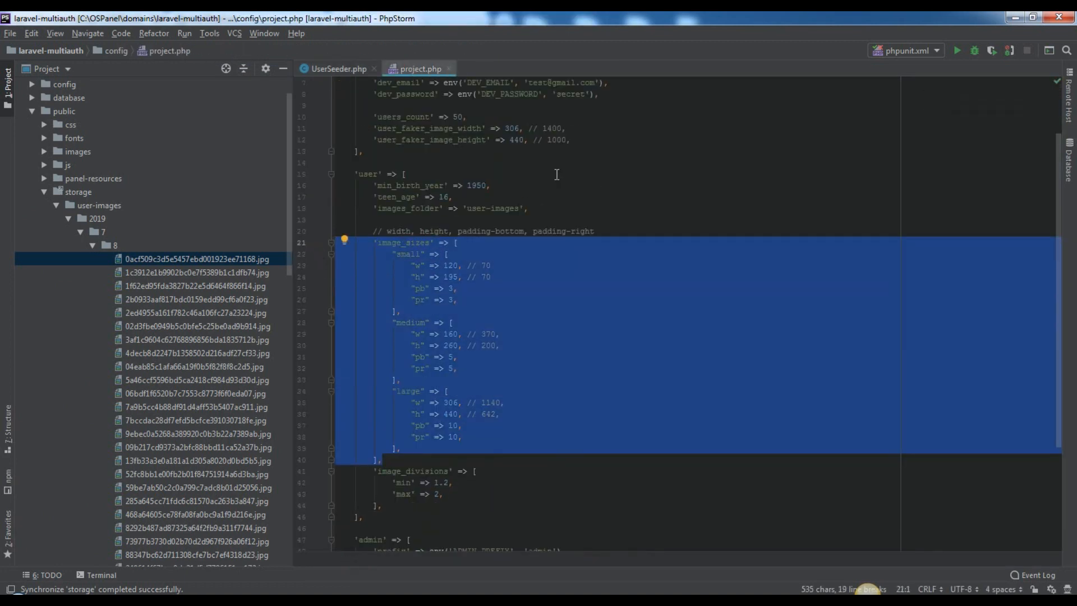
{"action": "left_click", "coordinate": [336, 68]}
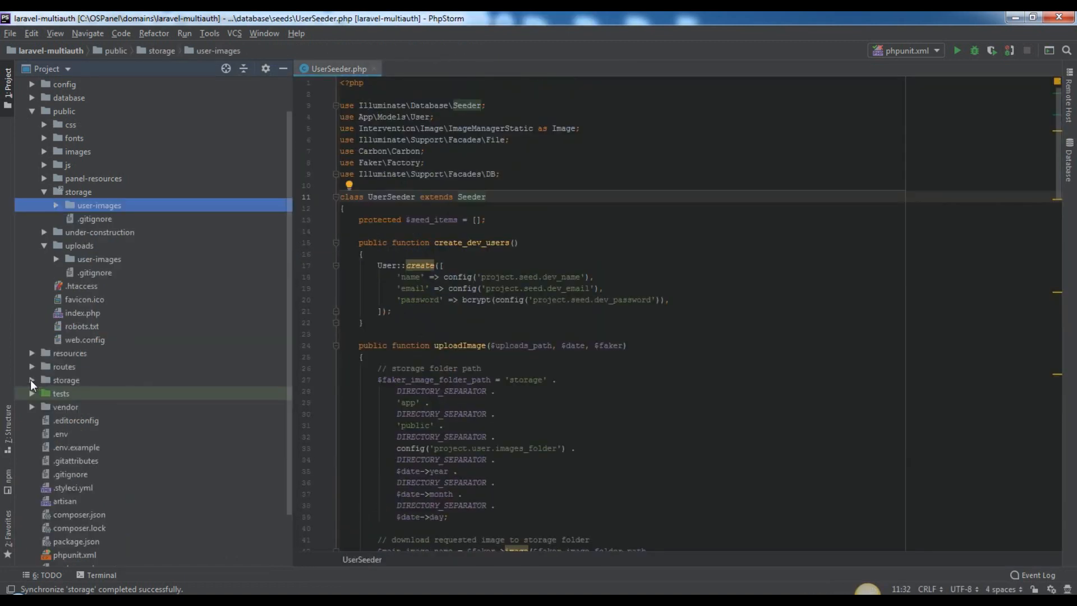
{"action": "left_click", "coordinate": [32, 381]}
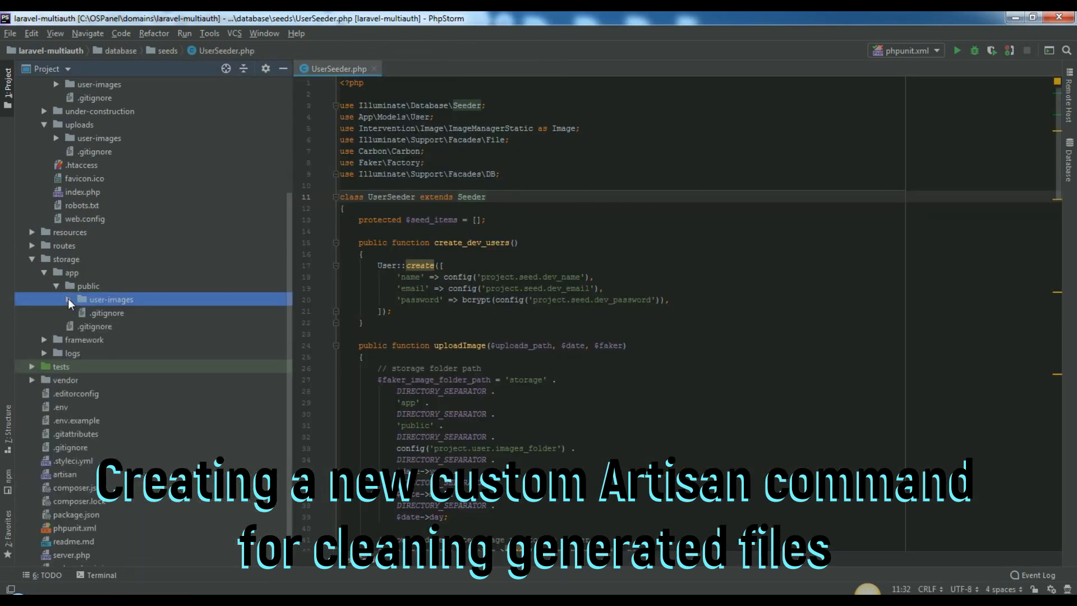
Step: Delete the generated user-images folders under storage and public, keeping only .gitignore files
{"action": "right_click", "coordinate": [111, 299]}
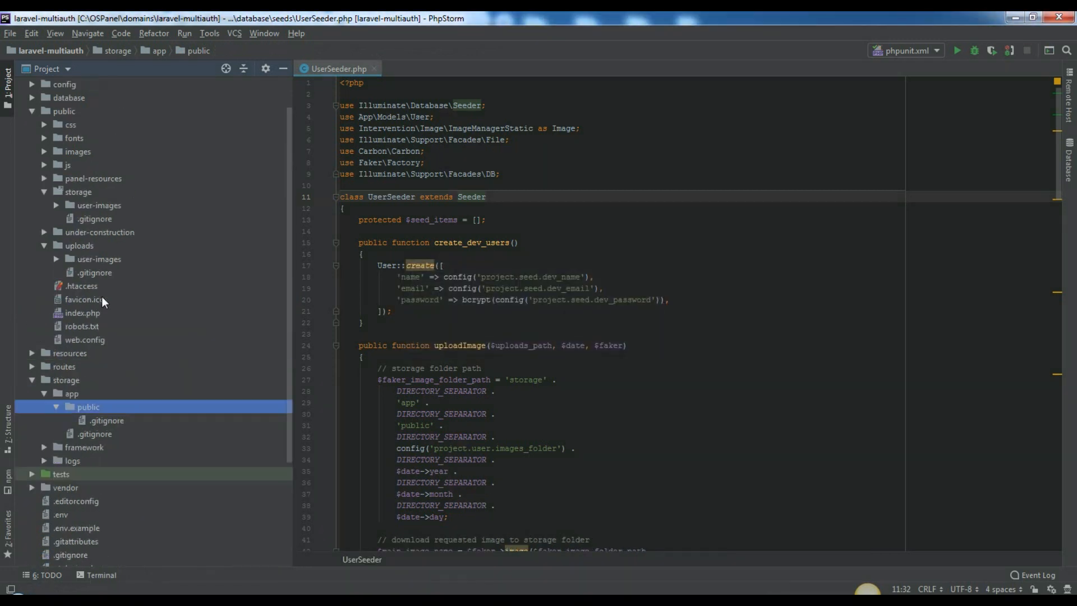
{"action": "right_click", "coordinate": [87, 406]}
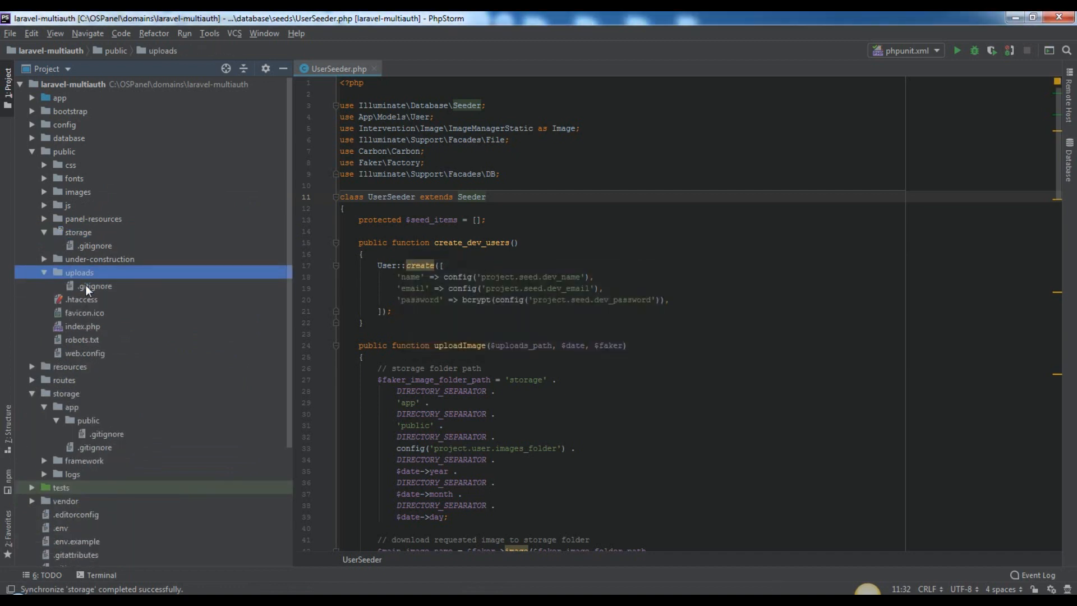
{"action": "left_click", "coordinate": [32, 98]}
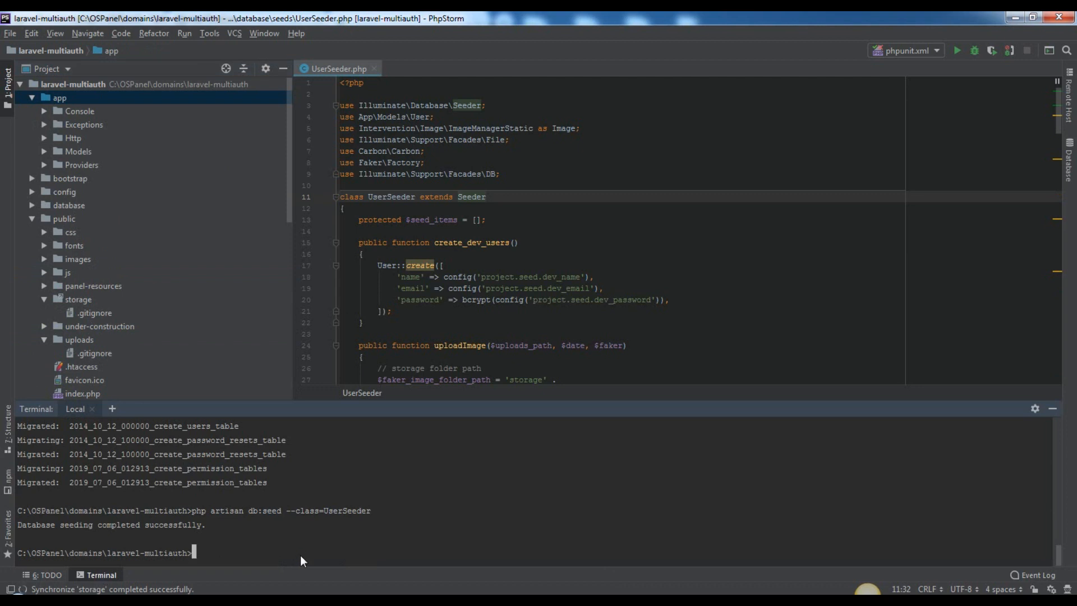
Step: Run php artisan make:command CleanUploads, then open the generated CleanUploads.php from app/Console/Commands
{"action": "type", "text": "php artisan make"}
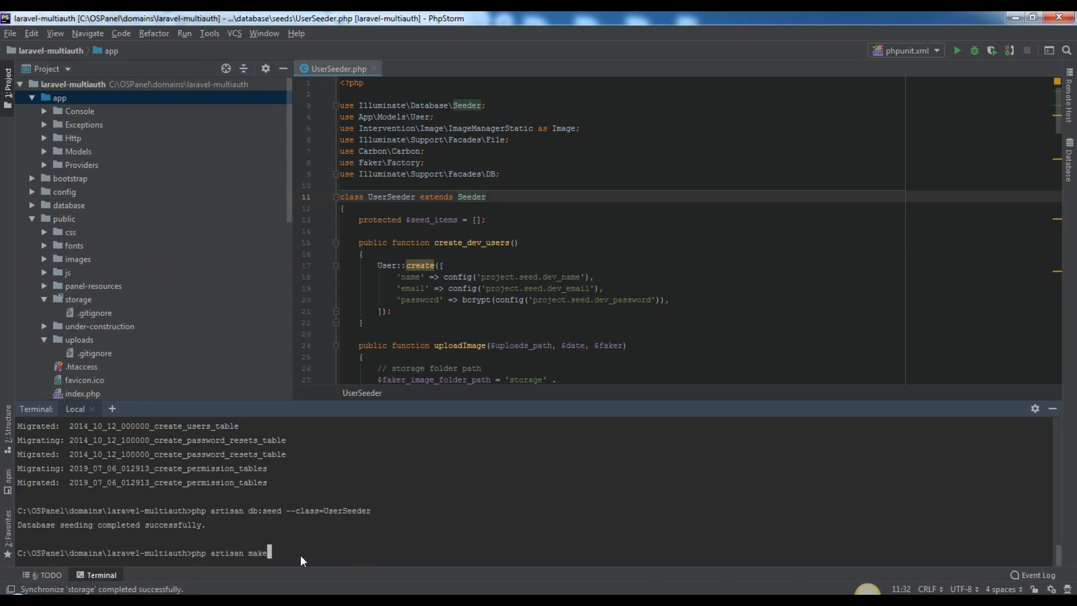
{"action": "type", "text": ":command"}
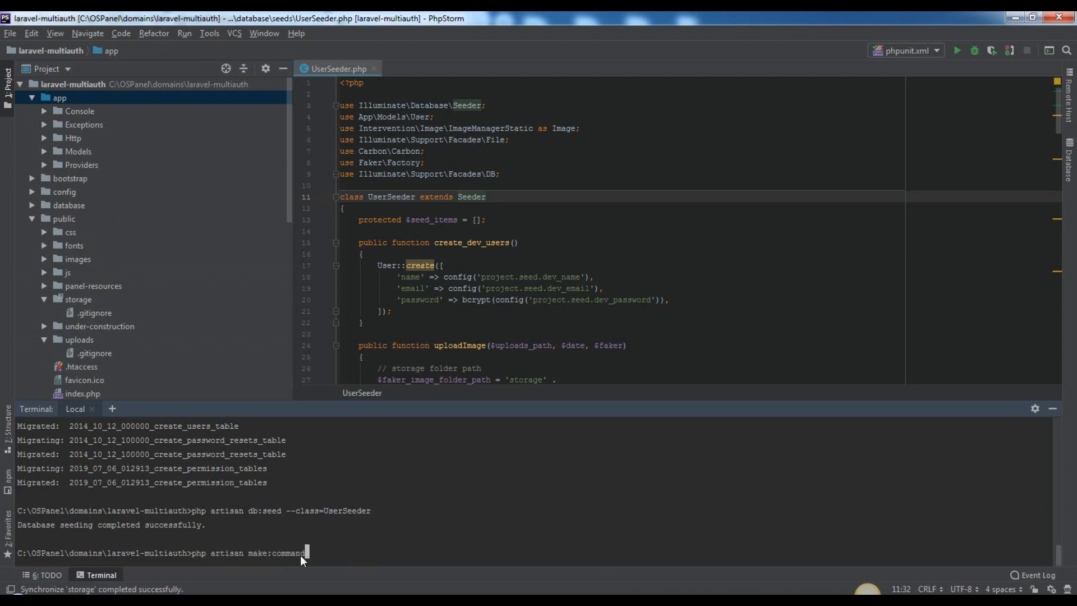
{"action": "type", "text": "CleanUploads"}
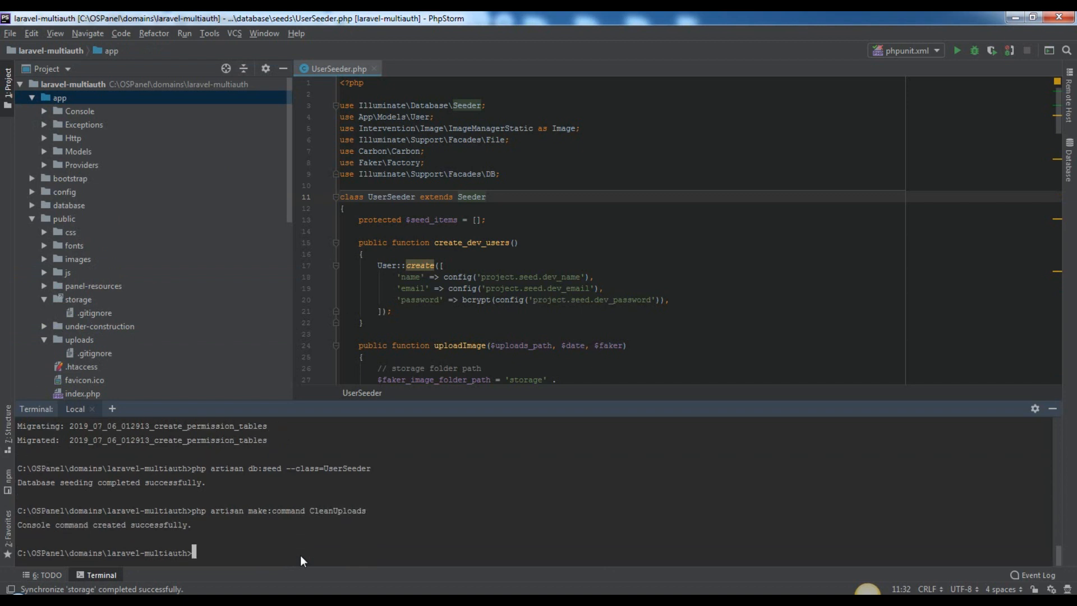
{"action": "left_click", "coordinate": [59, 98]}
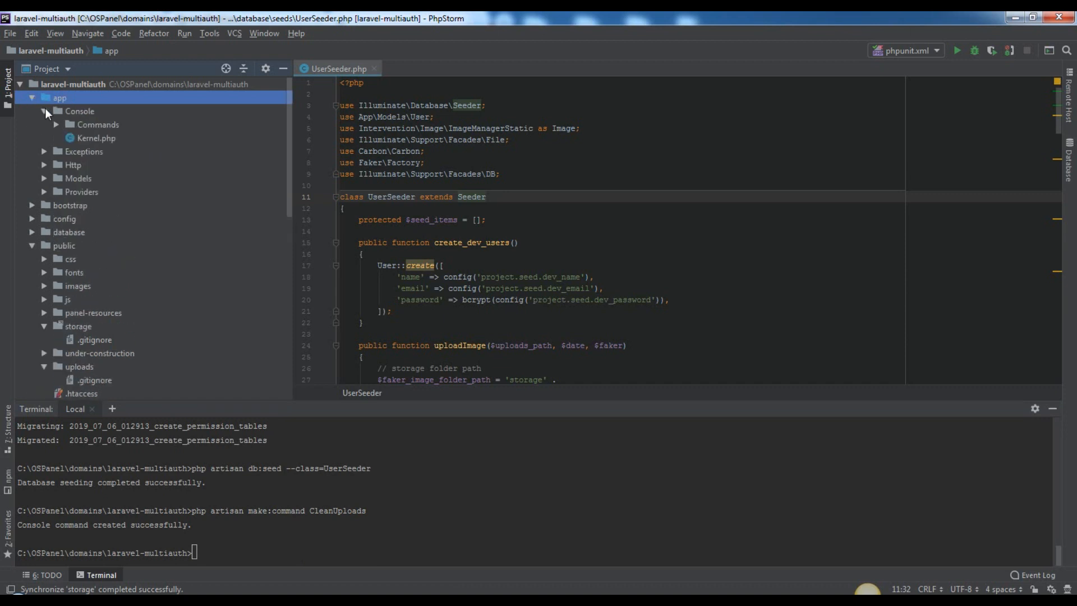
{"action": "double_click", "coordinate": [122, 137]}
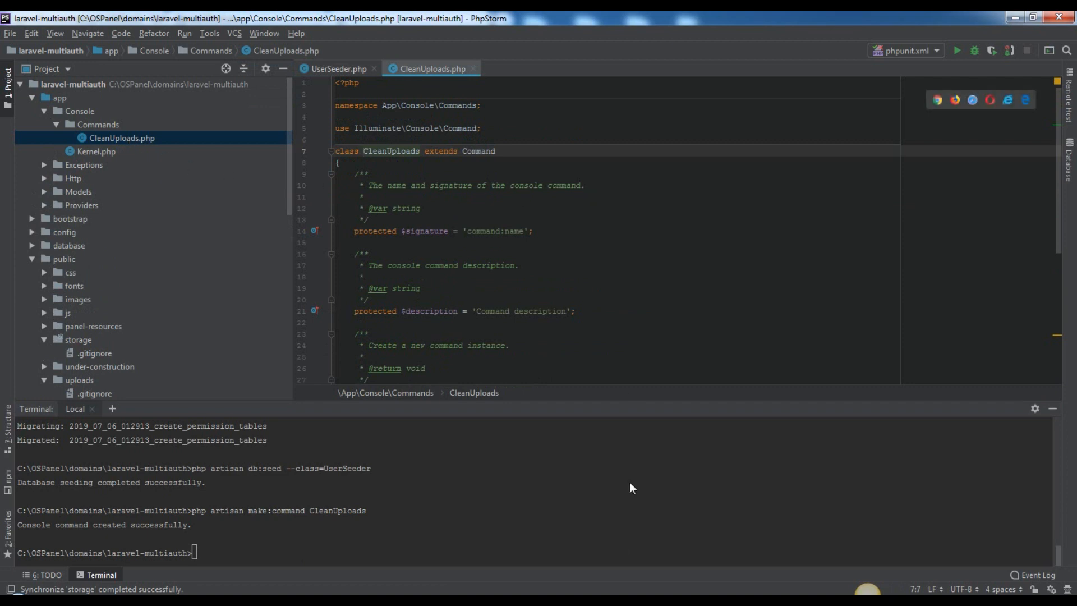
Step: Set $signature to 'cleanuploads', $description to 'Clean uploaded files.', and start the Filesystem cleanDirectory handle()
{"action": "double_click", "coordinate": [495, 231]}
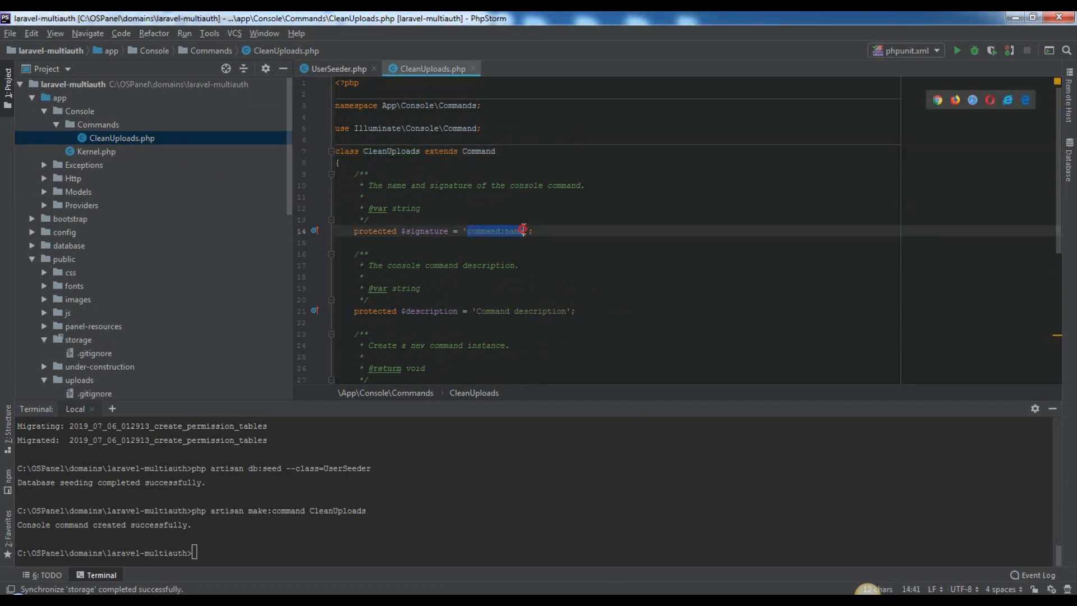
{"action": "type", "text": "cleanuploads"}
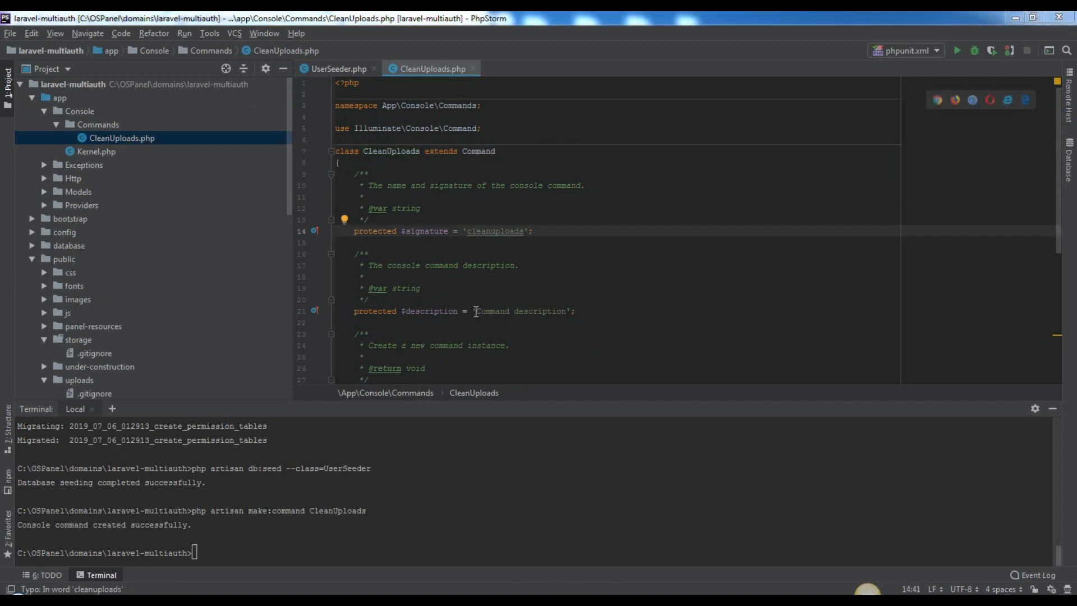
{"action": "type", "text": "Clean uploaded files."}
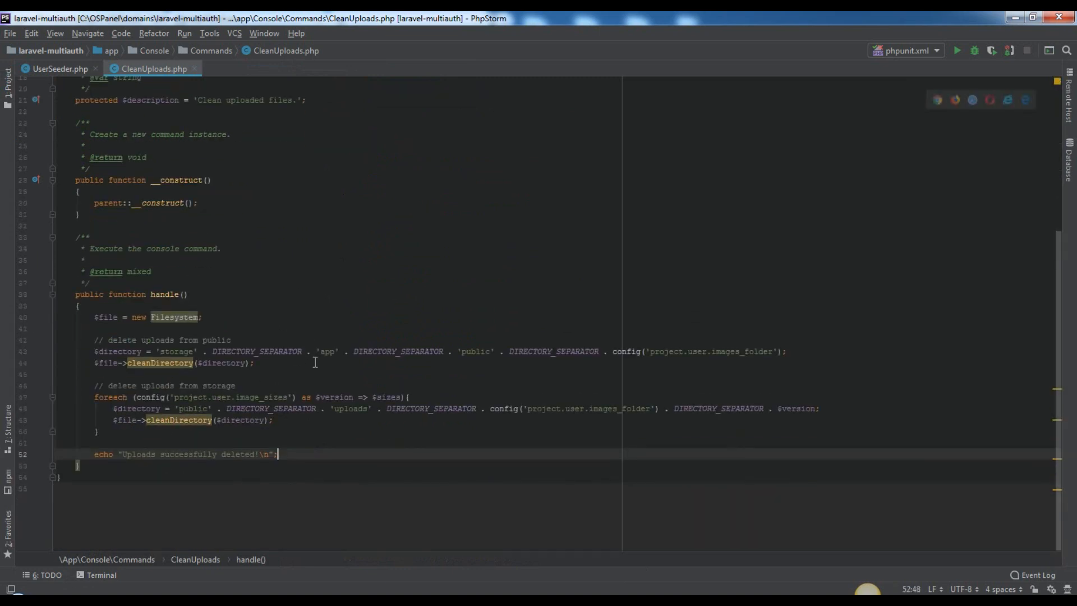
{"action": "left_click_drag", "start_coordinate": [77, 351], "coordinate": [255, 362]}
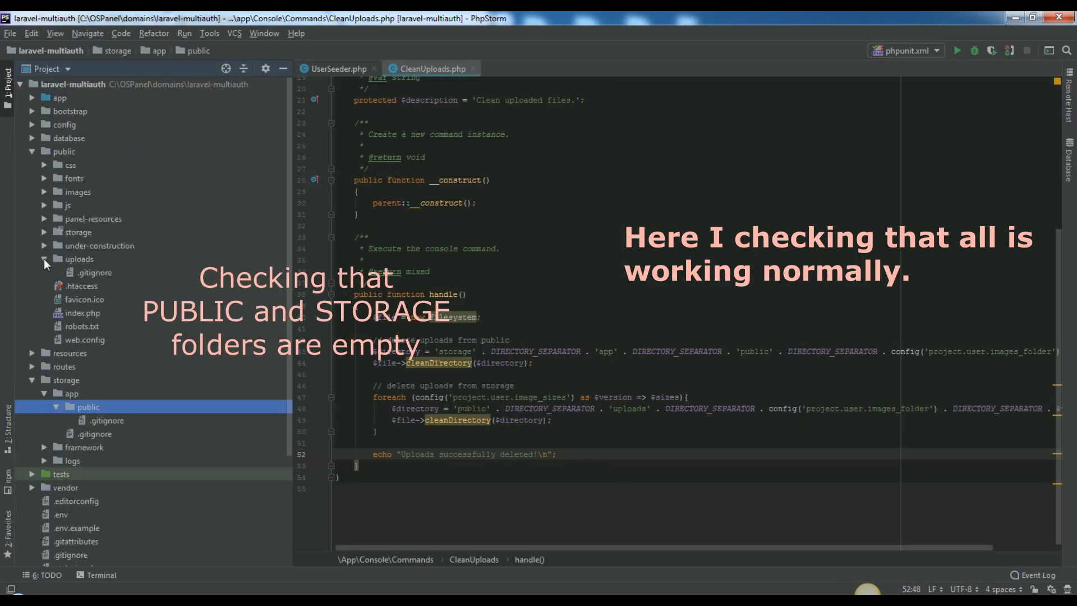
Step: Run php artisan cleanuploads and synchronize the upload image folders to confirm they are empty
{"action": "left_click", "coordinate": [100, 574]}
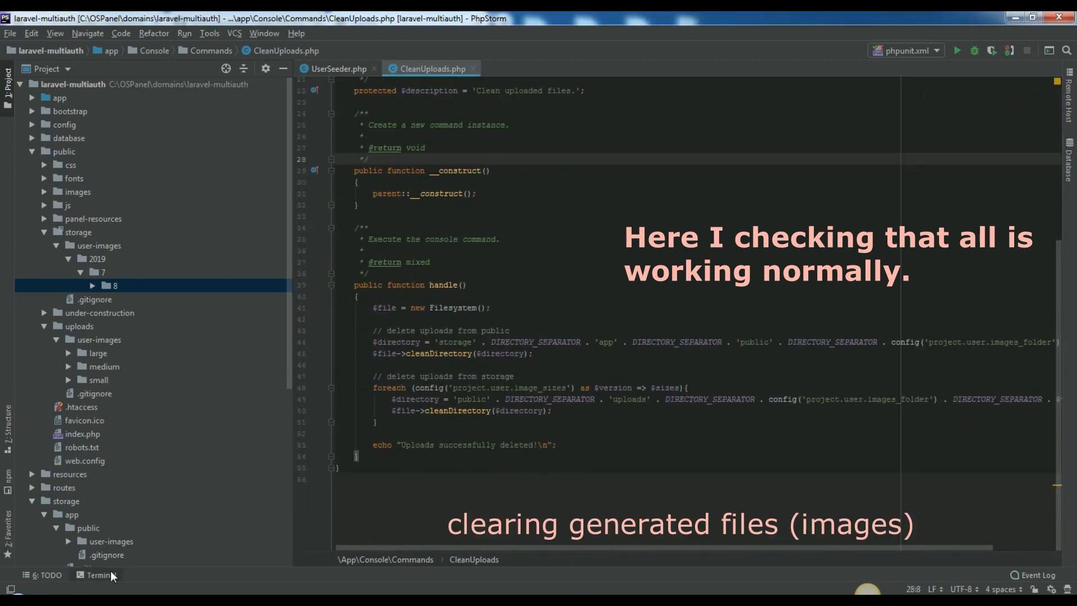
{"action": "left_click", "coordinate": [99, 574]}
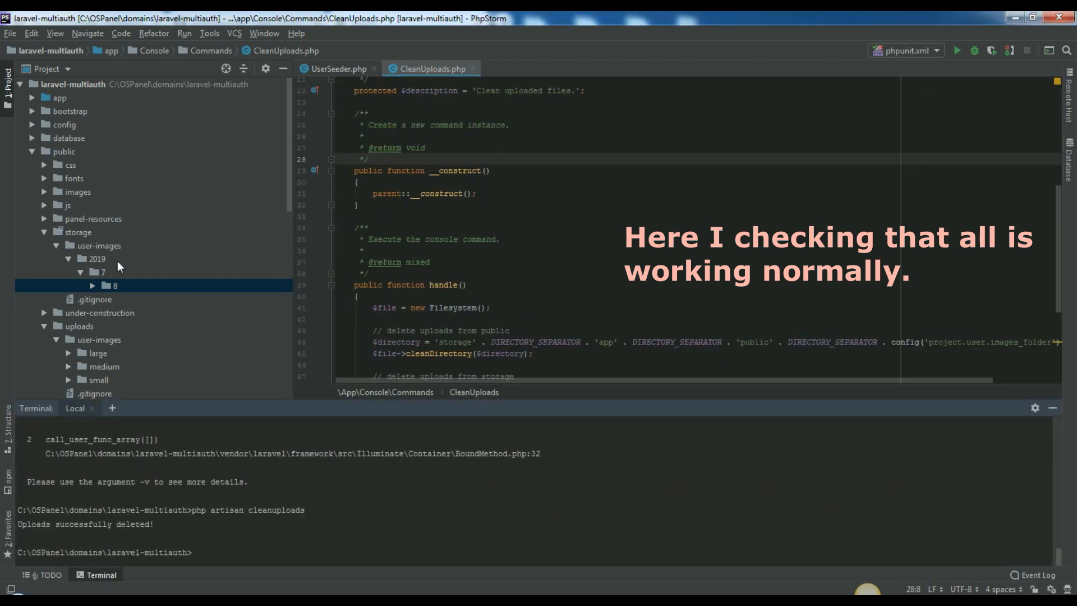
{"action": "right_click", "coordinate": [77, 231]}
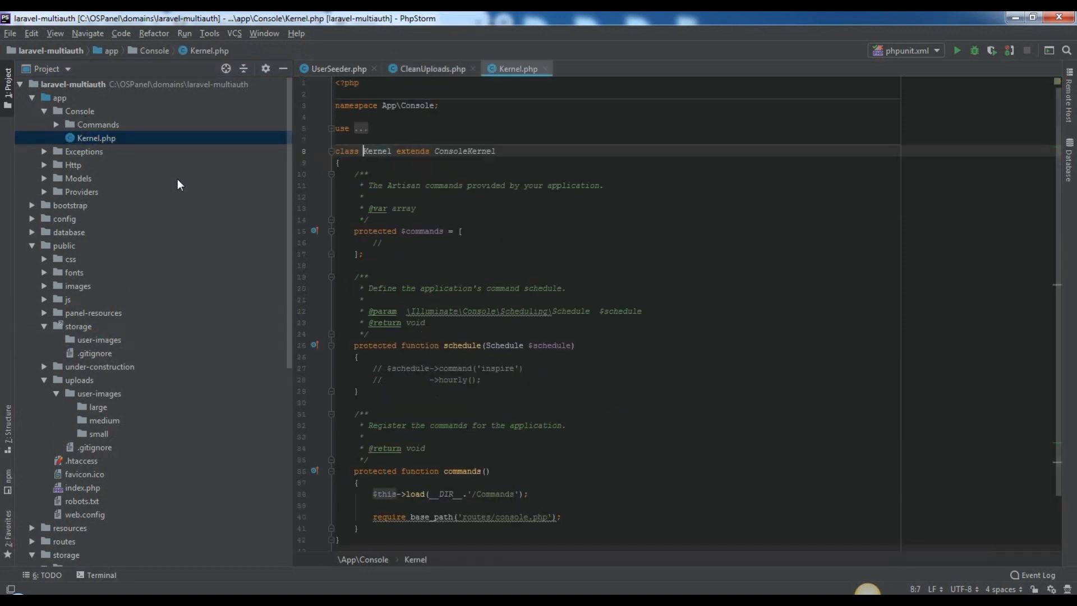
Step: Add CleanUploads::class, to the $commands array in Console Kernel.php
{"action": "type", "text": "CleanUploads::class,"}
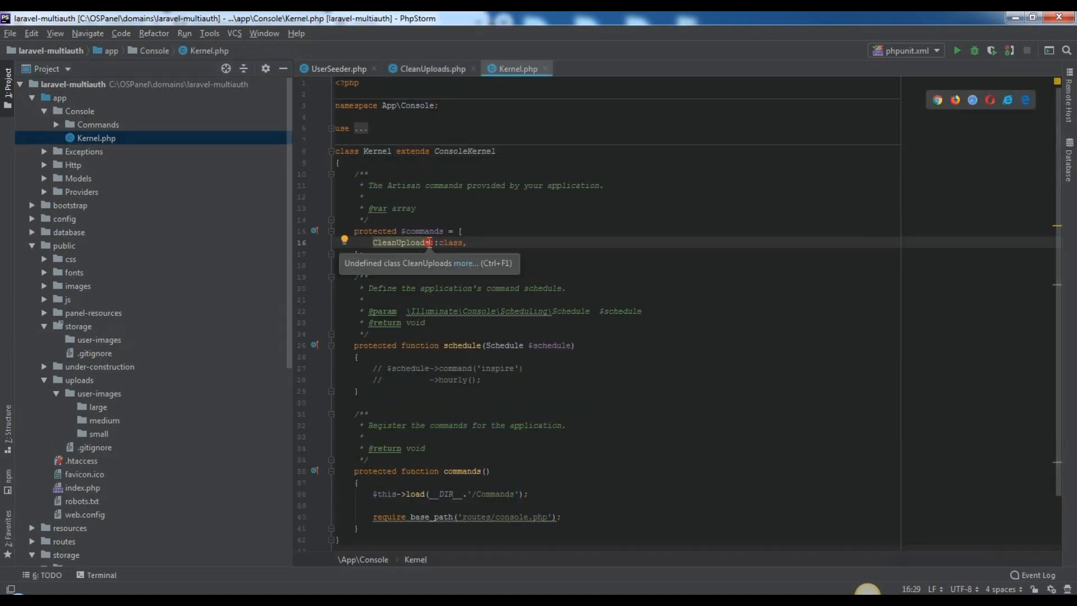